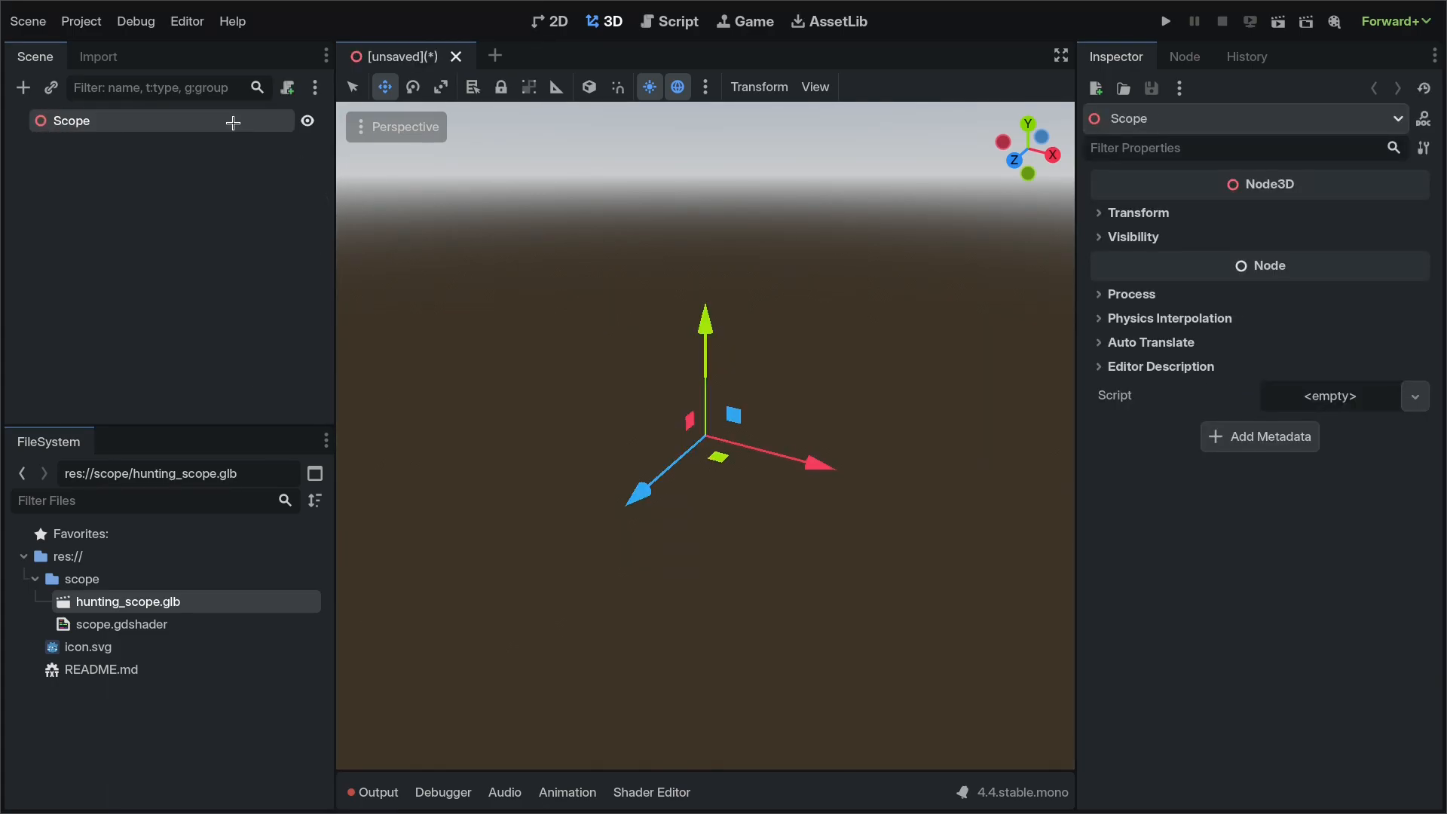
Step: Instance hunting_scope.glb under Scope and add a Node3D named Display
{"action": "left_click", "coordinate": [23, 87]}
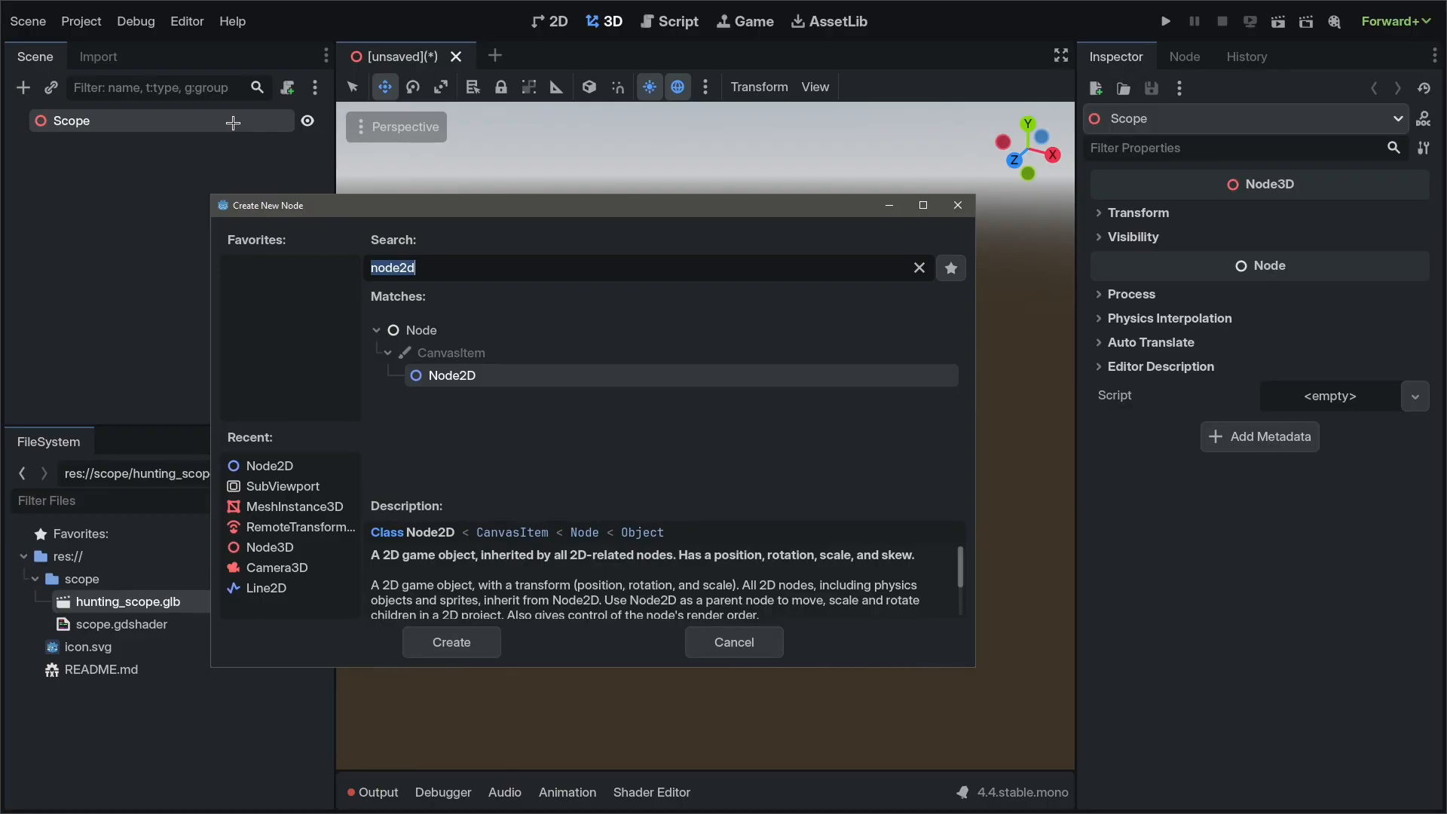
{"action": "left_click", "coordinate": [733, 642]}
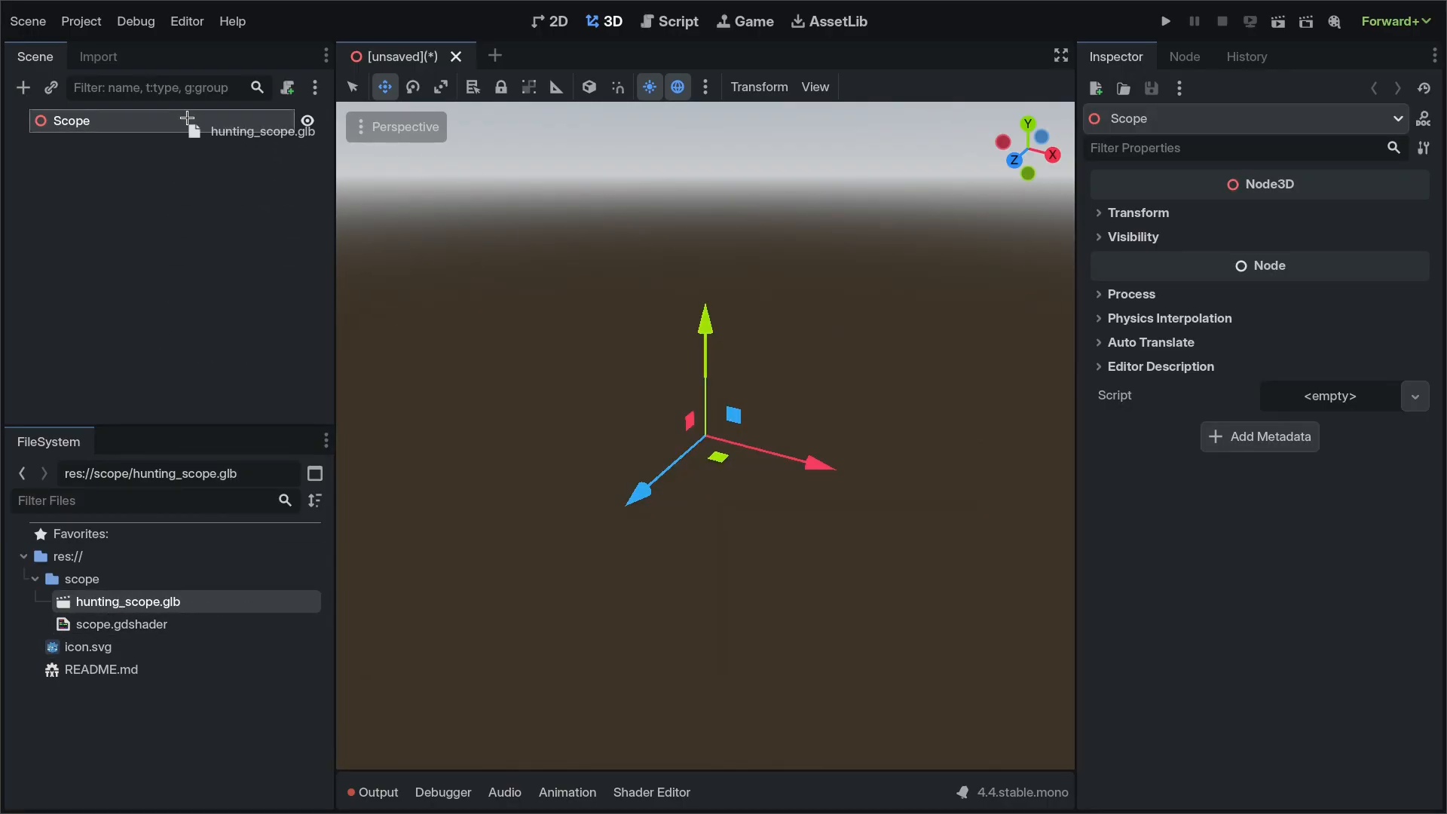
{"action": "left_click", "coordinate": [23, 87]}
{"action": "type", "text": "node2"}
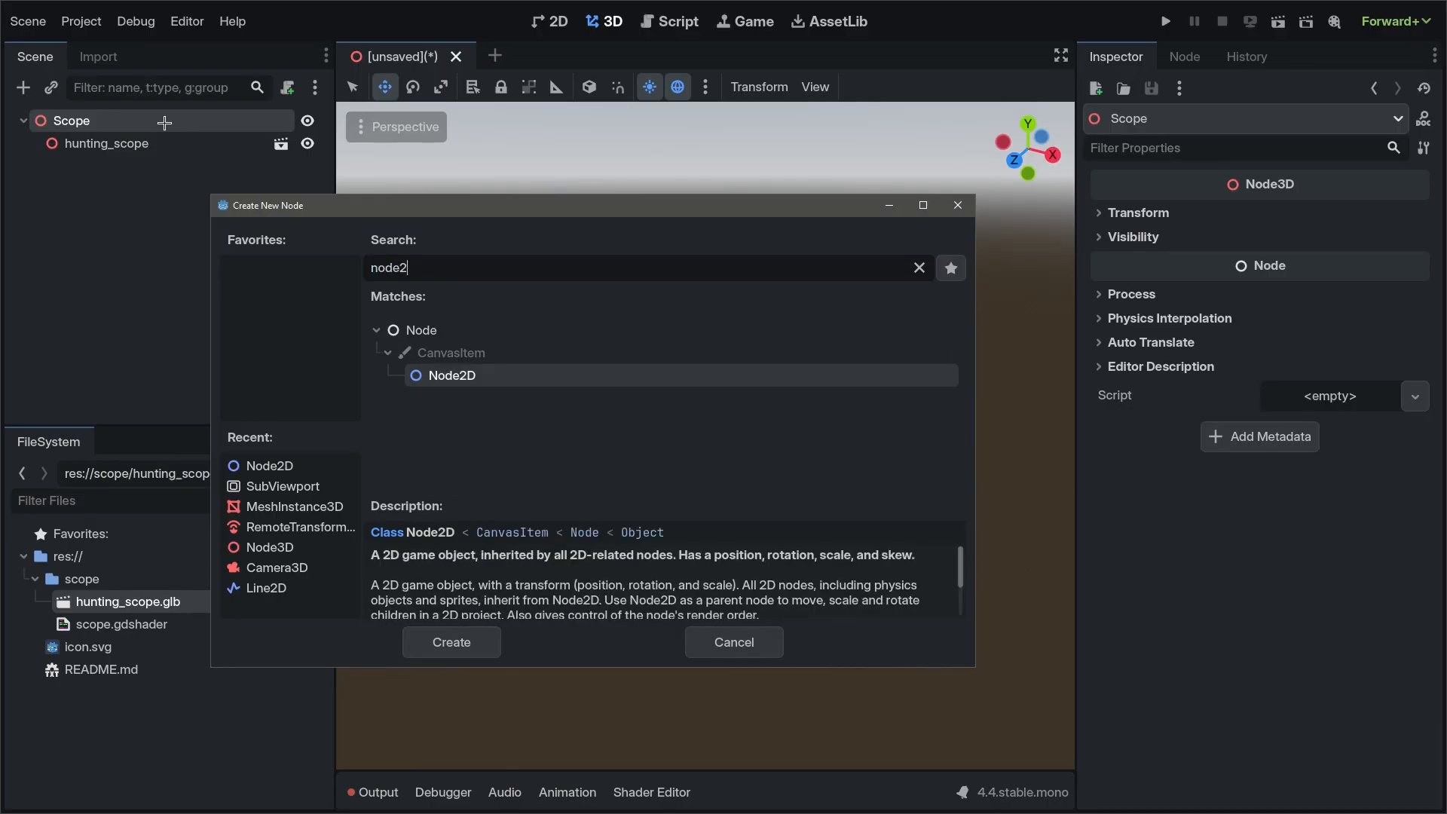
{"action": "left_click", "coordinate": [450, 642]}
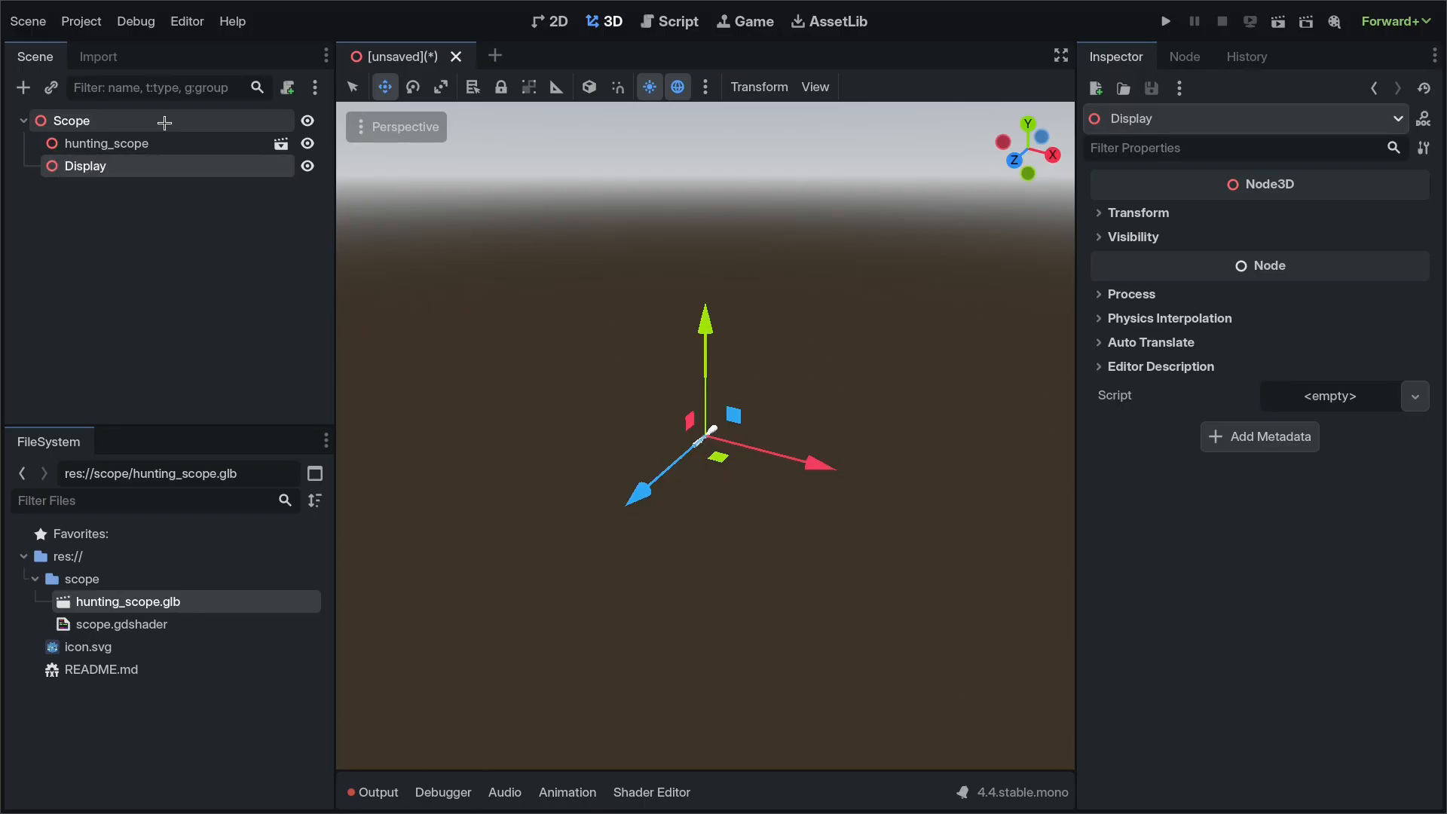
Step: Add a RemoteTransform3D and a MeshInstance3D as children of Display
{"action": "left_click", "coordinate": [23, 88]}
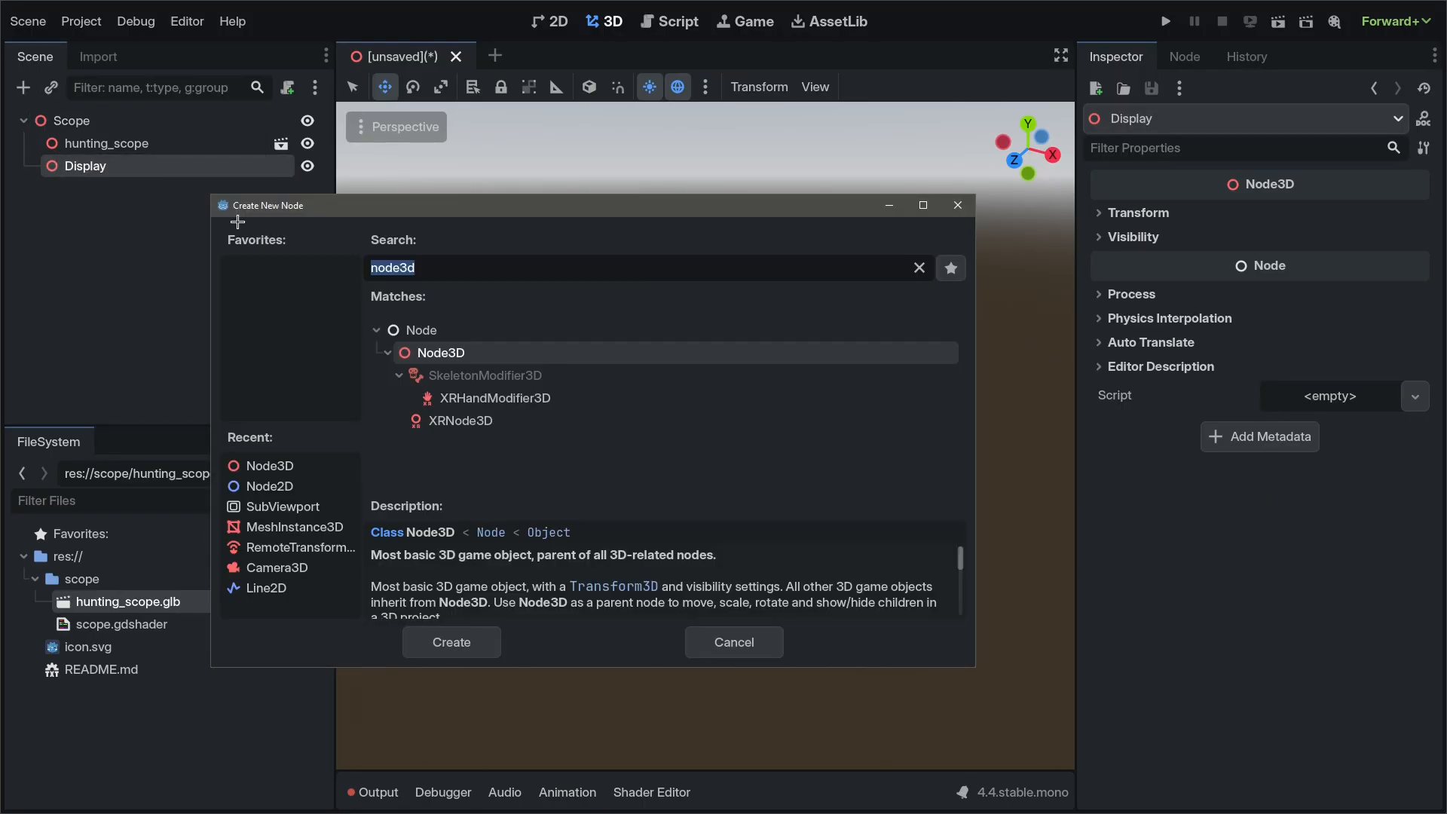
{"action": "type", "text": "remote"}
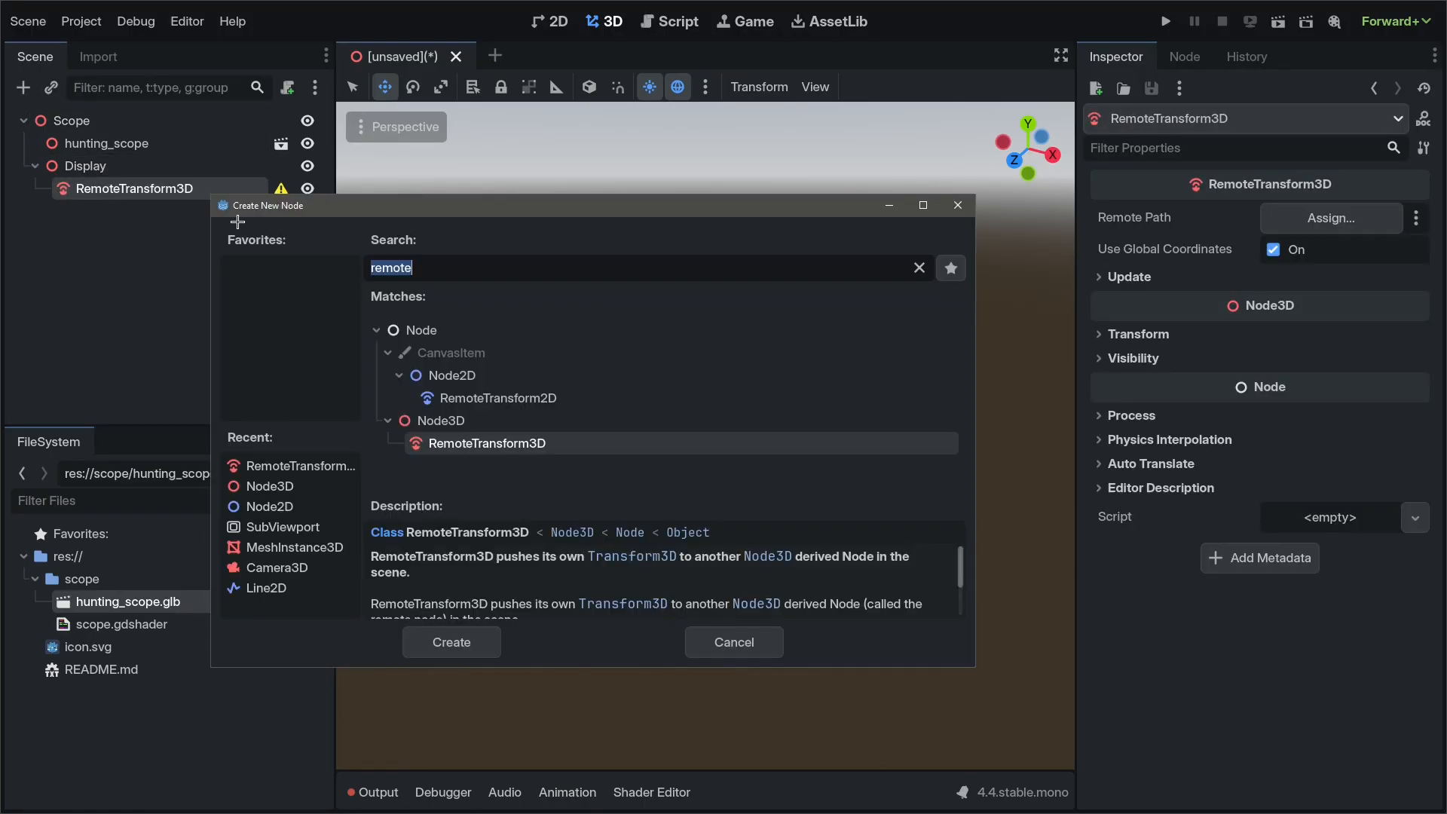
{"action": "left_click", "coordinate": [84, 166]}
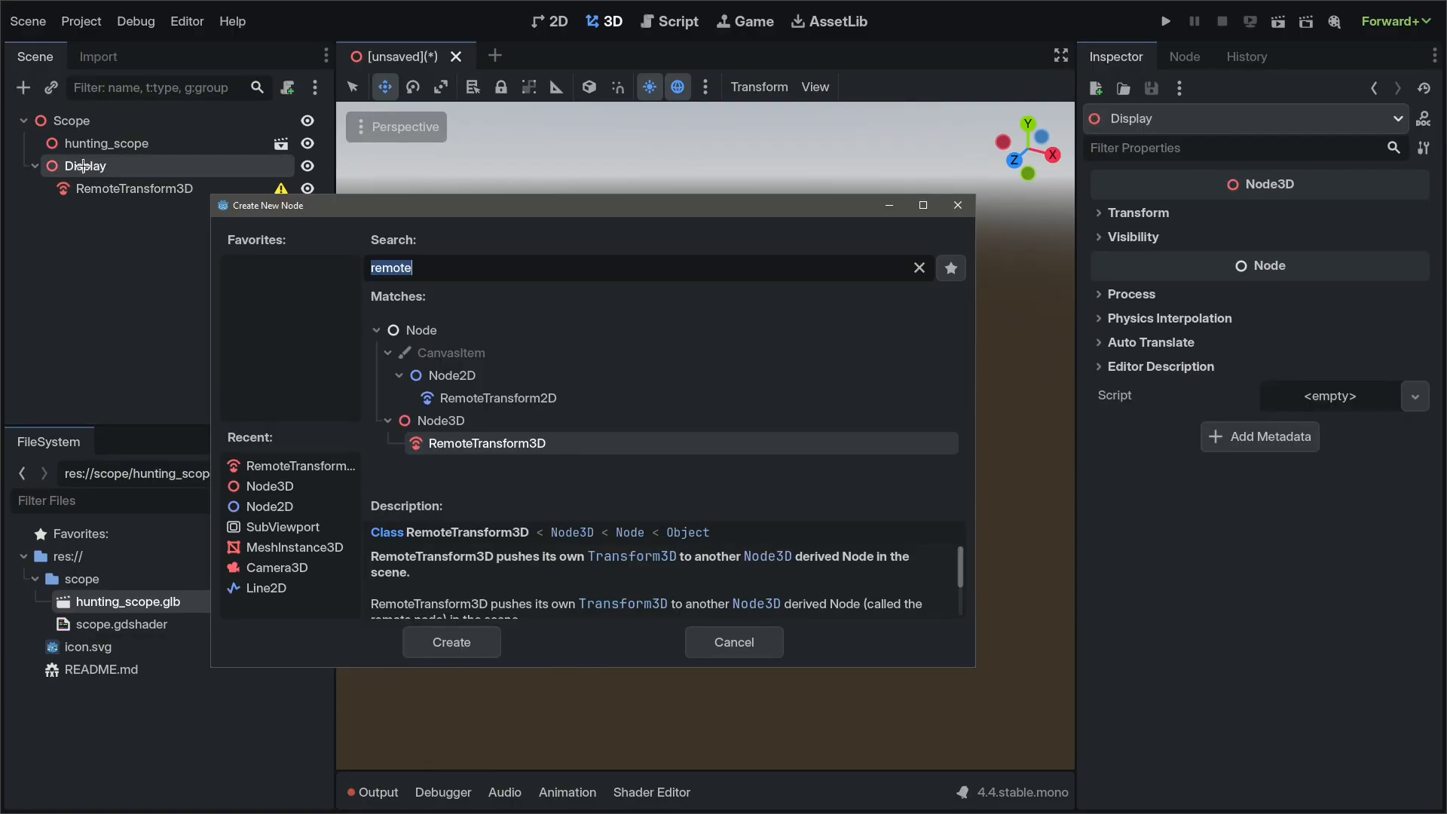
{"action": "left_click", "coordinate": [450, 642]}
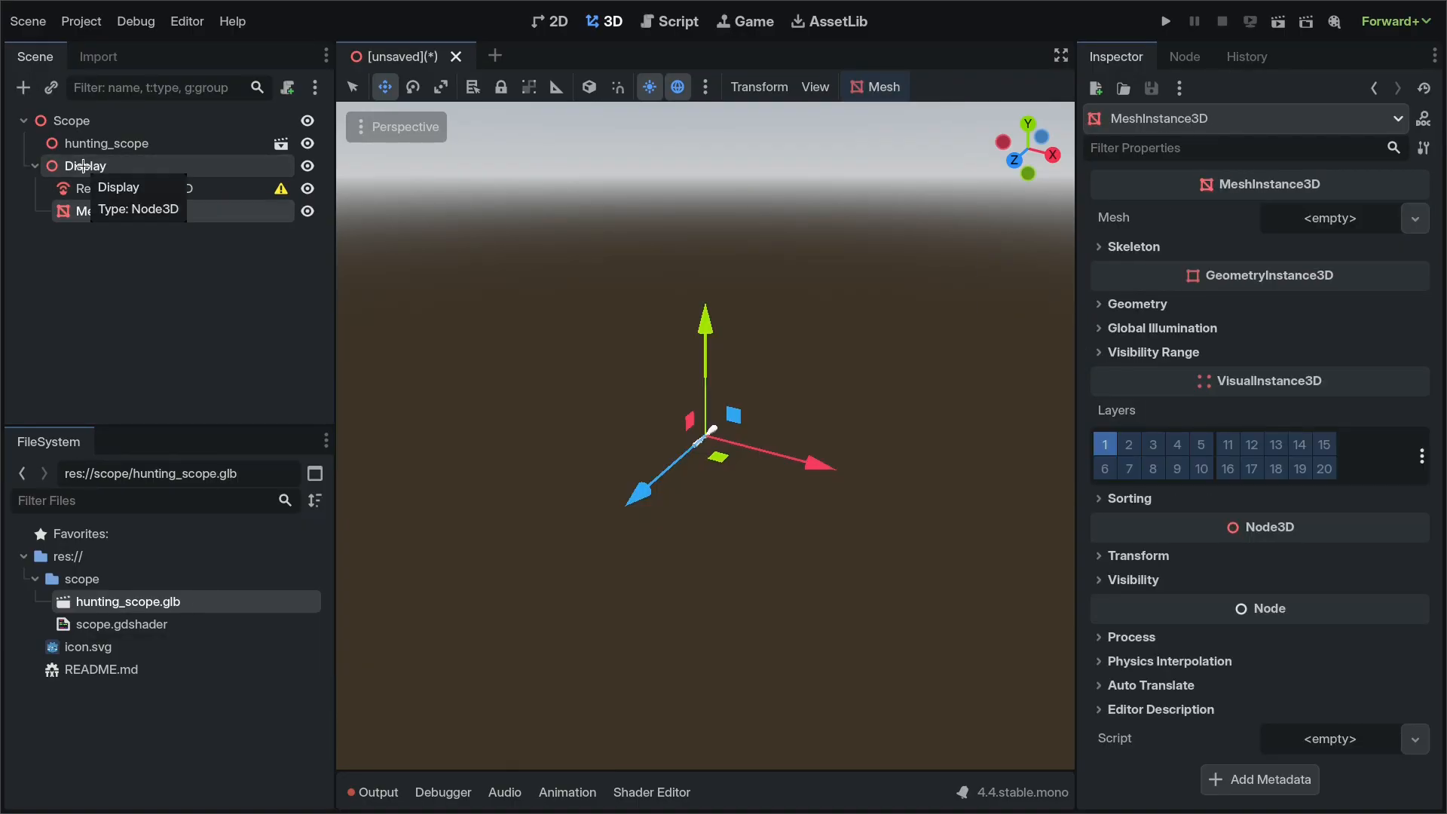
Step: Add ReticleView and ScopeView SubViewports under Display, with ReticleView's background transparent
{"action": "left_click", "coordinate": [84, 166]}
{"action": "type", "text": "viewport"}
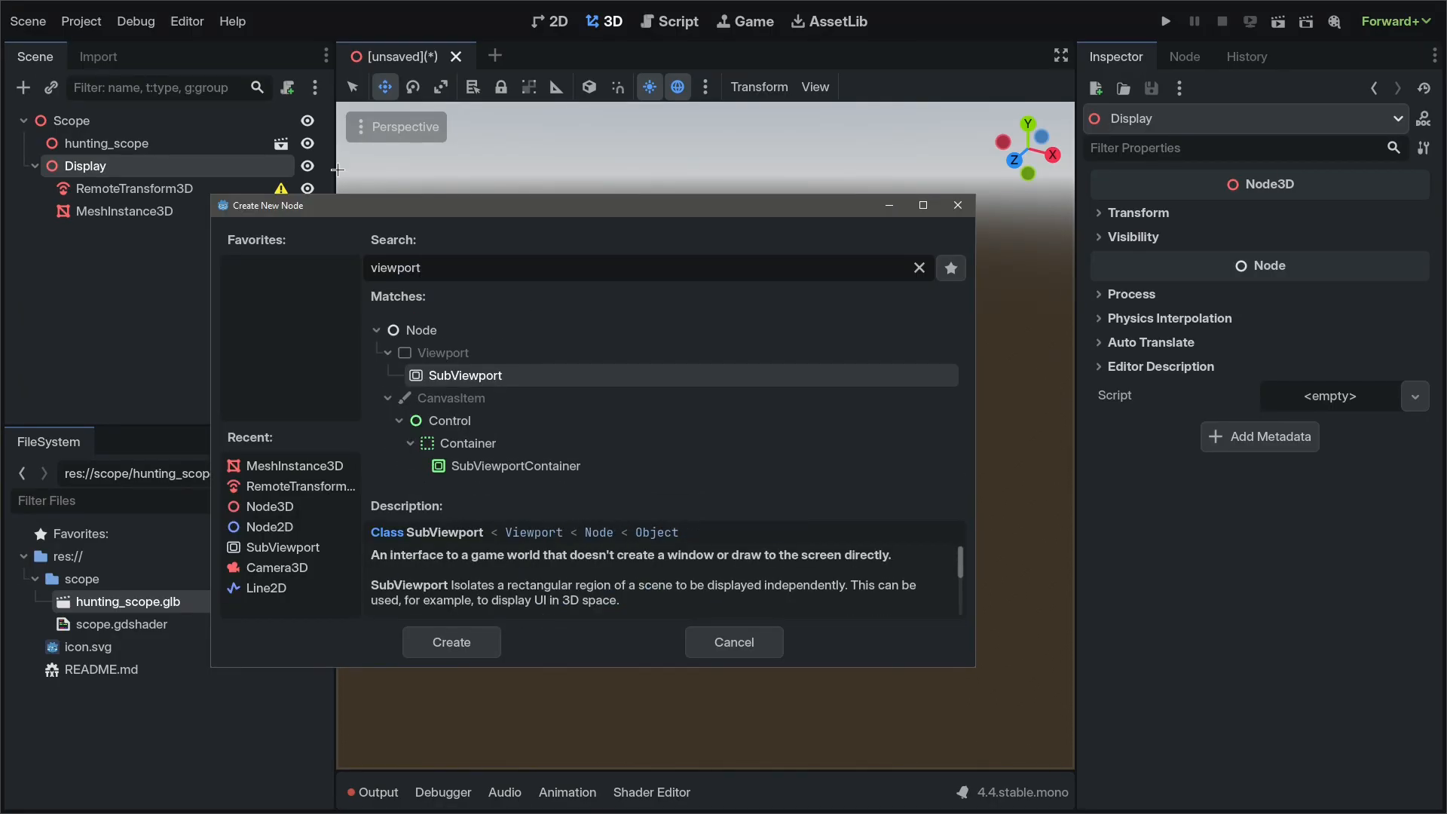
{"action": "left_click", "coordinate": [450, 642]}
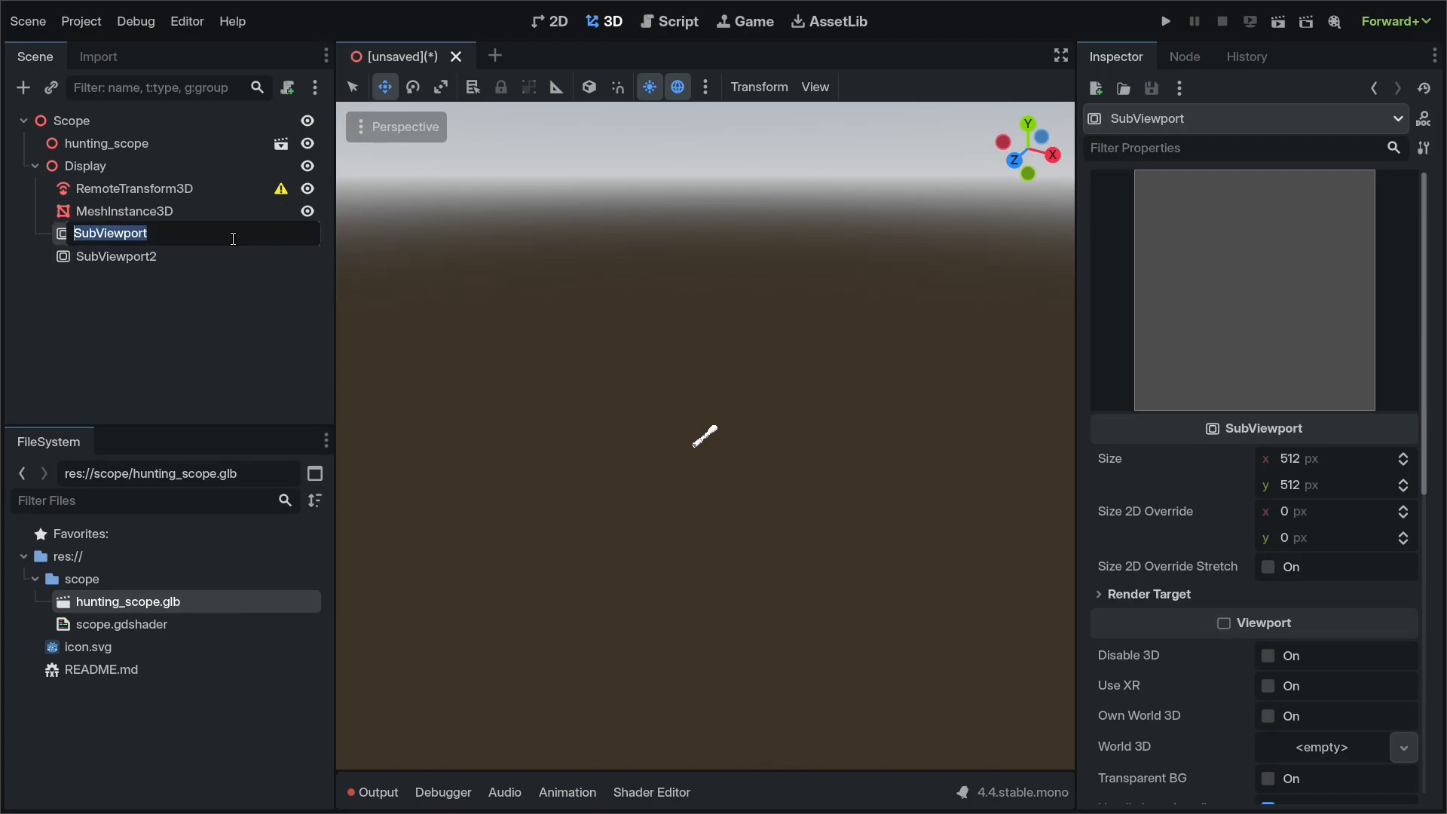
{"action": "type", "text": "ReticleView"}
{"action": "left_click", "coordinate": [189, 256]}
{"action": "type", "text": "ScopeView"}
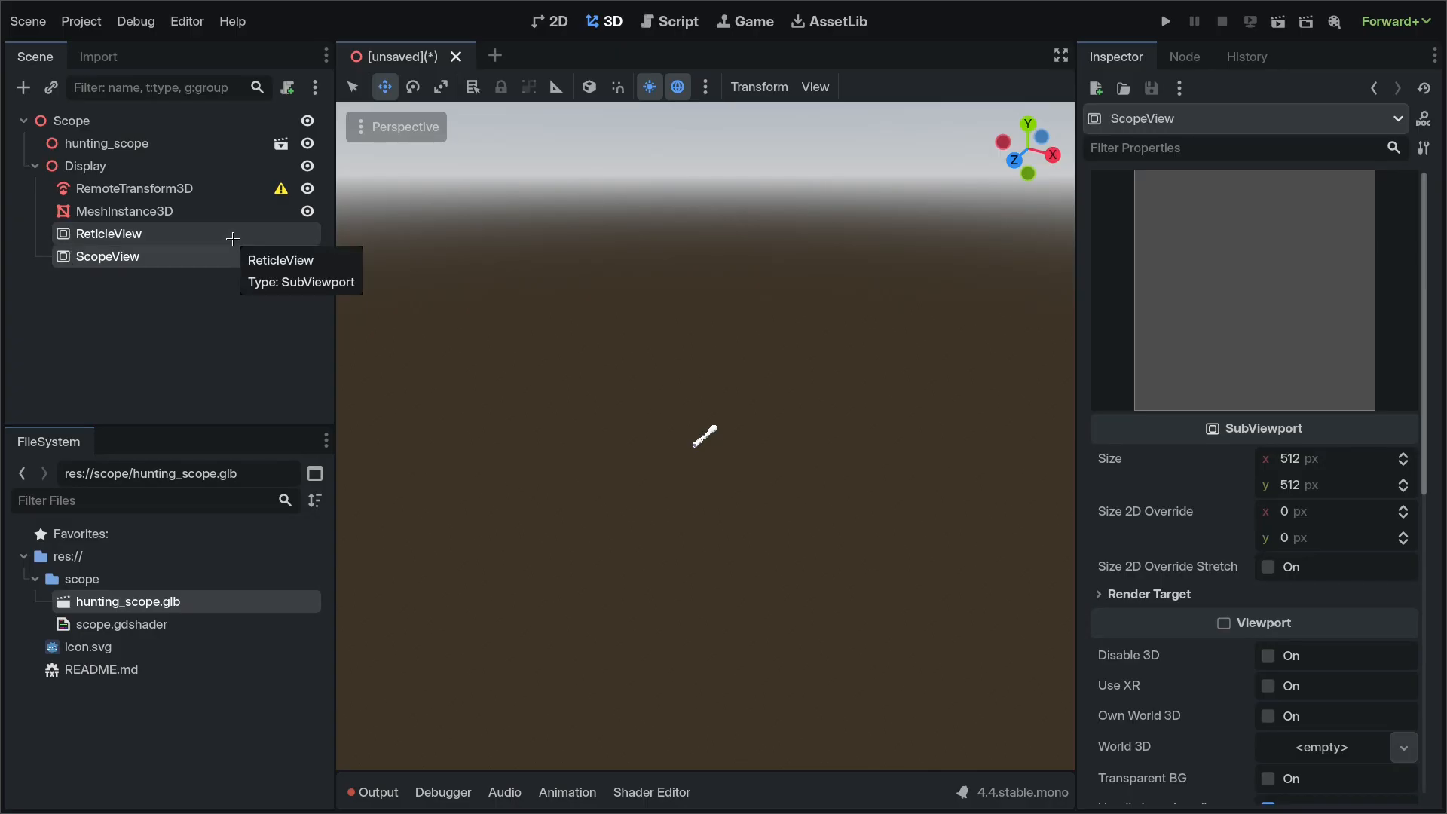
{"action": "left_click", "coordinate": [108, 234]}
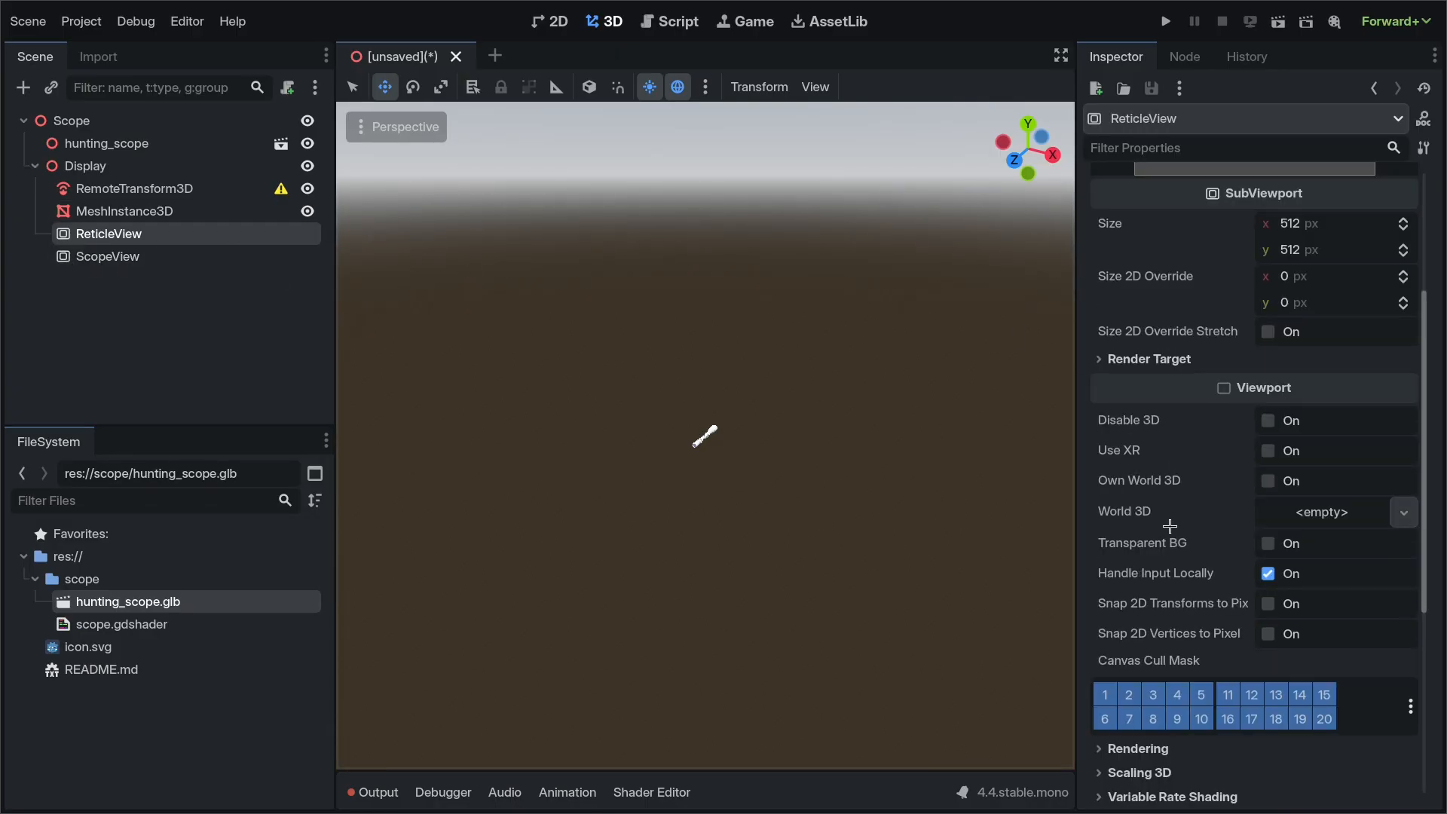
{"action": "left_click", "coordinate": [1269, 542]}
{"action": "type", "text": "no"}
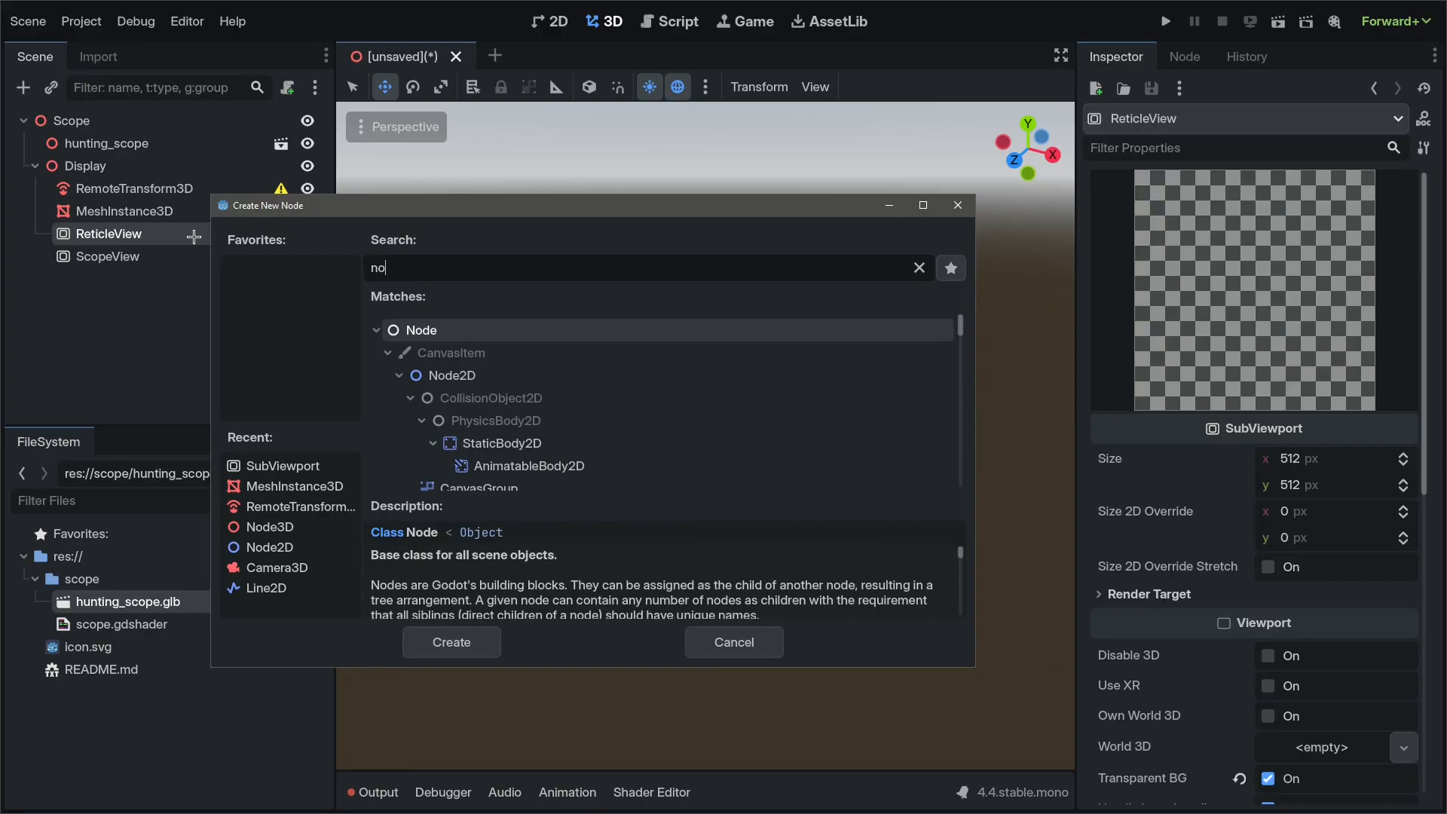
Step: Add a Node2D Reticle under ReticleView and save its branch as reticle.tscn
{"action": "left_click", "coordinate": [451, 642]}
{"action": "type", "text": "Reticle"}
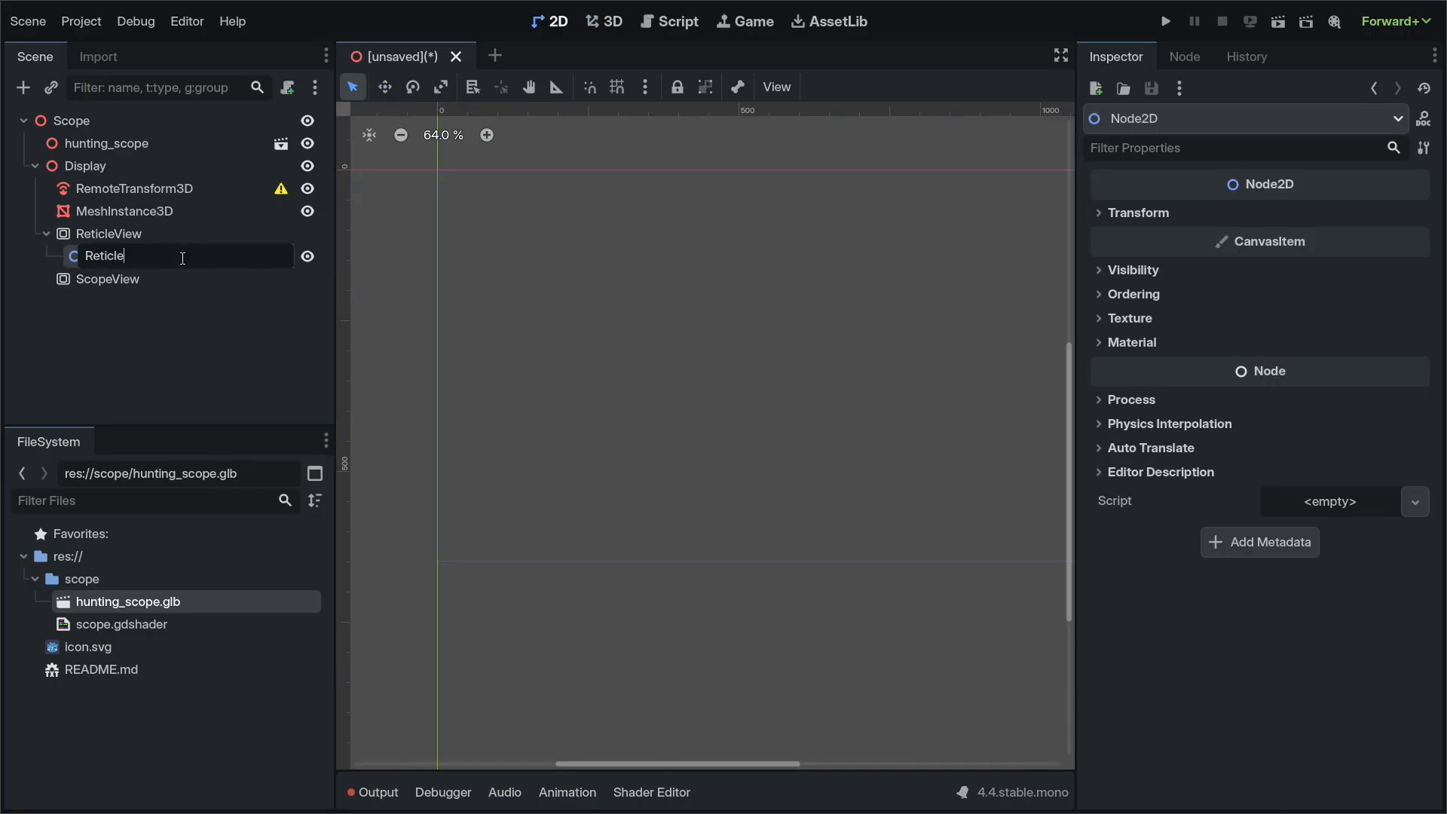
{"action": "right_click", "coordinate": [106, 256]}
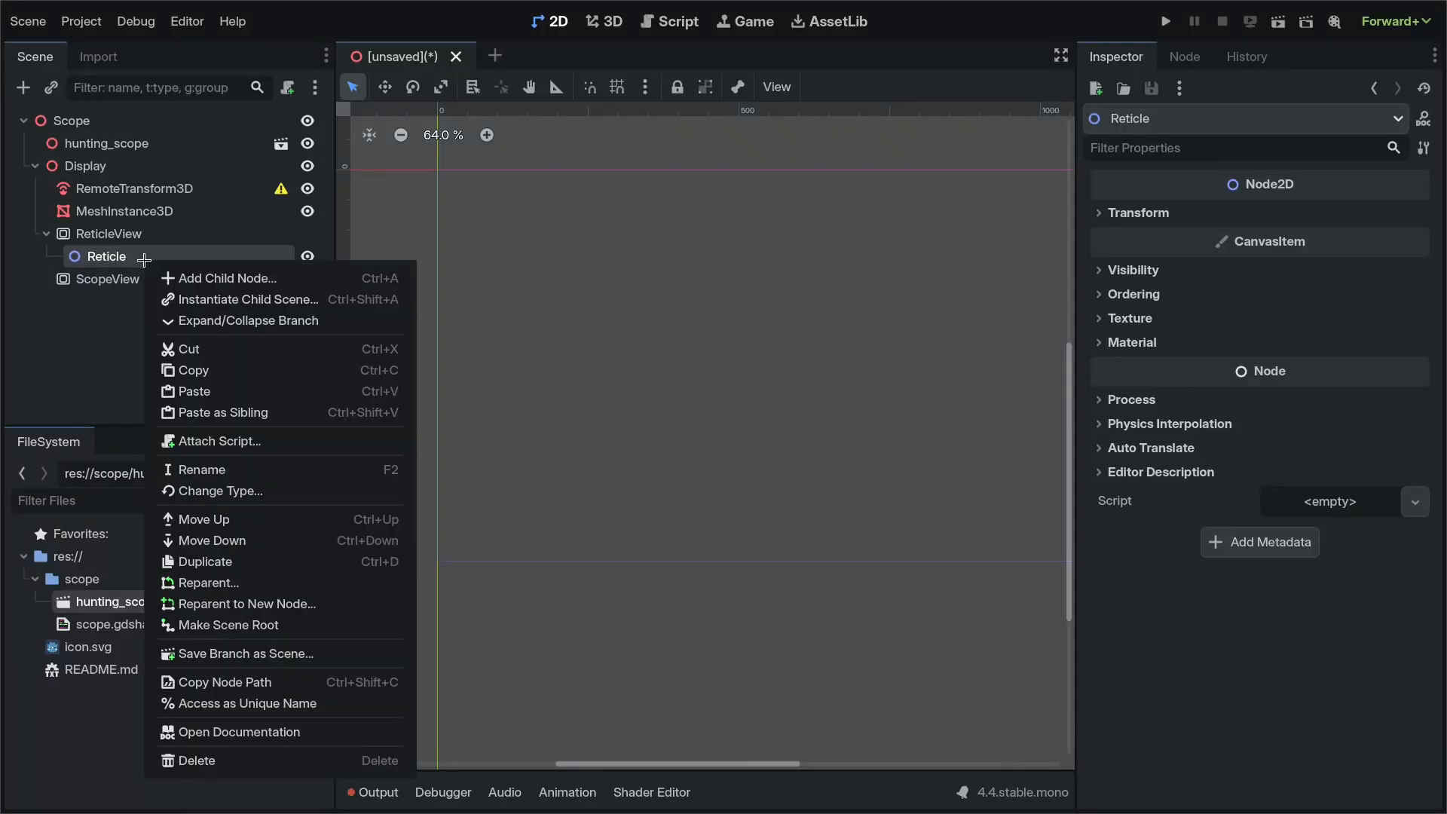
{"action": "left_click", "coordinate": [246, 652]}
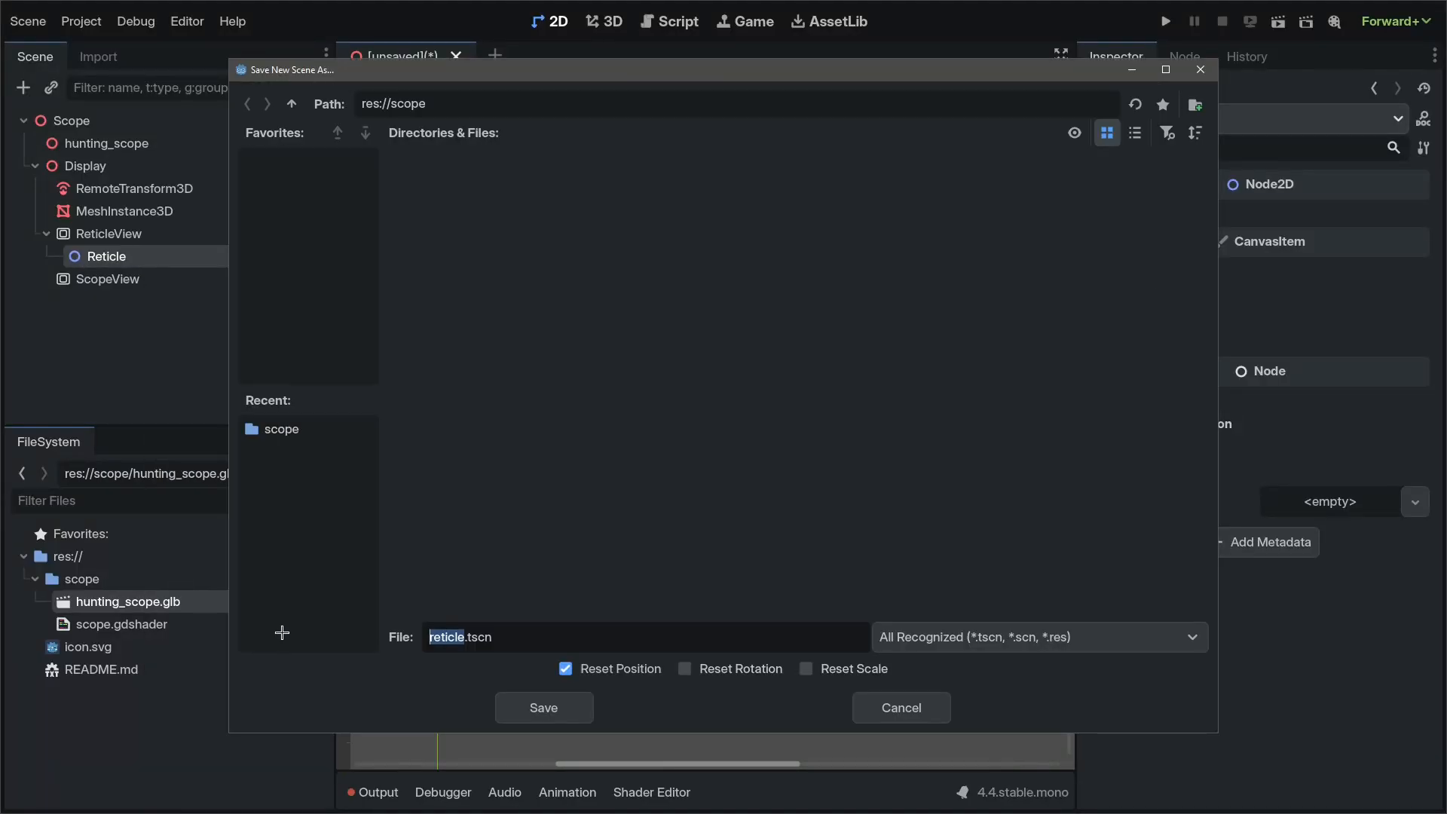
{"action": "left_click", "coordinate": [542, 707]}
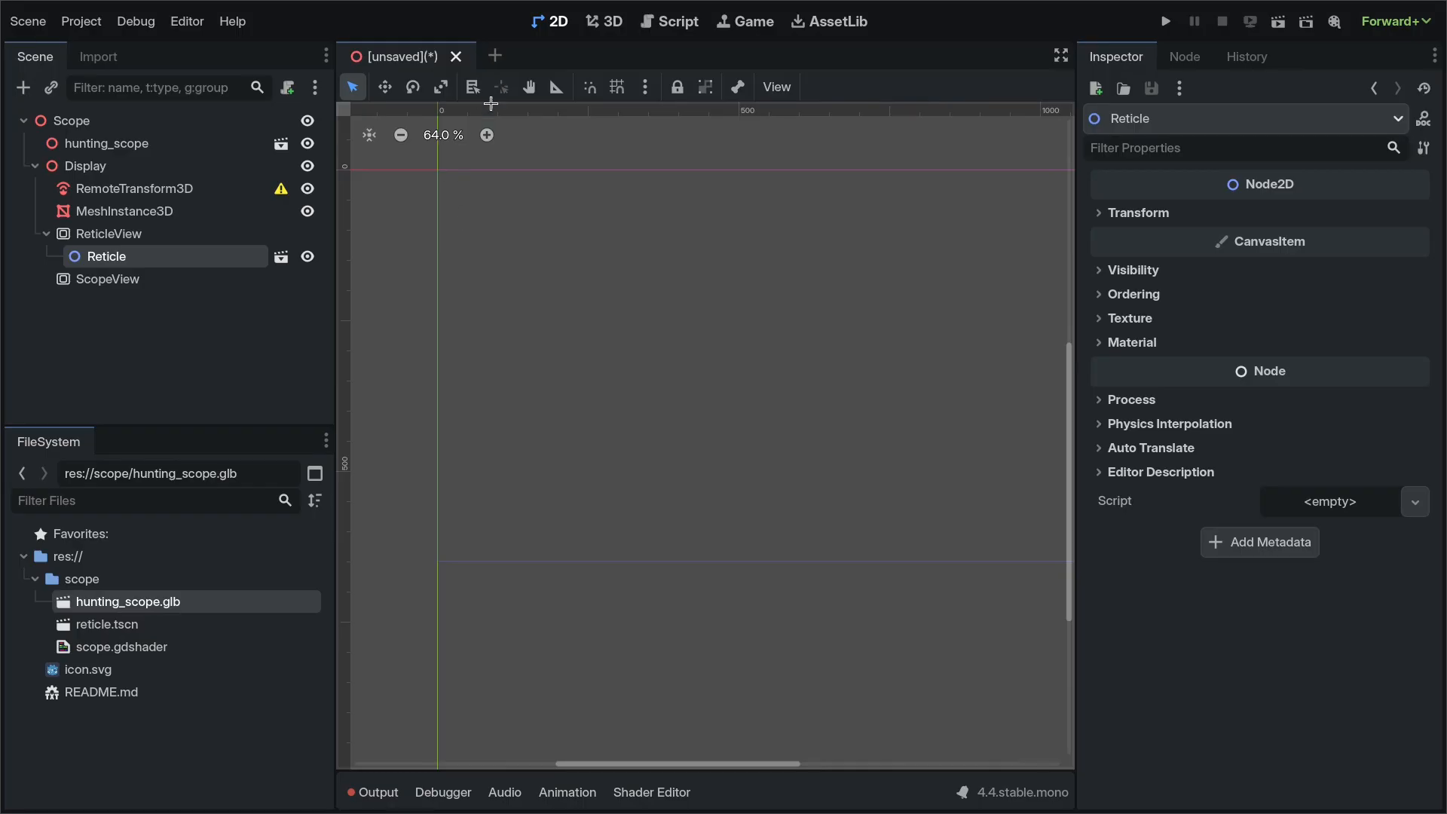
Step: Open reticle.tscn and add a Line2D with two points forming the horizontal line
{"action": "double_click", "coordinate": [107, 624]}
{"action": "type", "text": "line2d"}
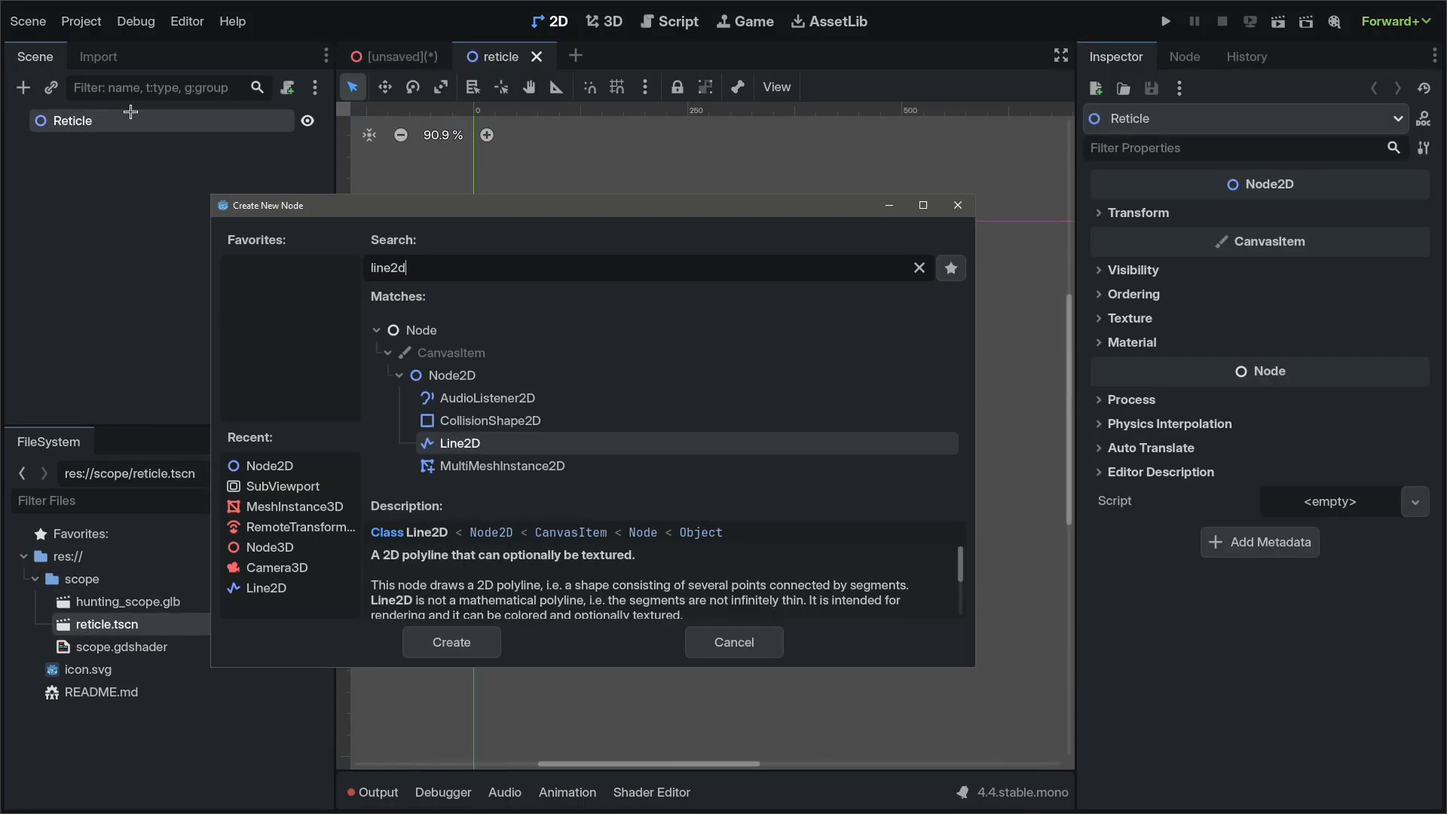
{"action": "left_click", "coordinate": [450, 642]}
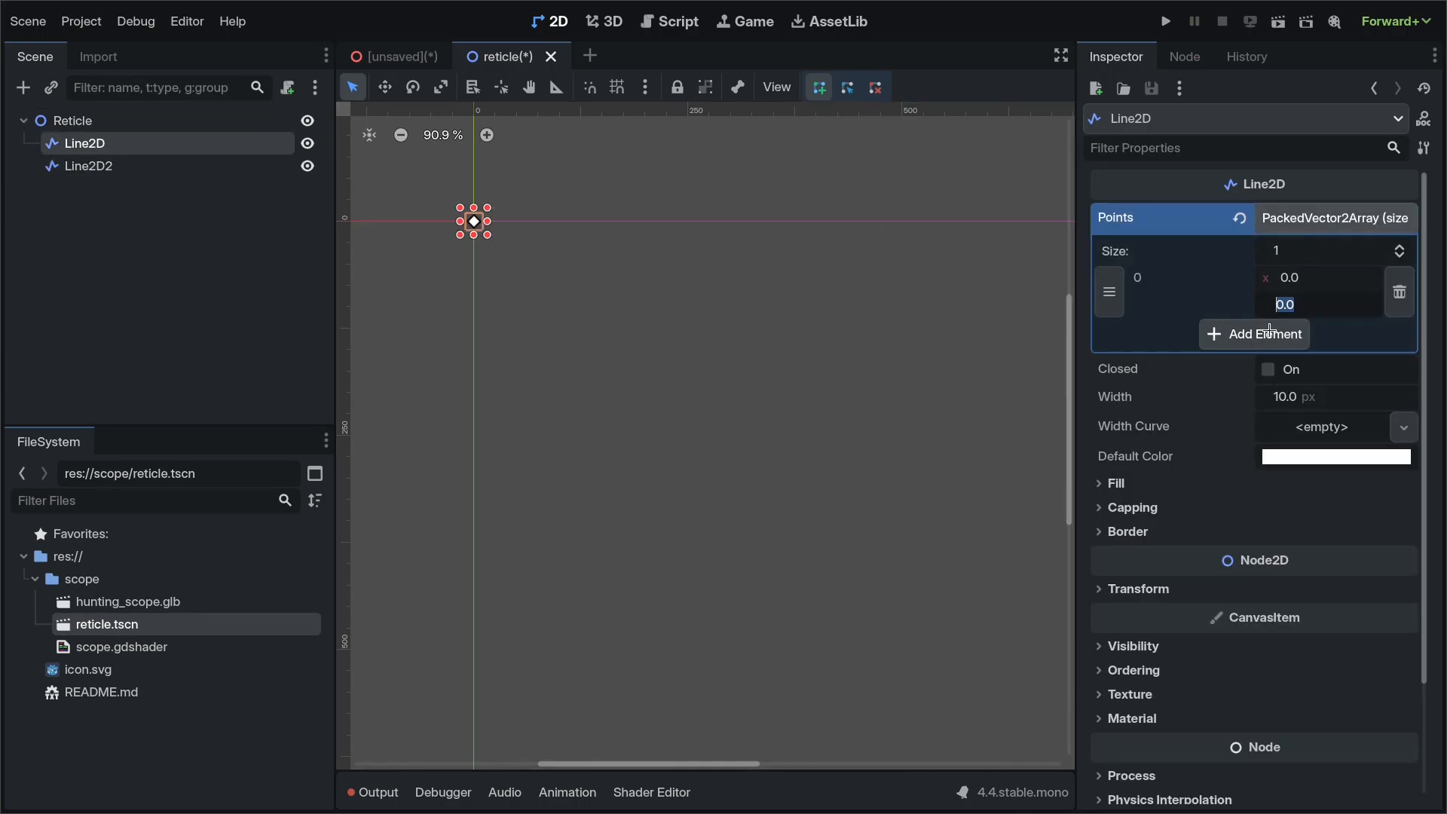
{"action": "left_click", "coordinate": [1252, 333]}
{"action": "type", "text": "256"}
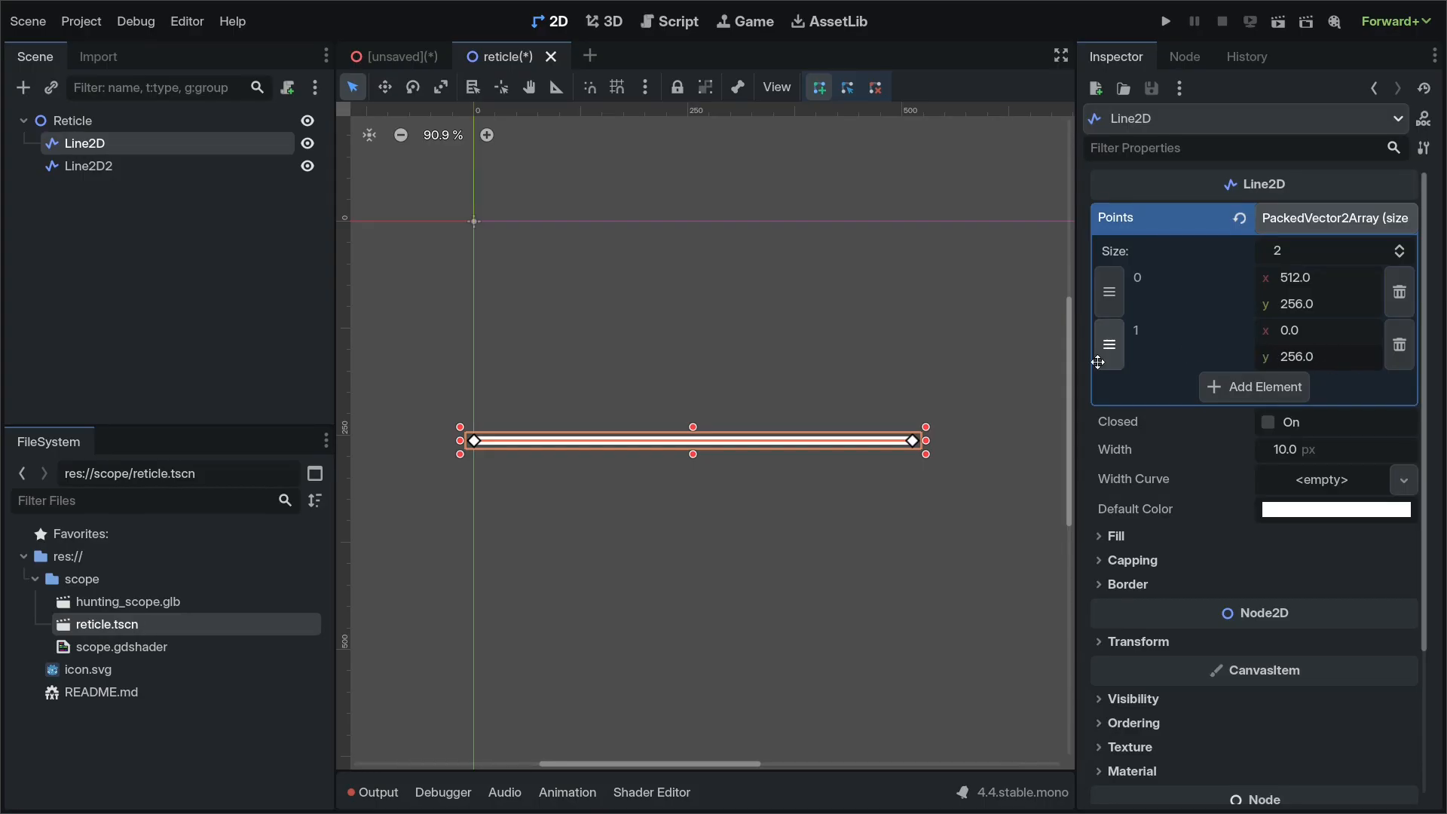
Step: Give the second Line2D its two vertical points, then return to the main scope scene
{"action": "left_click", "coordinate": [88, 166]}
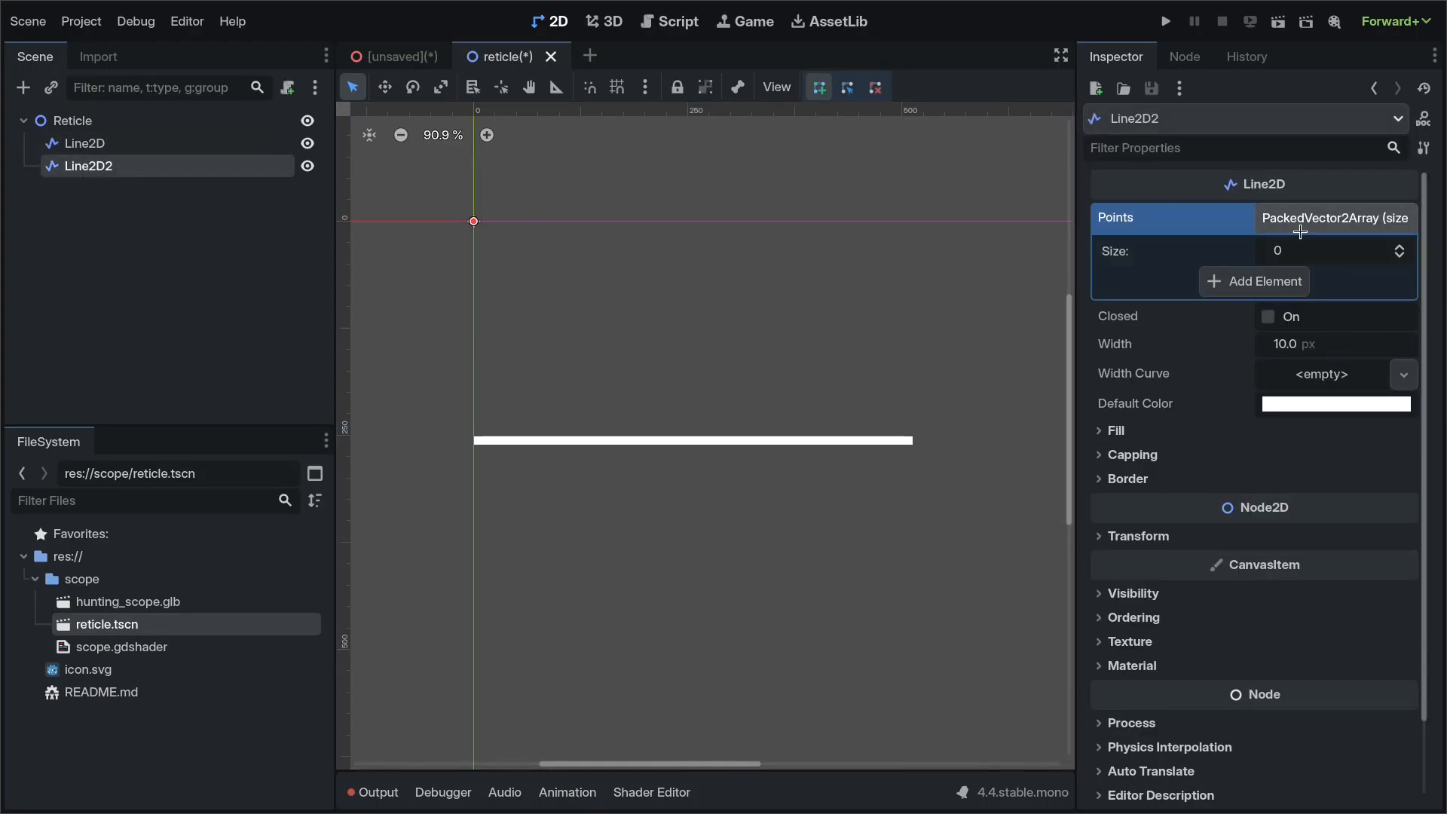
{"action": "left_click", "coordinate": [1252, 280]}
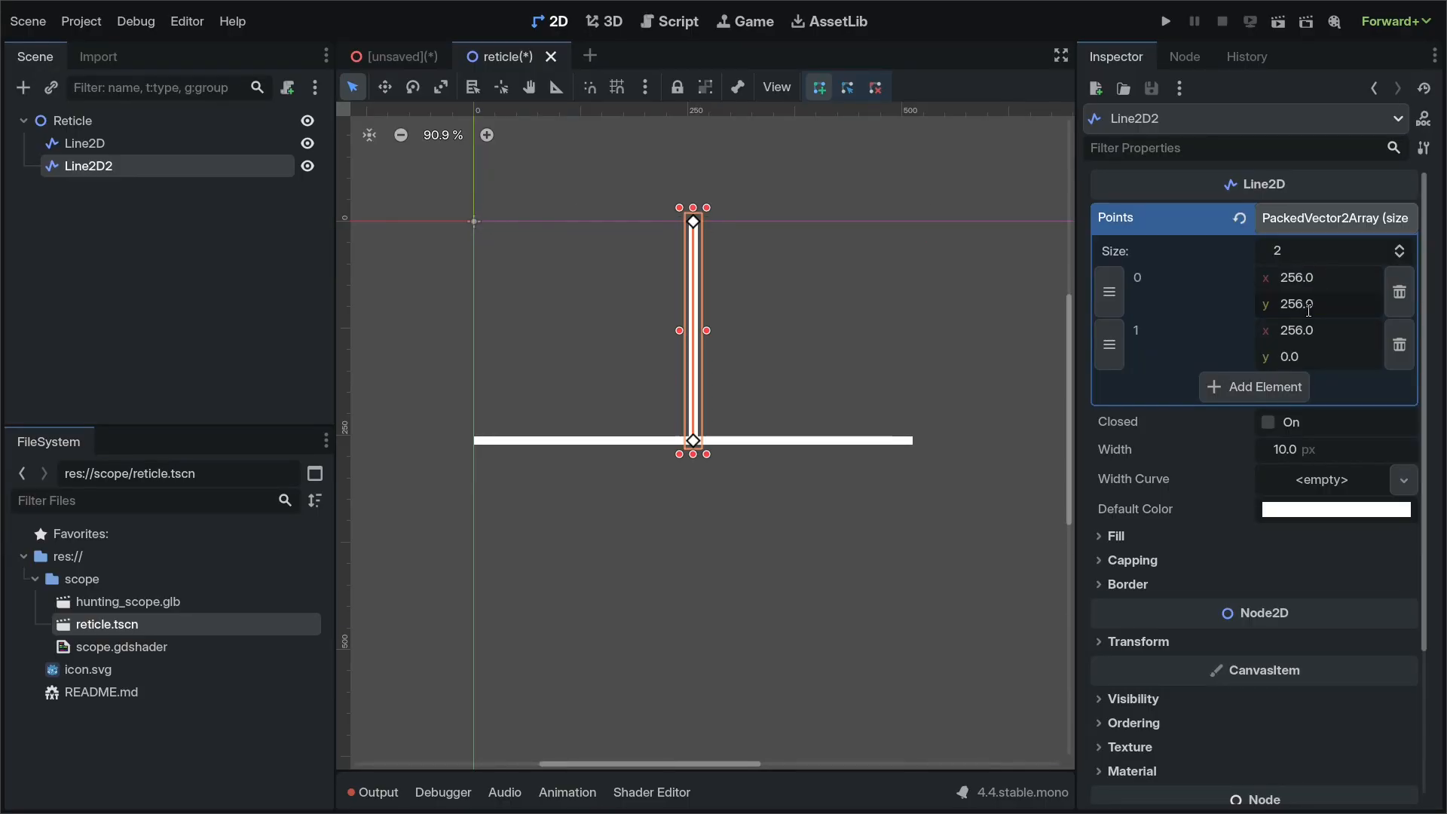
{"action": "left_click", "coordinate": [83, 143]}
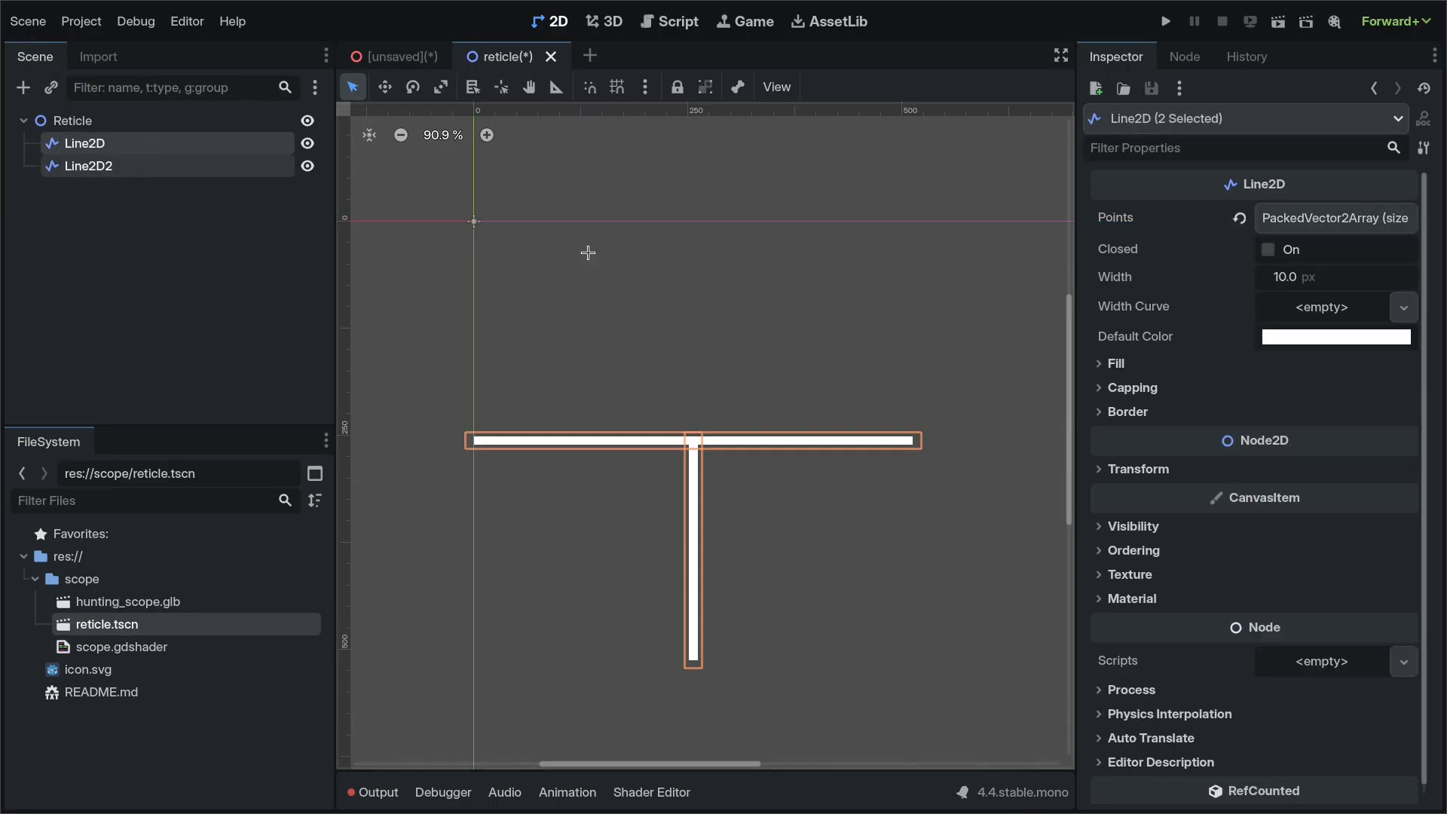
{"action": "left_click", "coordinate": [1334, 336]}
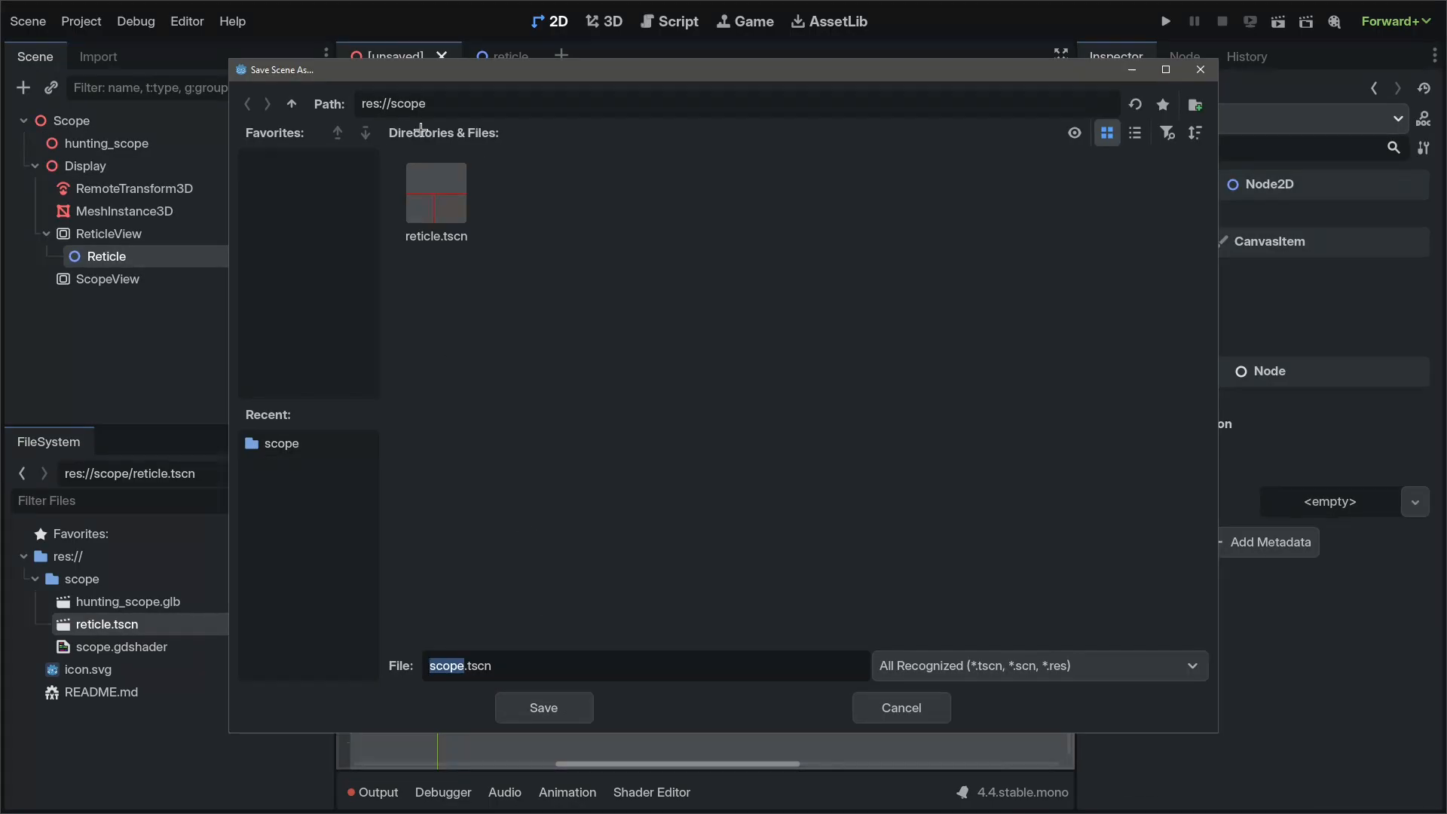
Step: Save the main scene as scope.tscn and add a Camera3D inside ScopeView
{"action": "left_click", "coordinate": [543, 707]}
{"action": "type", "text": "camera3d"}
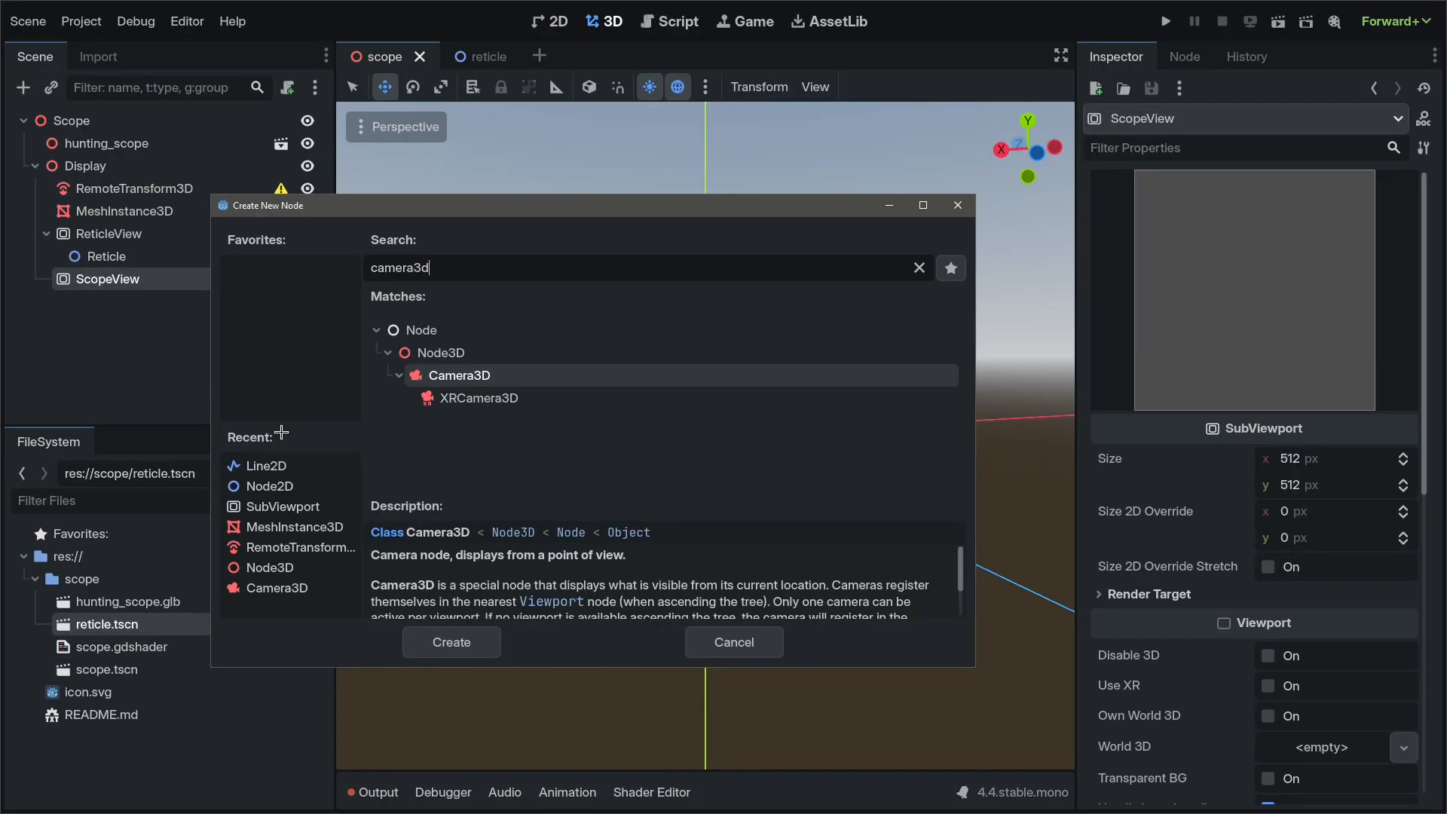
{"action": "left_click", "coordinate": [451, 642]}
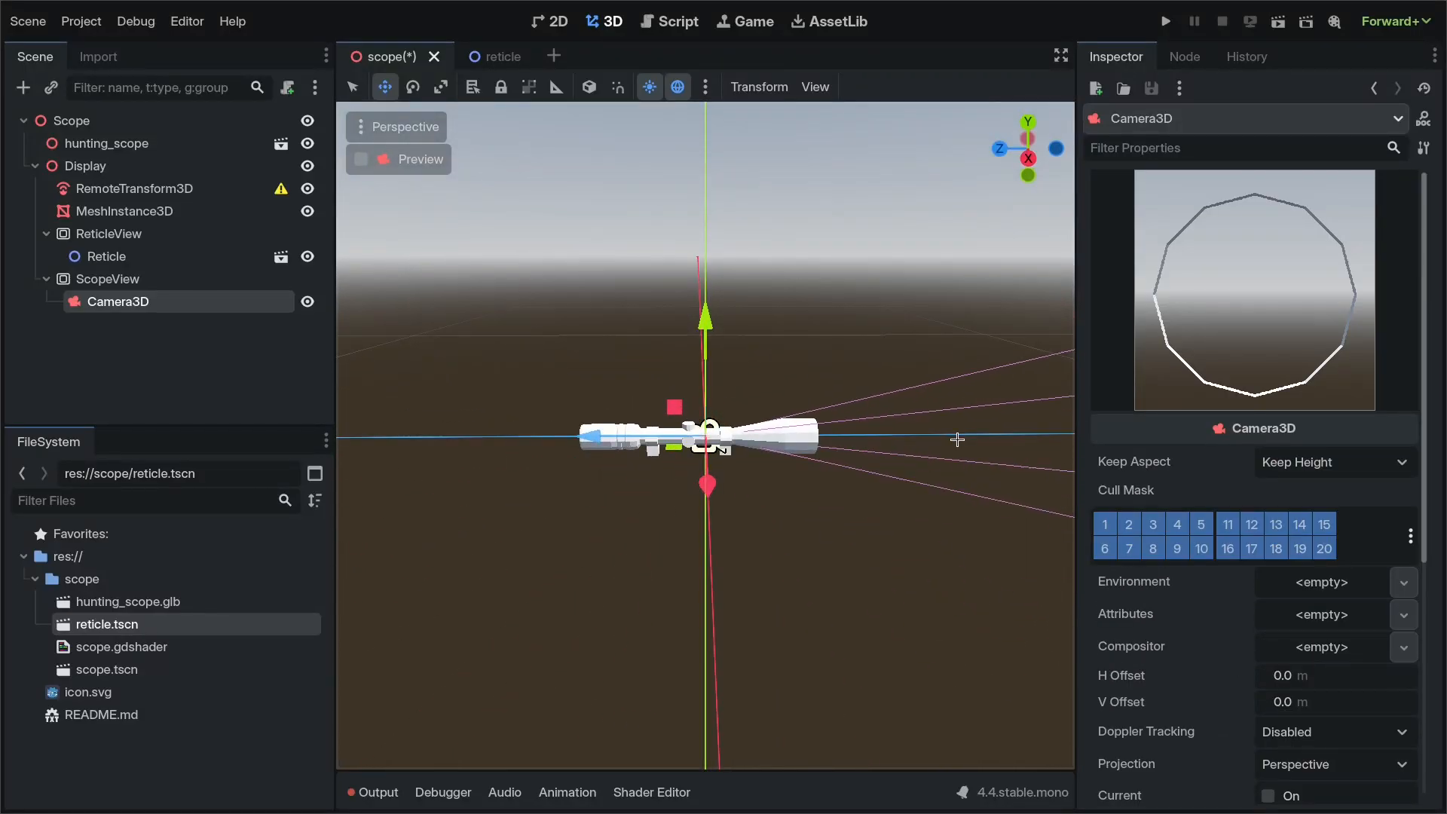
Step: Assign the Camera3D as the RemoteTransform3D's remote path target
{"action": "left_click", "coordinate": [134, 189]}
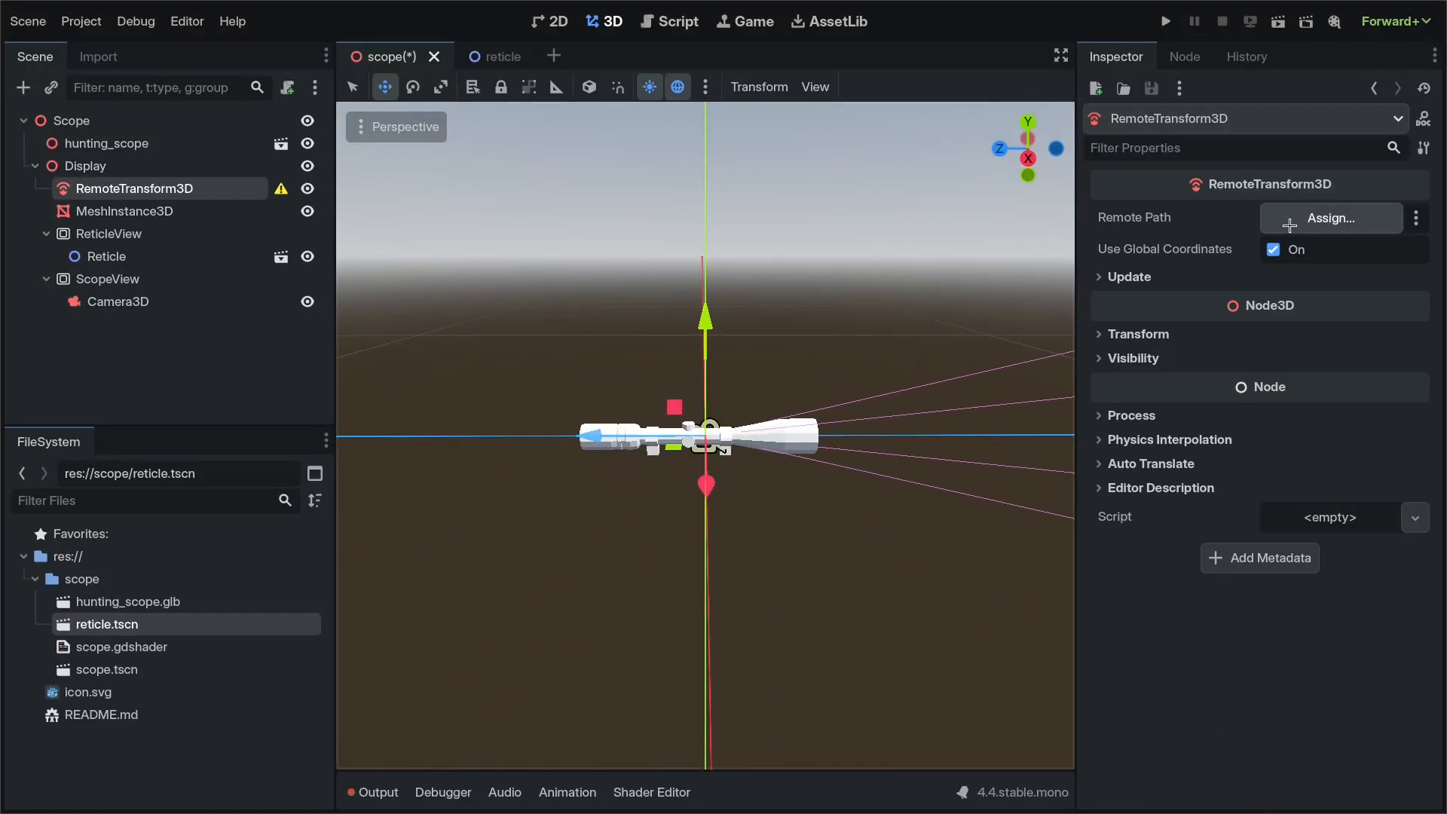
{"action": "left_click", "coordinate": [1329, 217]}
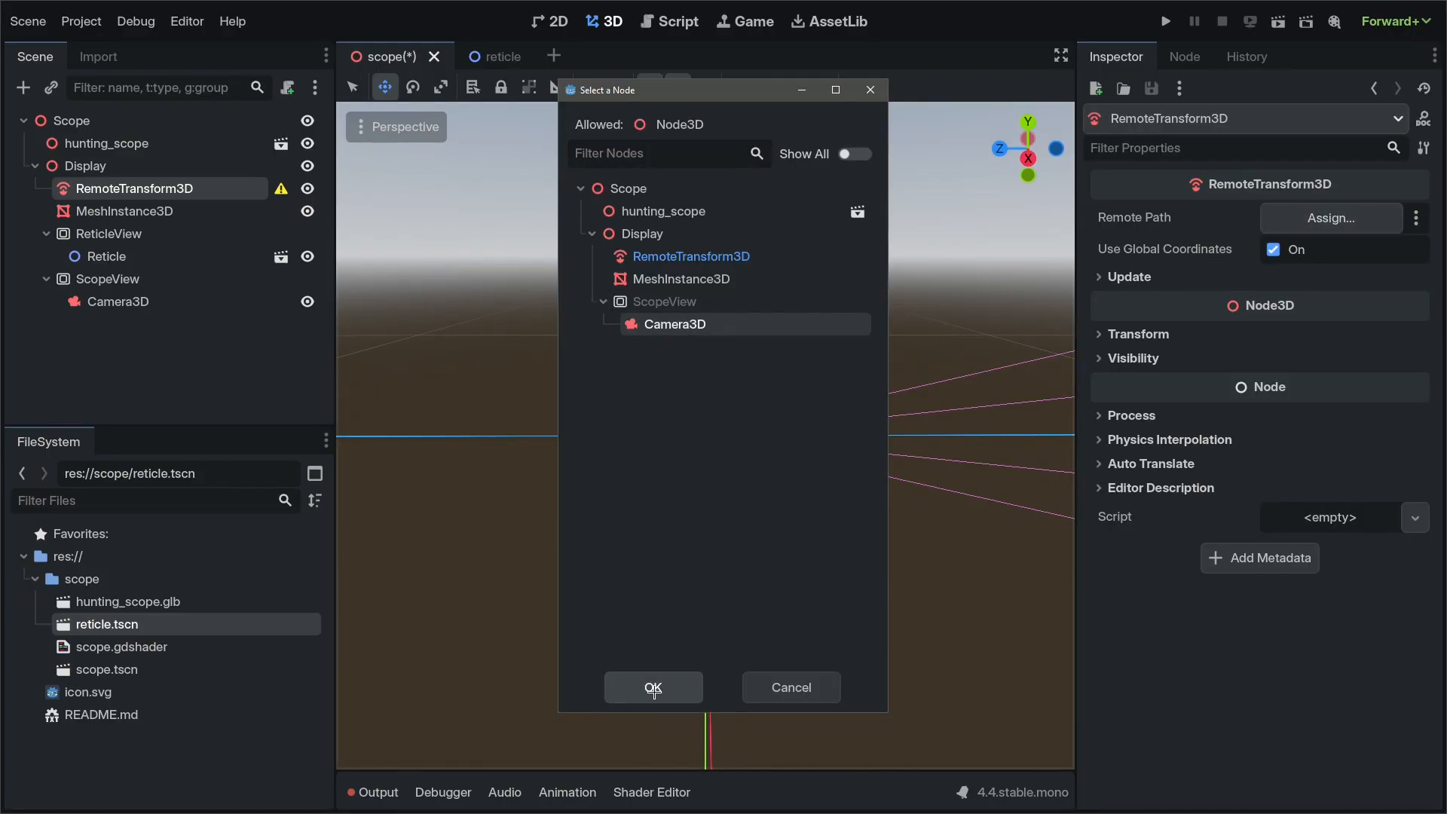
{"action": "left_click", "coordinate": [652, 687]}
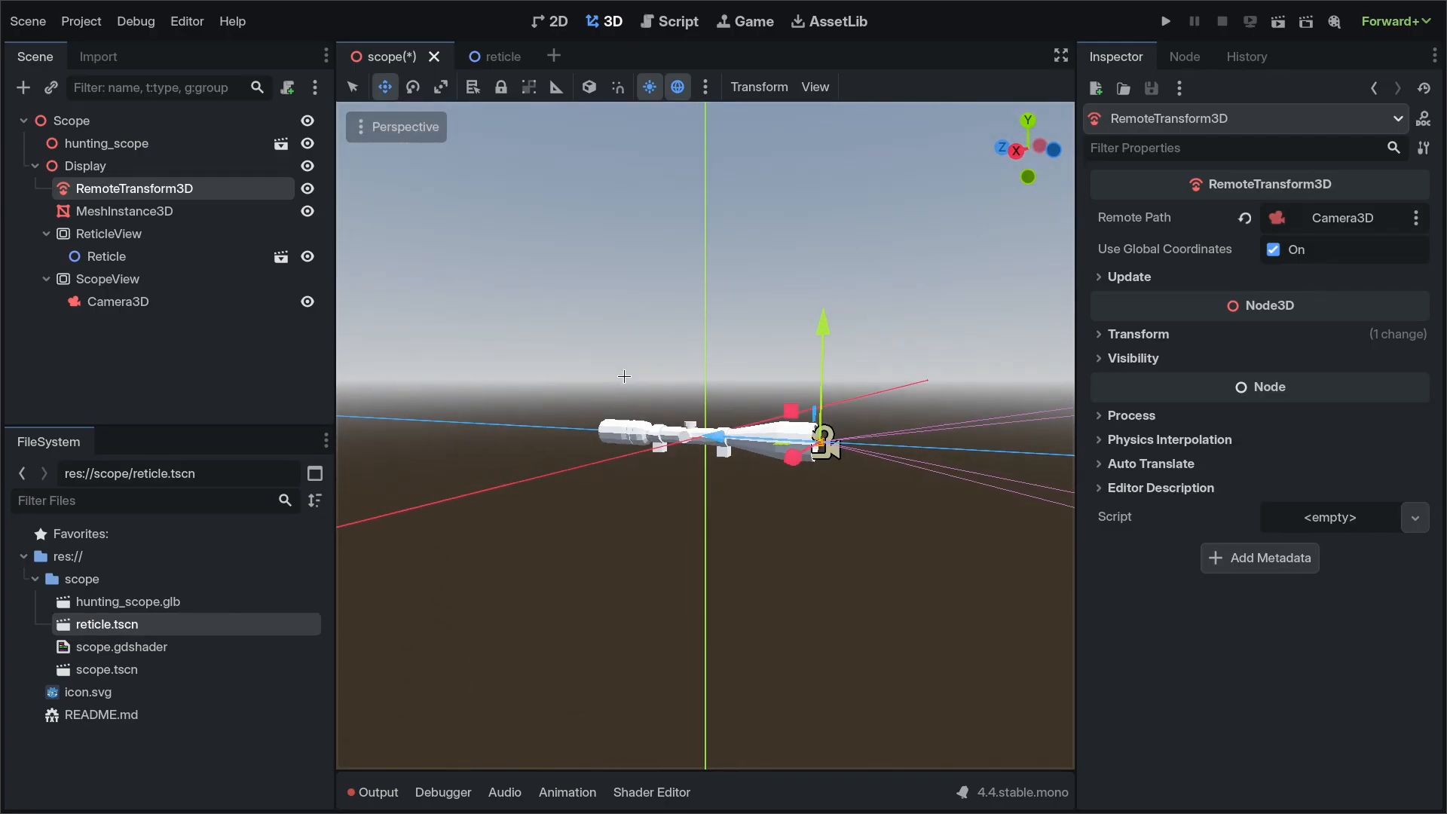
Step: Give the display MeshInstance3D a new QuadMesh with size 0.04 at the eyepiece end
{"action": "left_click", "coordinate": [124, 210]}
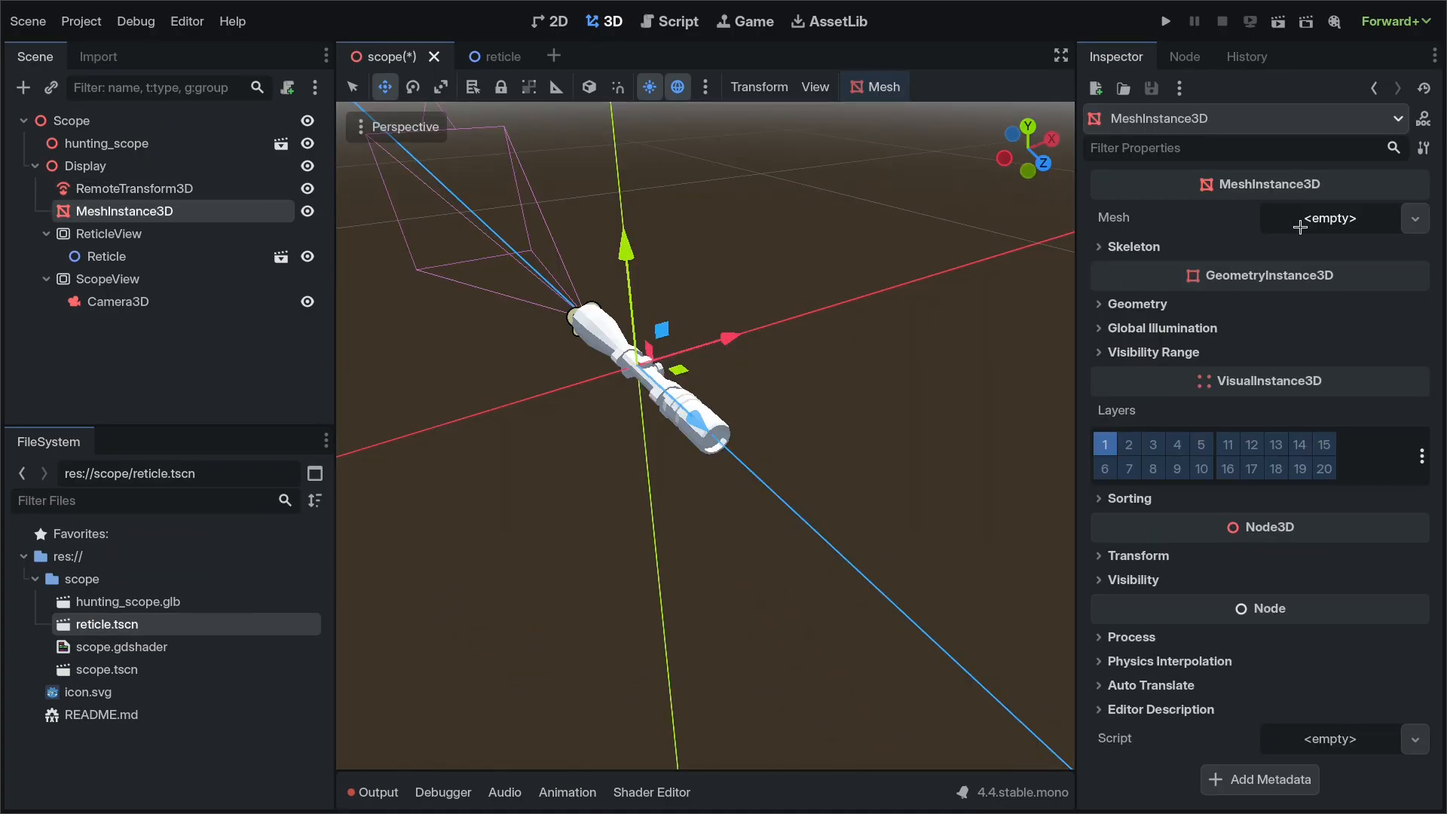
{"action": "left_click", "coordinate": [1415, 217]}
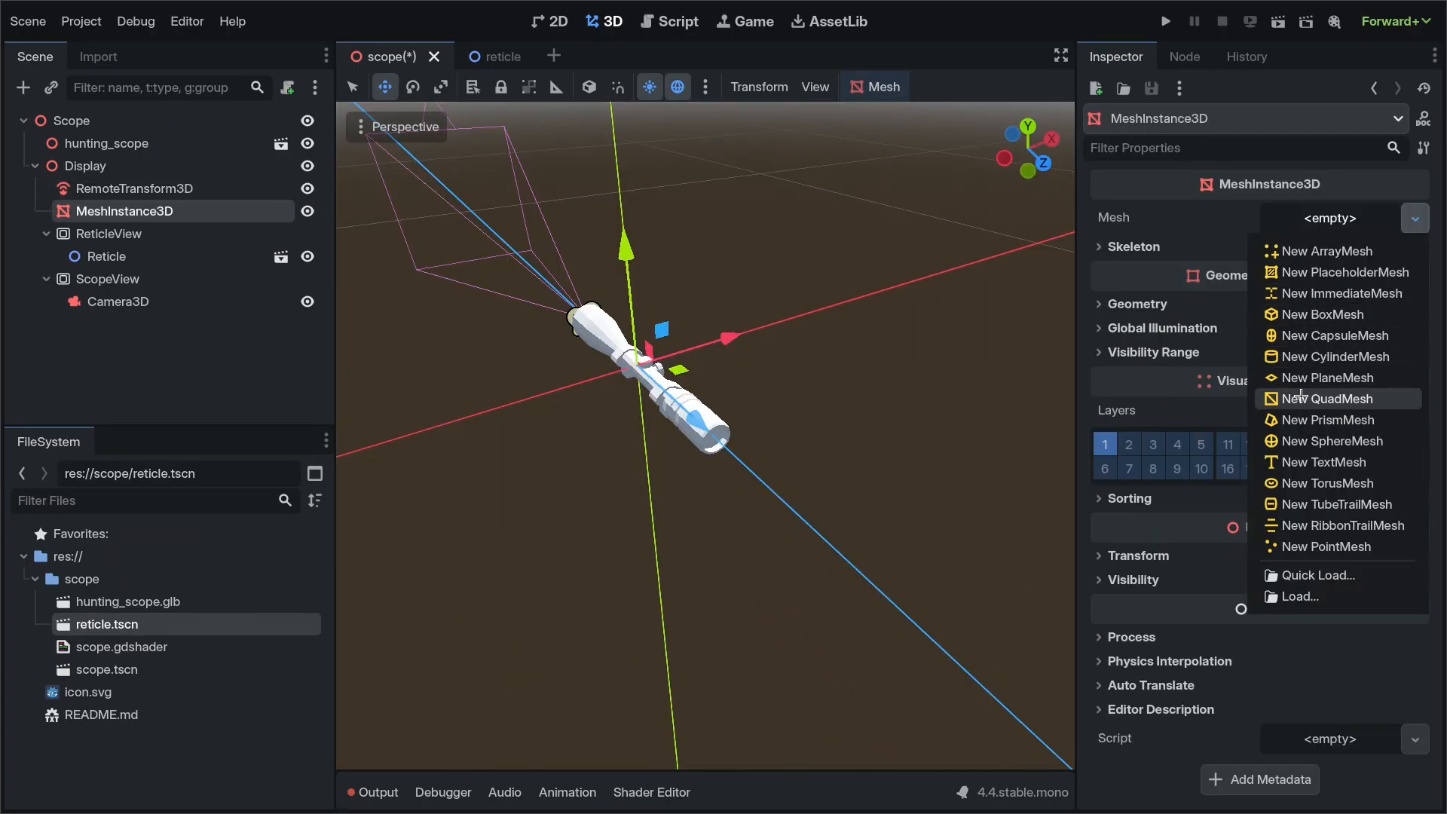
{"action": "left_click", "coordinate": [1327, 398]}
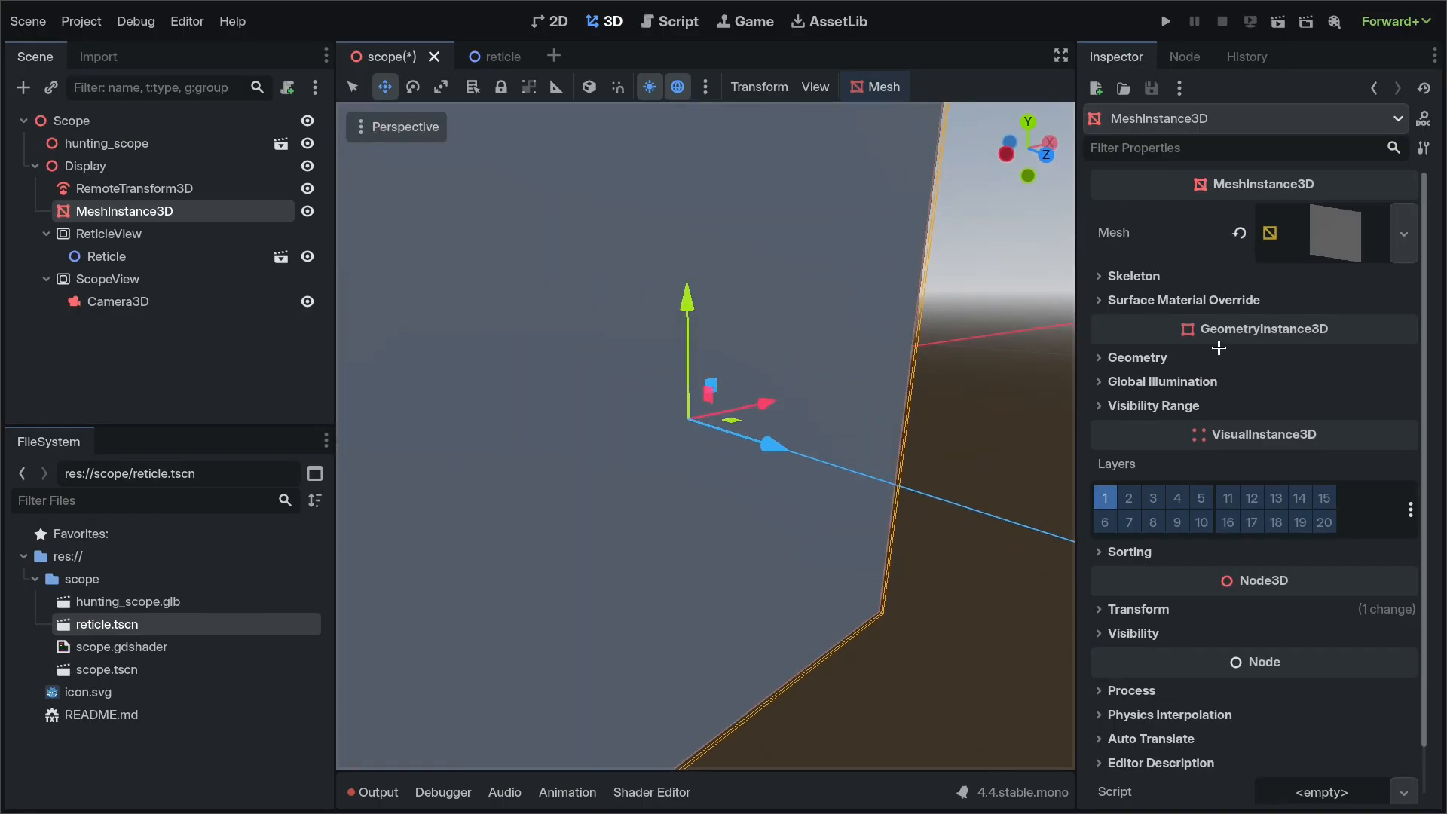
{"action": "mouse_move", "coordinate": [1326, 241]}
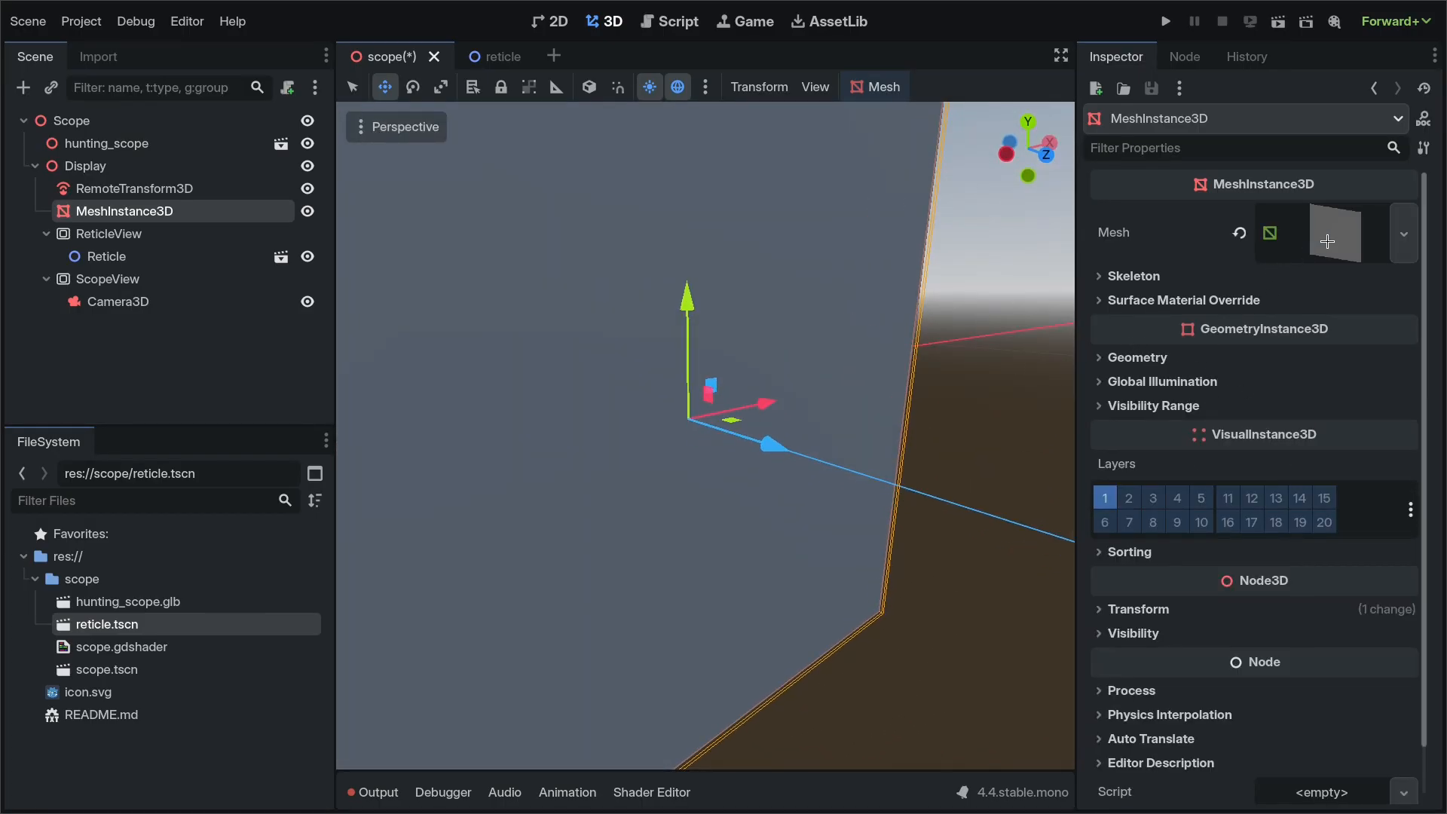
{"action": "left_click", "coordinate": [1326, 232]}
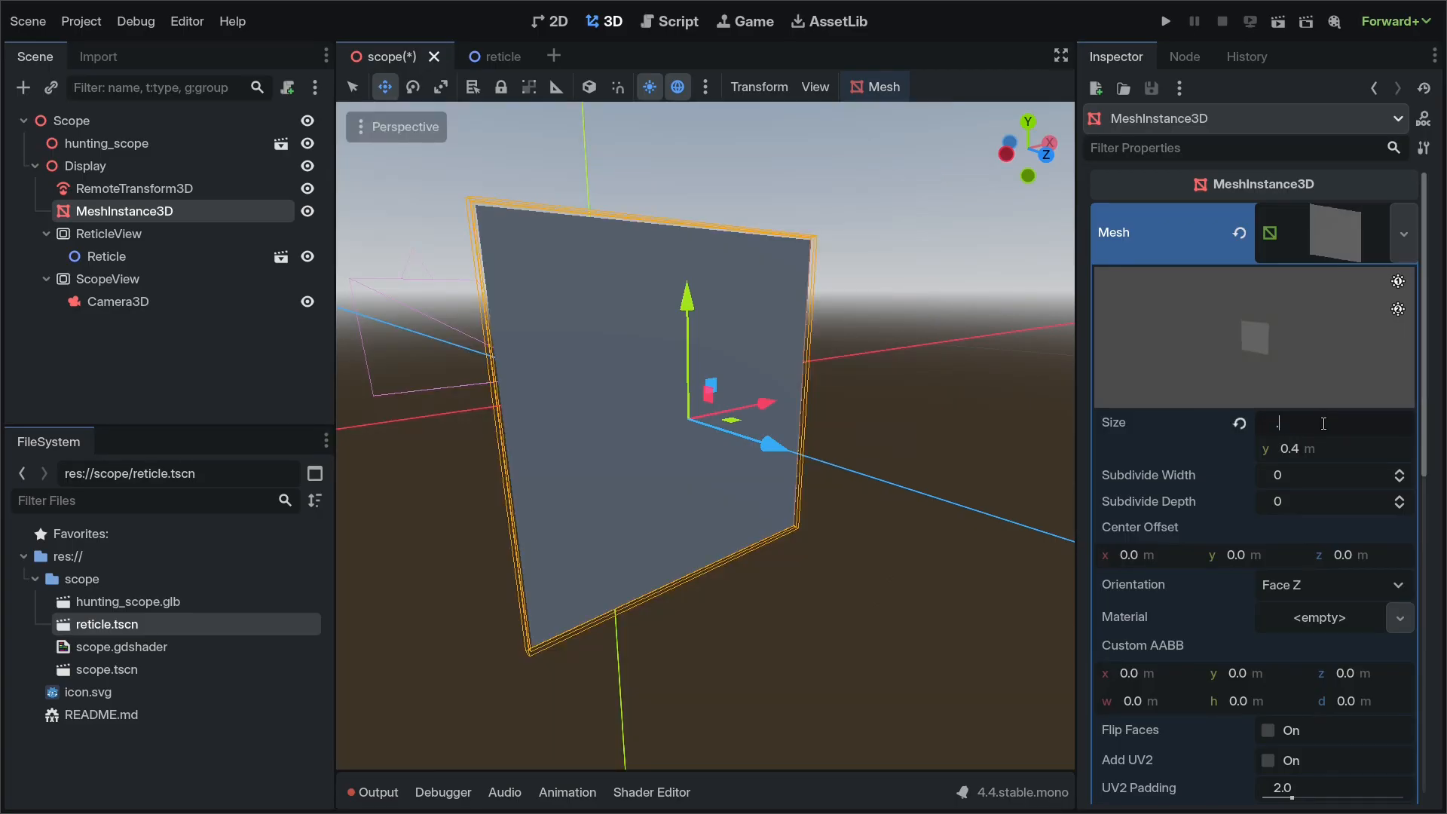
{"action": "type", "text": "0.04"}
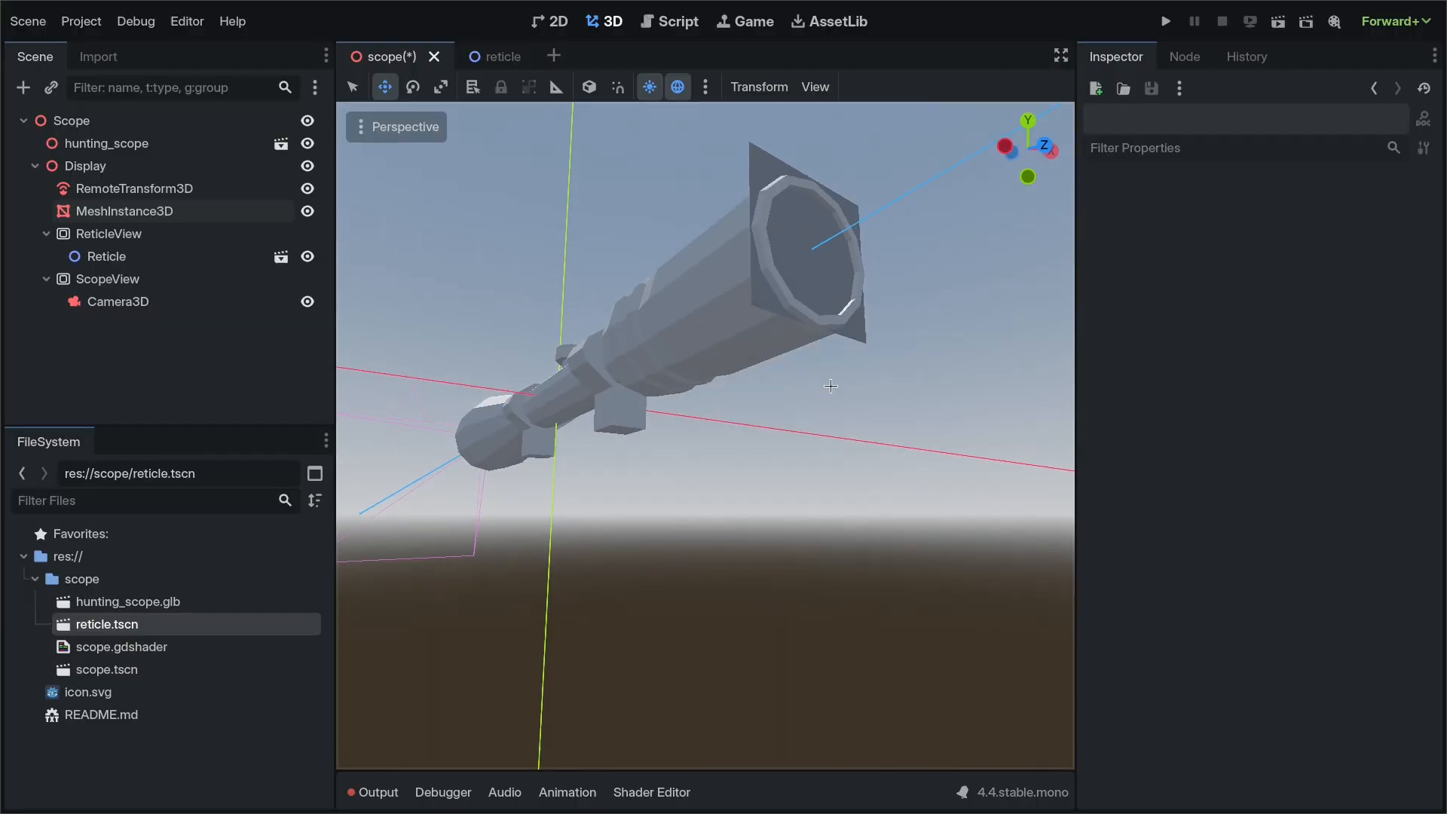
{"action": "left_click", "coordinate": [125, 211]}
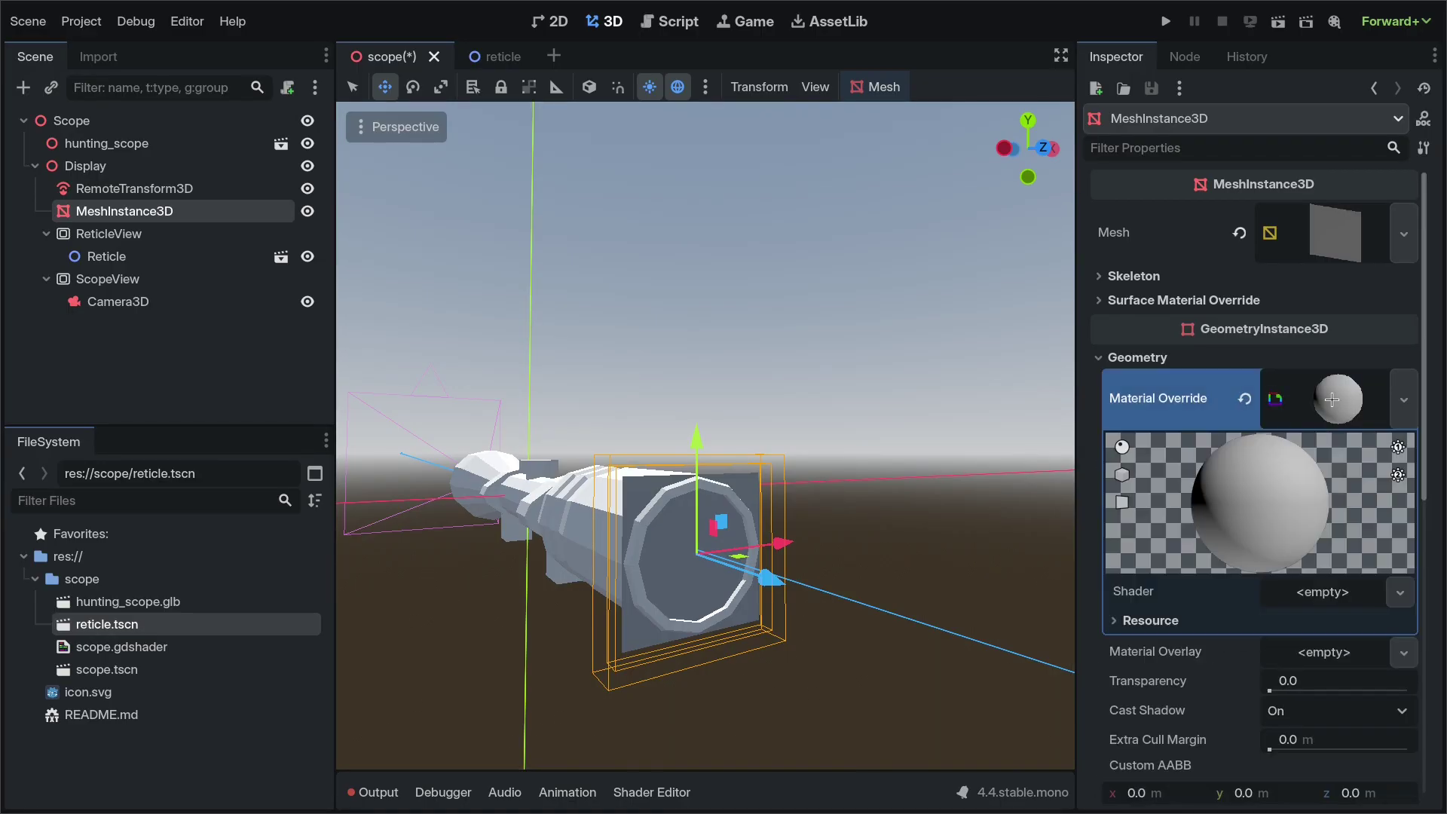
Step: Load scope.gdshader into the local-to-scene material and set Reticle Texture to a ViewportTexture from ReticleView
{"action": "left_click", "coordinate": [1150, 619]}
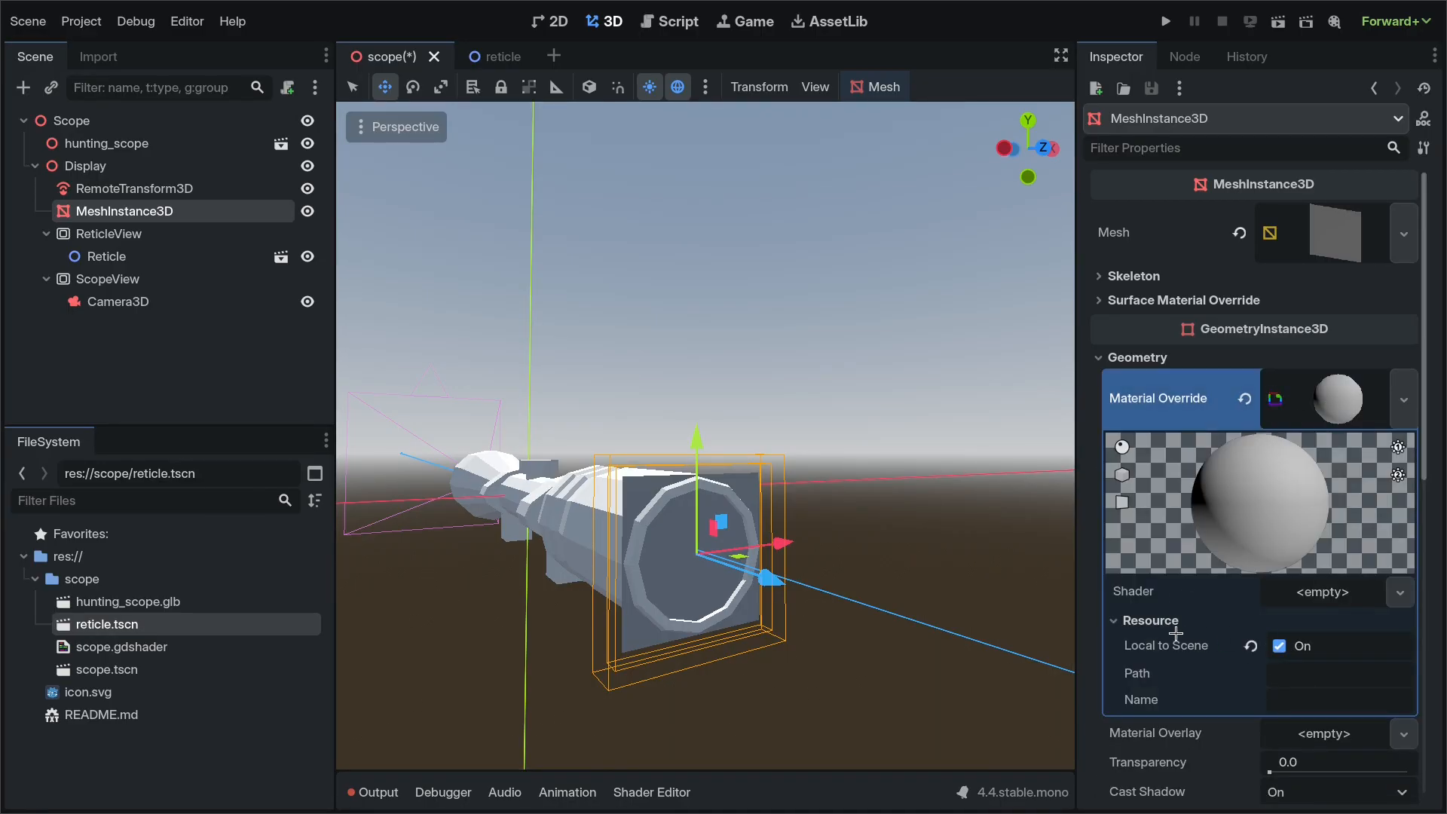
{"action": "left_click", "coordinate": [1112, 619]}
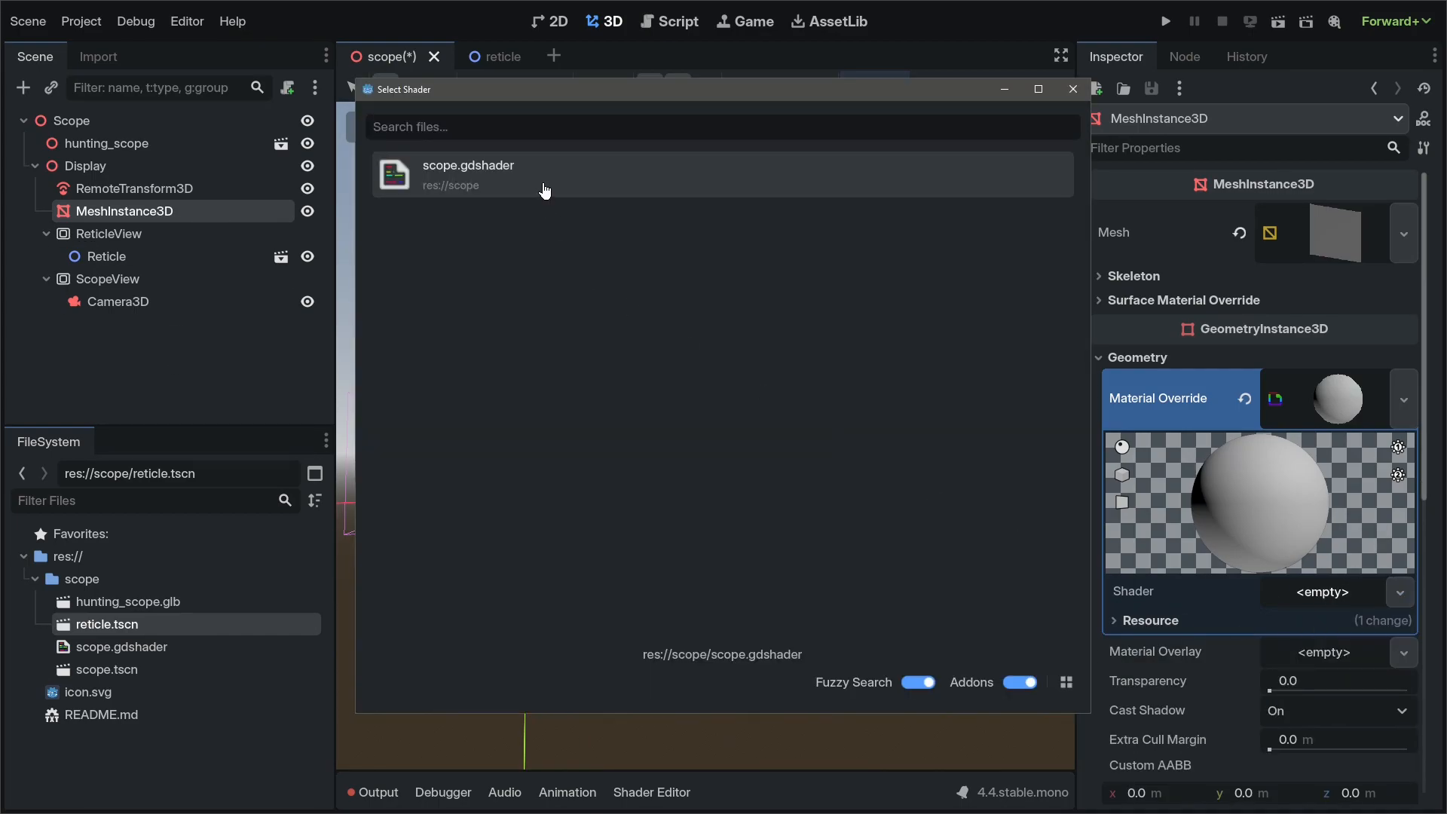
{"action": "double_click", "coordinate": [468, 175]}
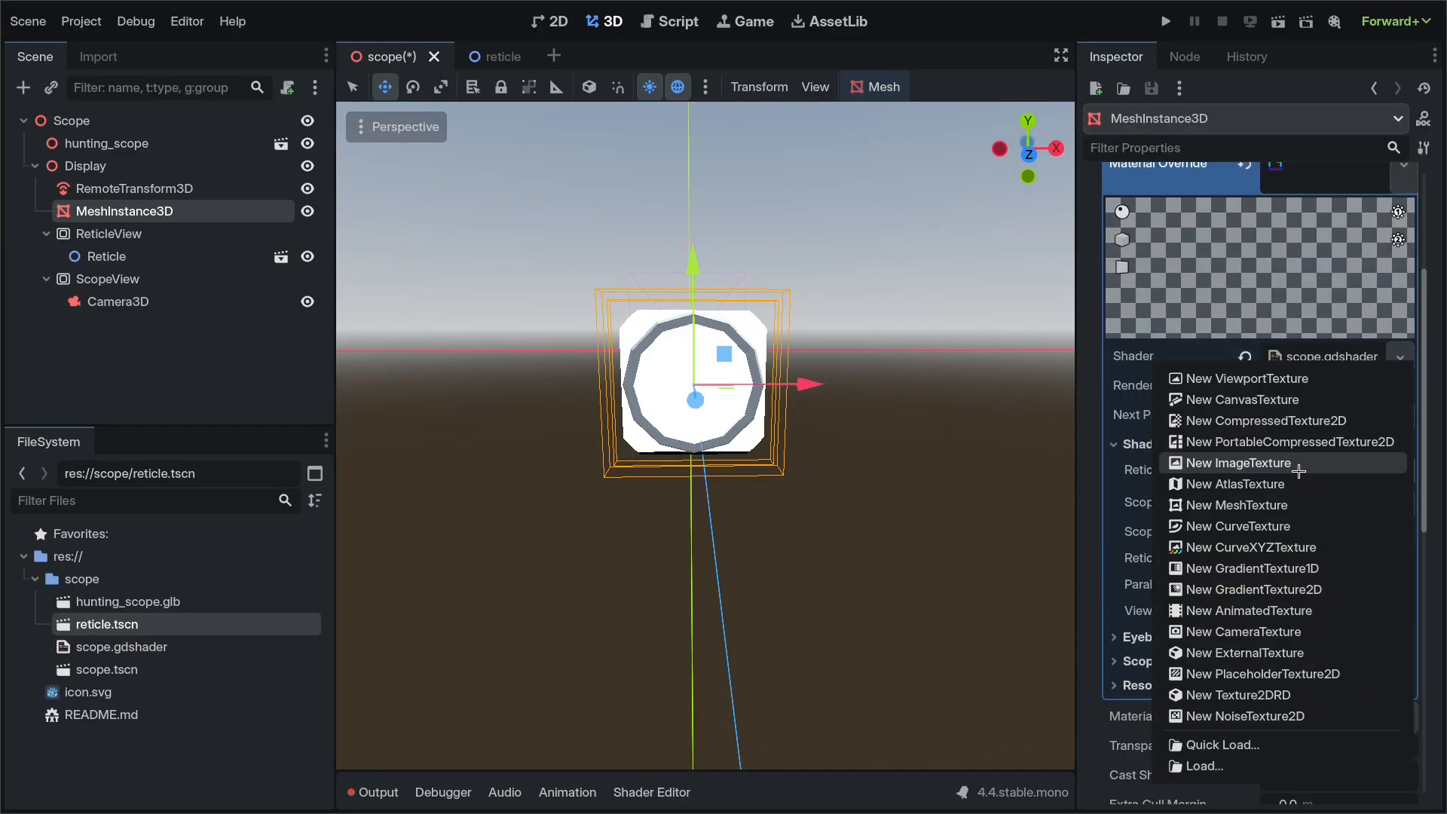
{"action": "left_click", "coordinate": [1245, 378]}
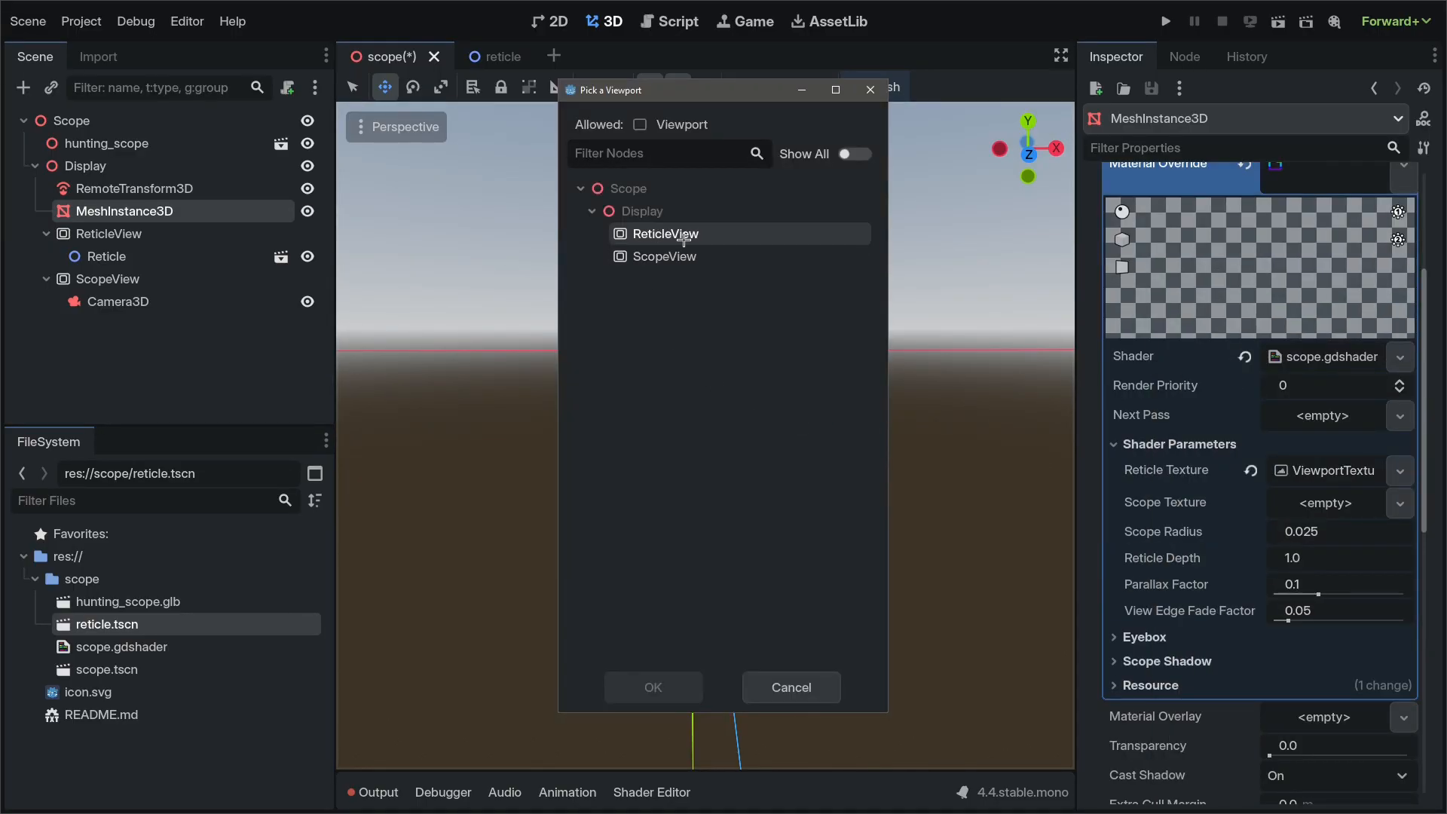
{"action": "left_click", "coordinate": [653, 687]}
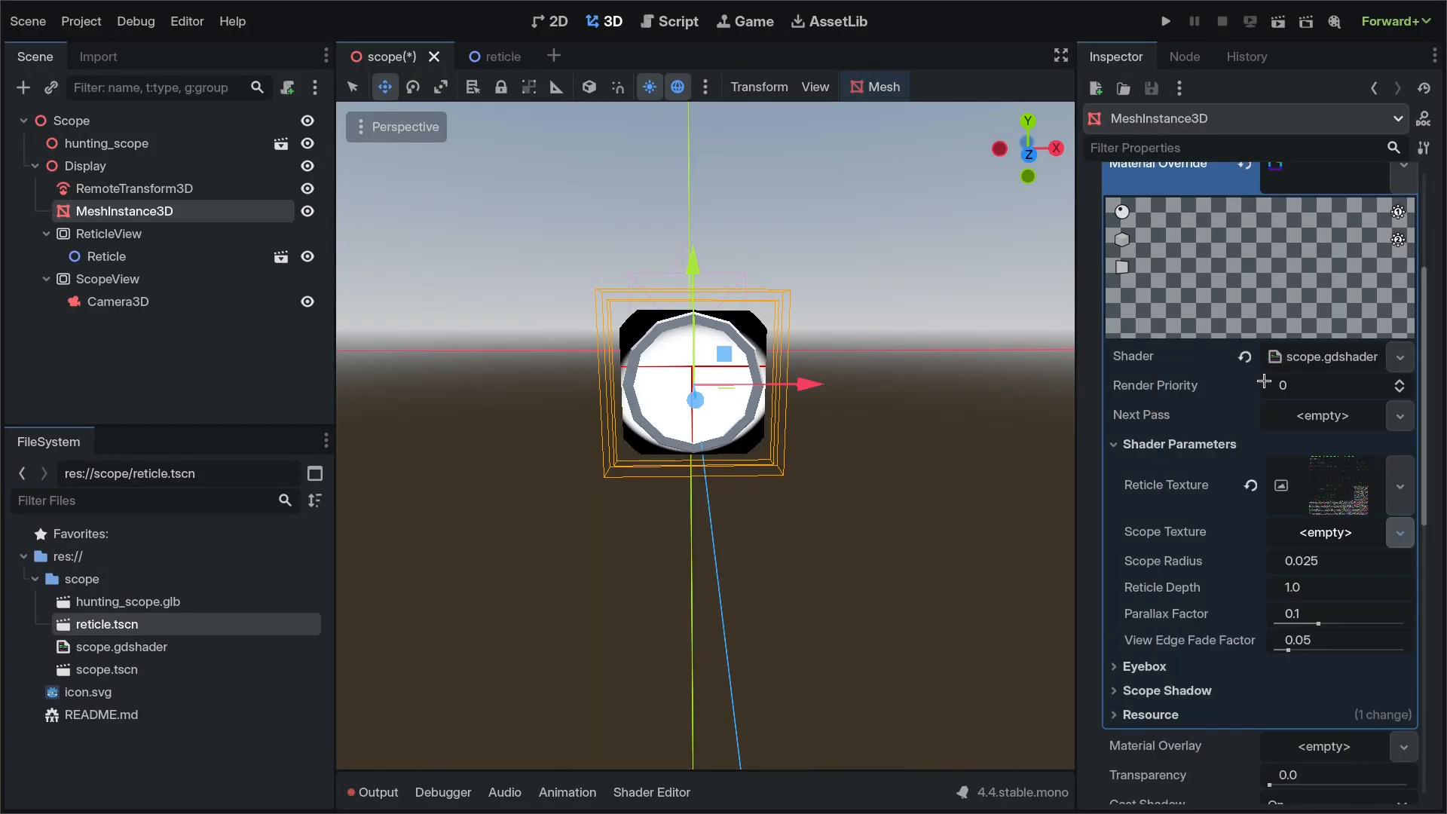
Step: Set Scope Texture from ScopeView, scope radius 0.017, and settle Reticle Depth on 3.0
{"action": "left_click", "coordinate": [1323, 532]}
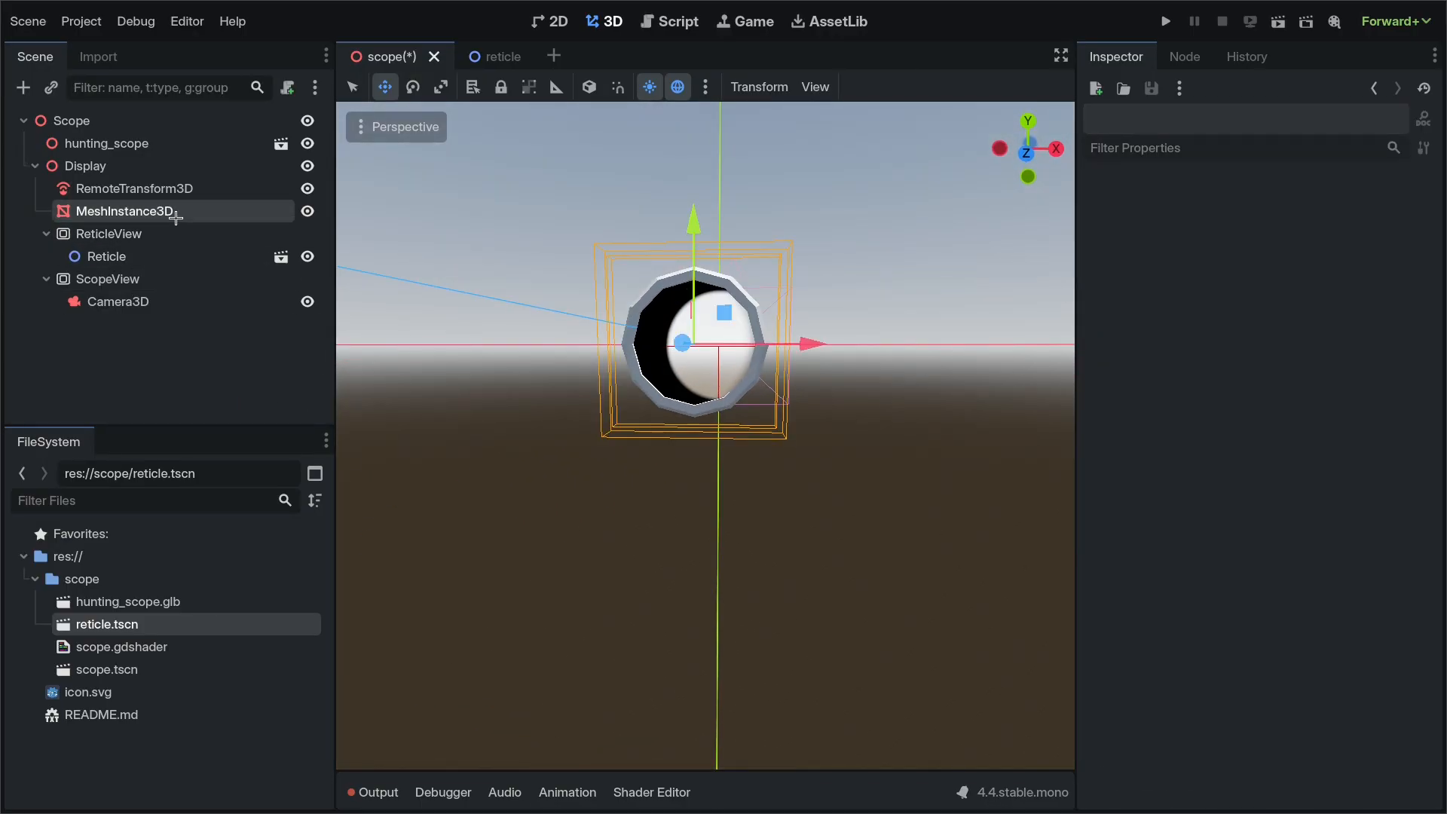
{"action": "left_click", "coordinate": [124, 211]}
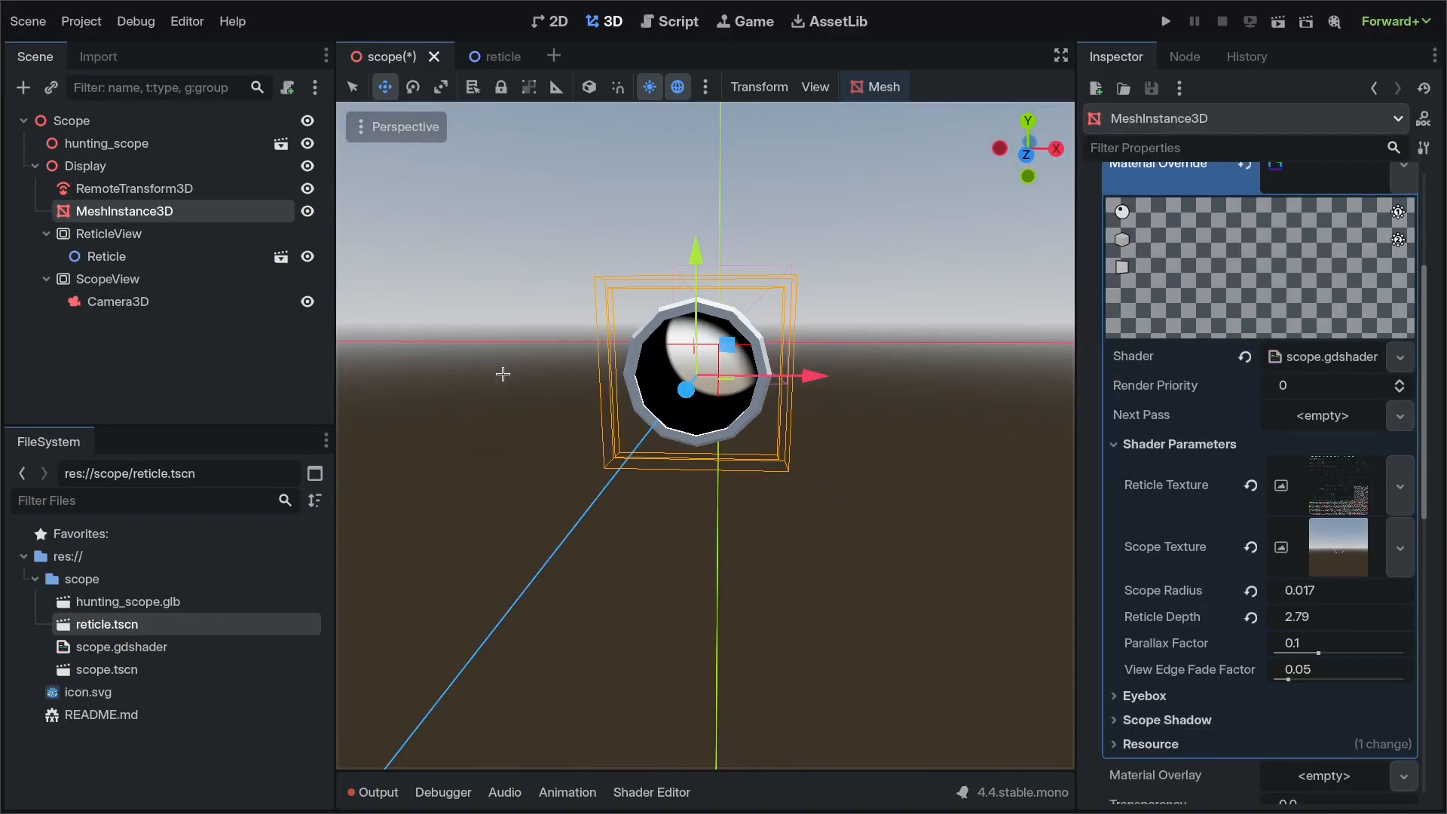
{"action": "triple_click", "coordinate": [1296, 616]}
{"action": "type", "text": "4"}
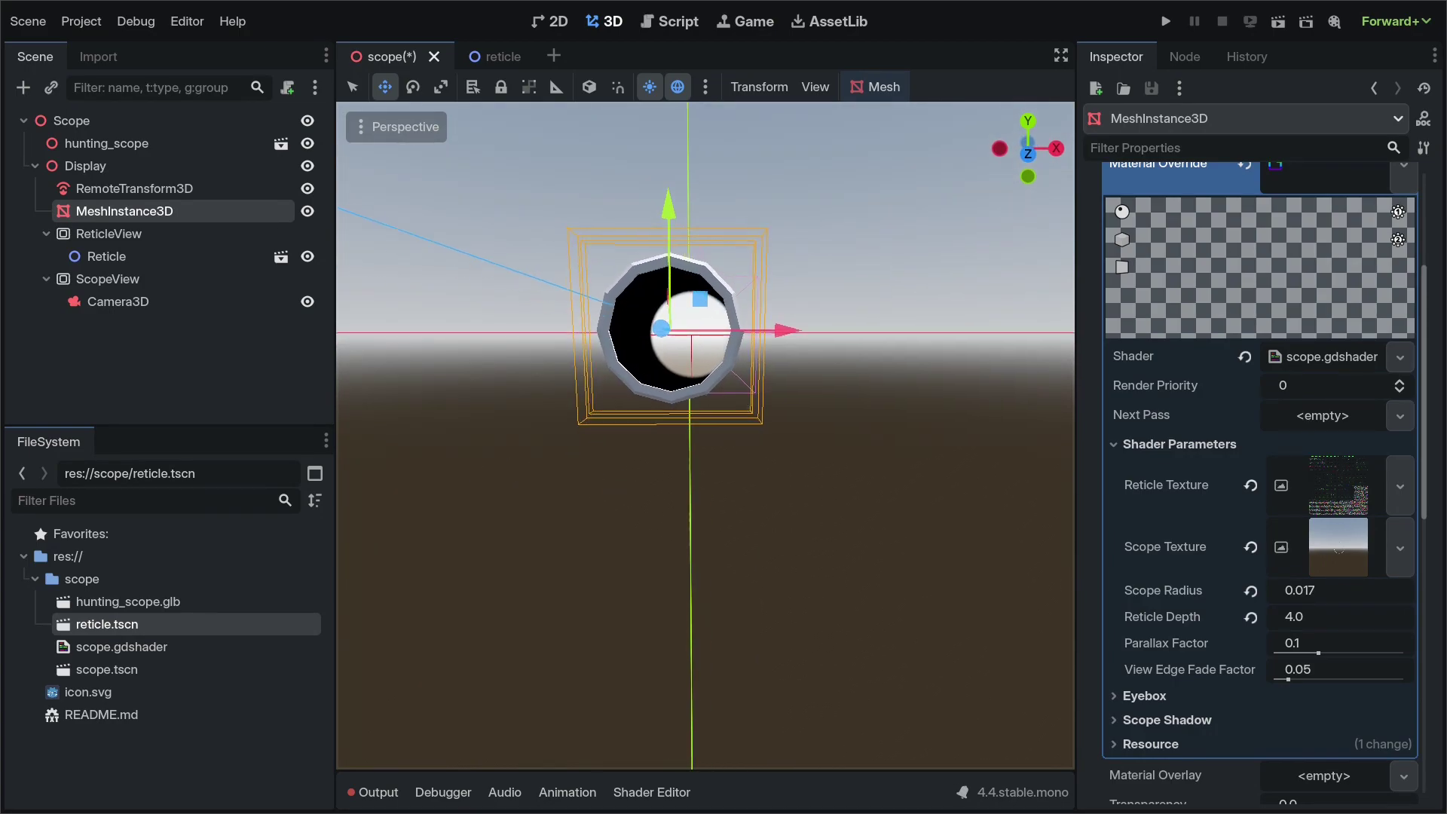
{"action": "left_click", "coordinate": [1336, 614]}
{"action": "type", "text": "3"}
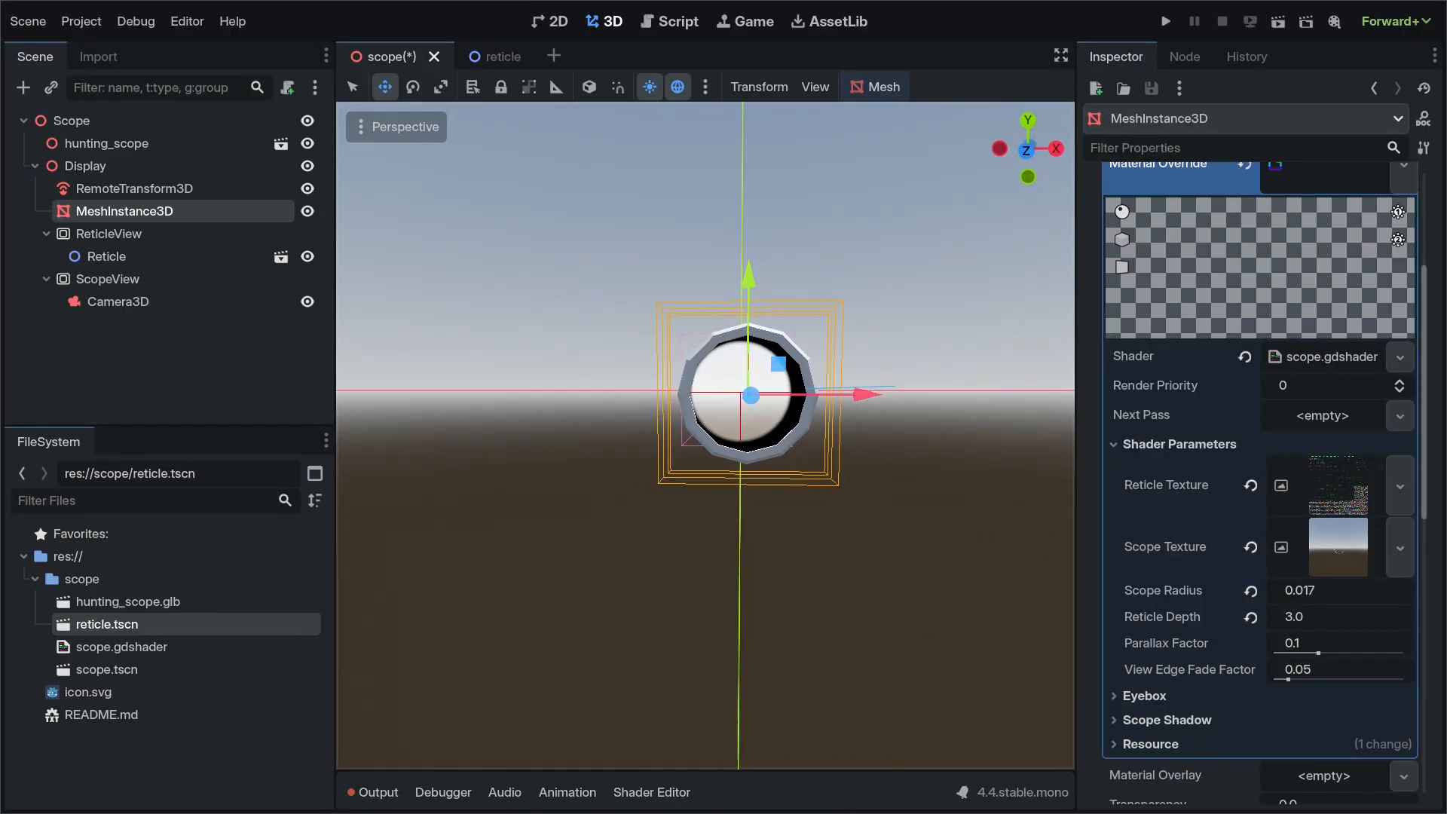
Step: Deselect to view the lens cleanly, then select the hunting_scope model
{"action": "left_click", "coordinate": [132, 383]}
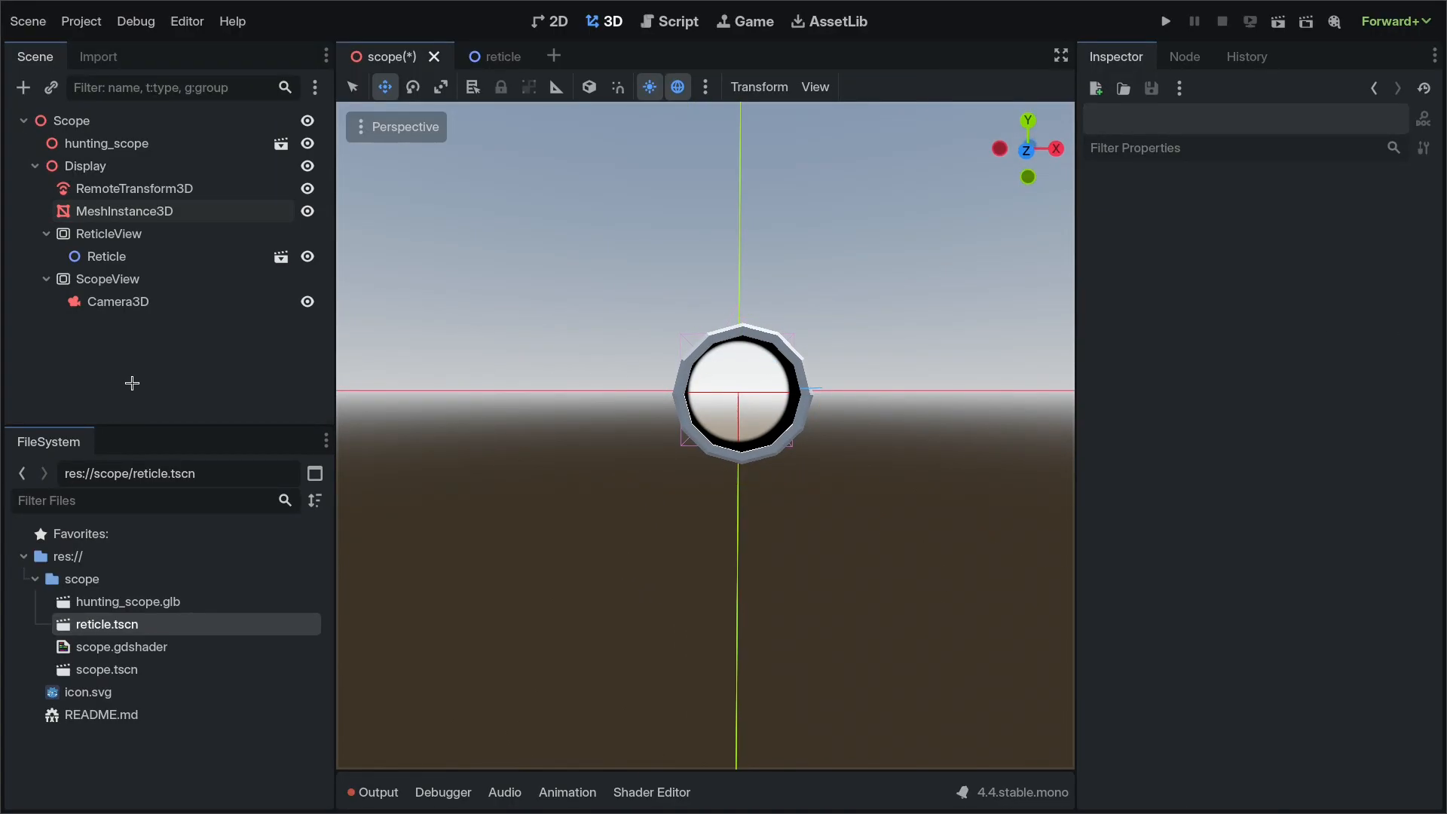
{"action": "mouse_move", "coordinate": [660, 348]}
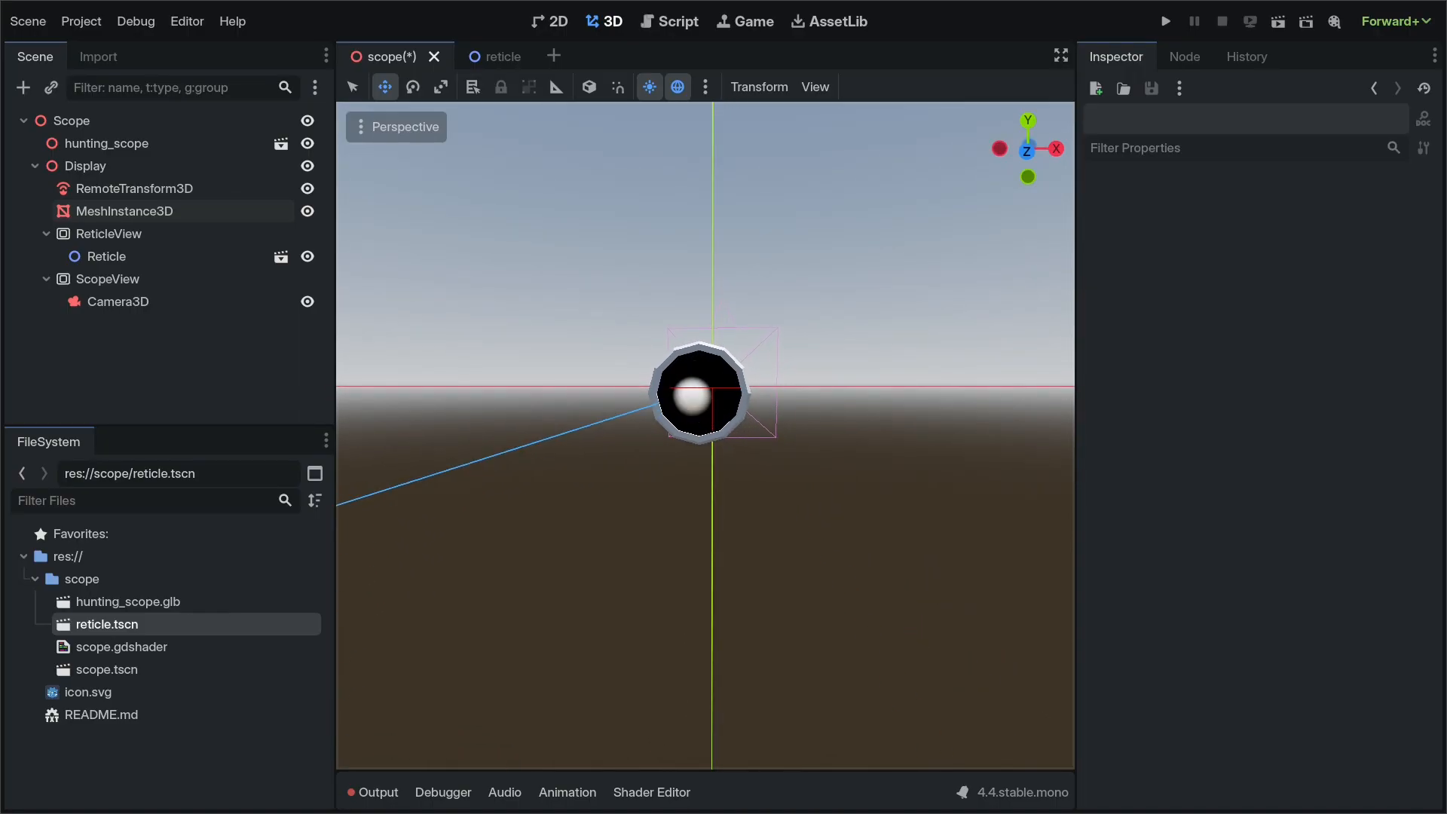
{"action": "left_click", "coordinate": [105, 256]}
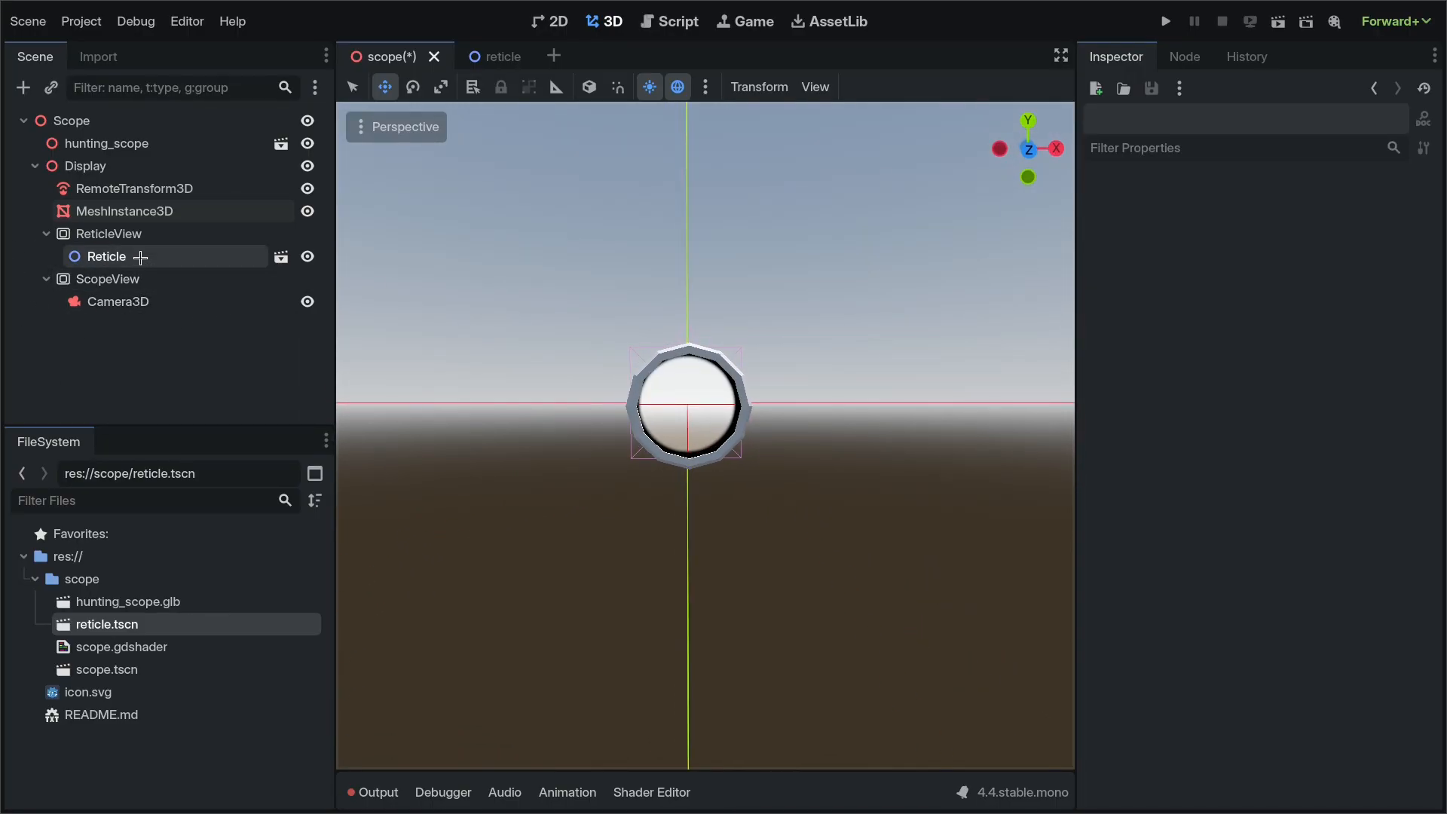
{"action": "left_click", "coordinate": [108, 143]}
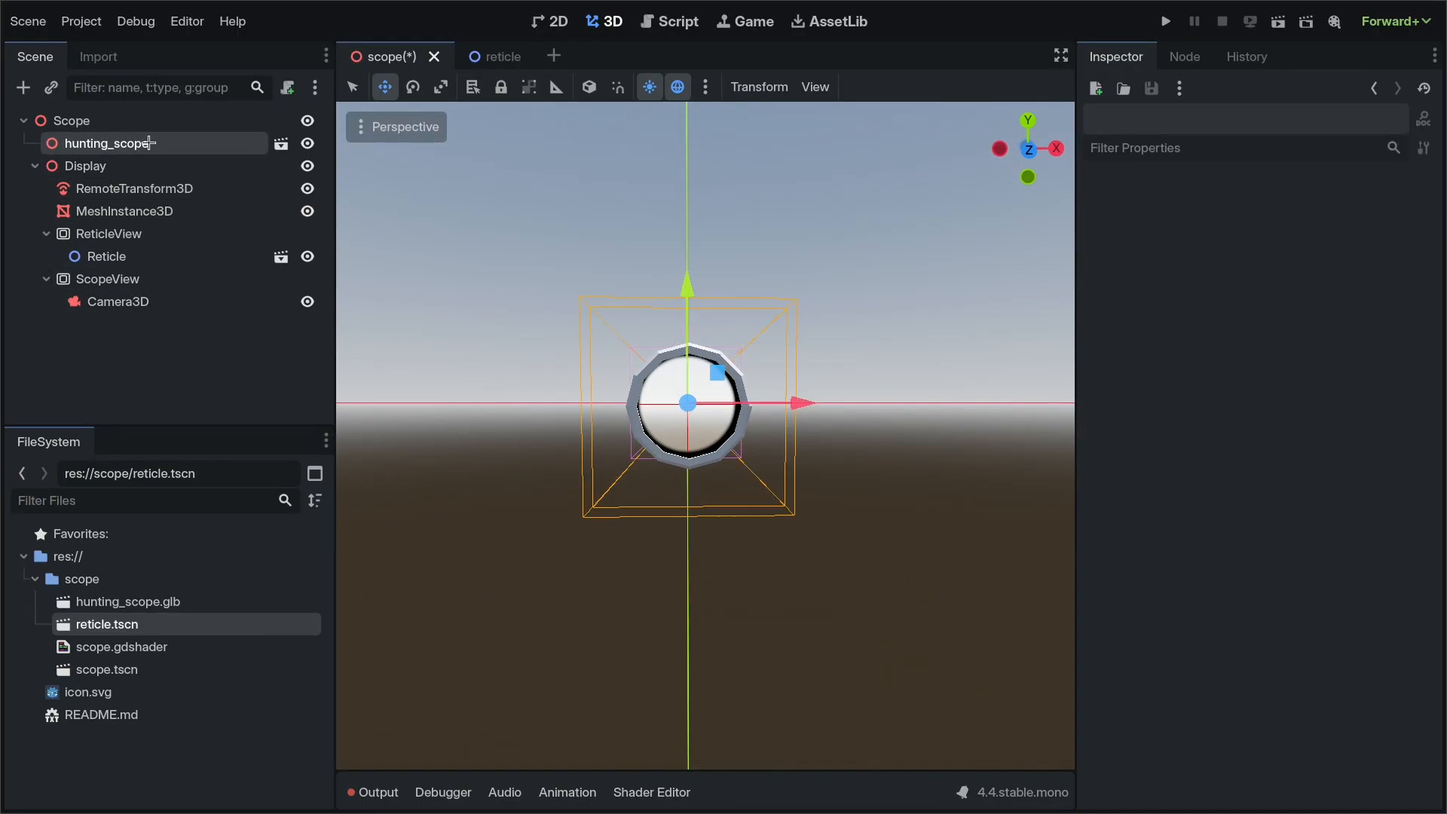
Step: Enable Editable Children on the imported hunting_scope node
{"action": "right_click", "coordinate": [110, 143]}
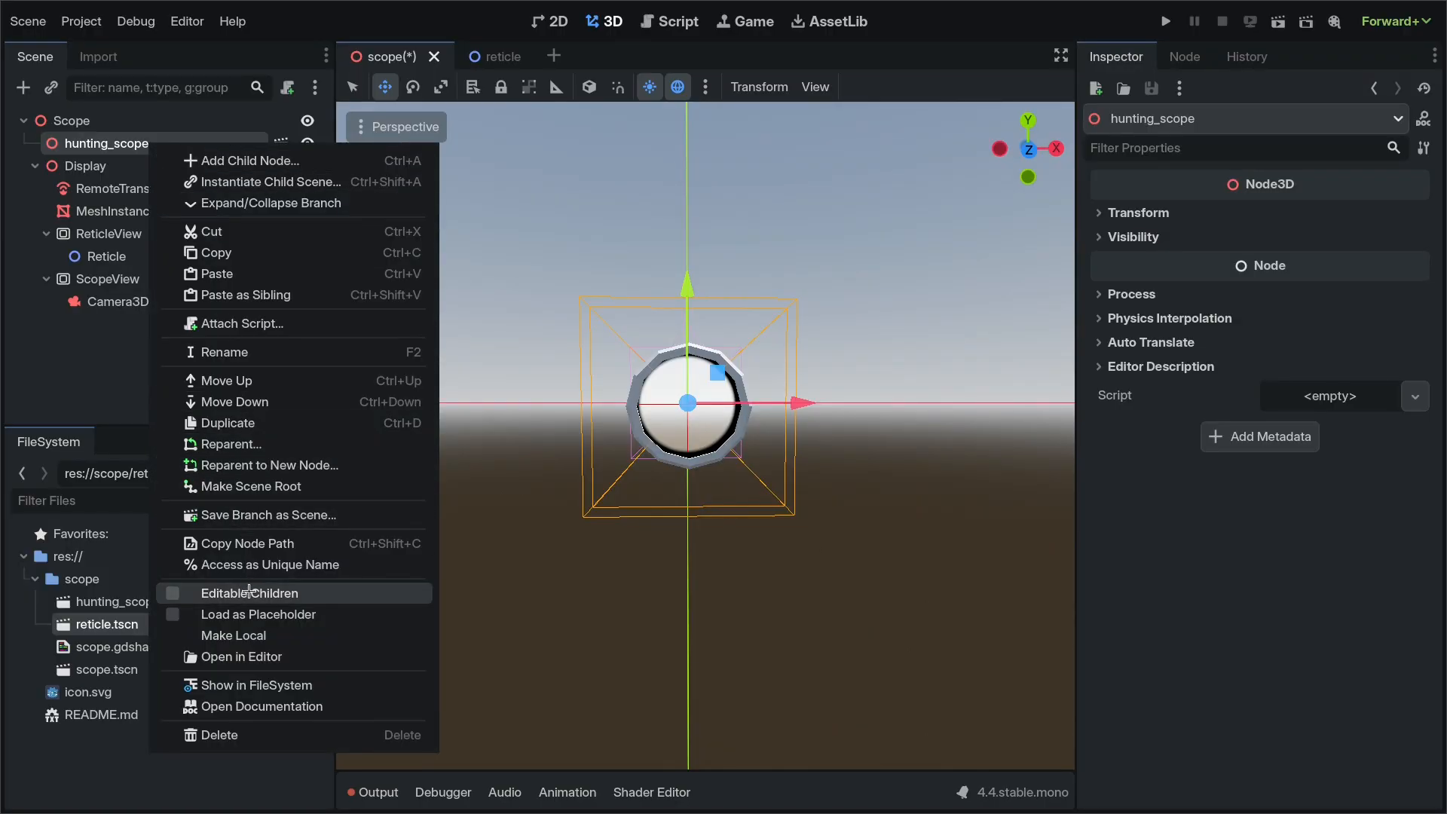
{"action": "left_click", "coordinate": [250, 592]}
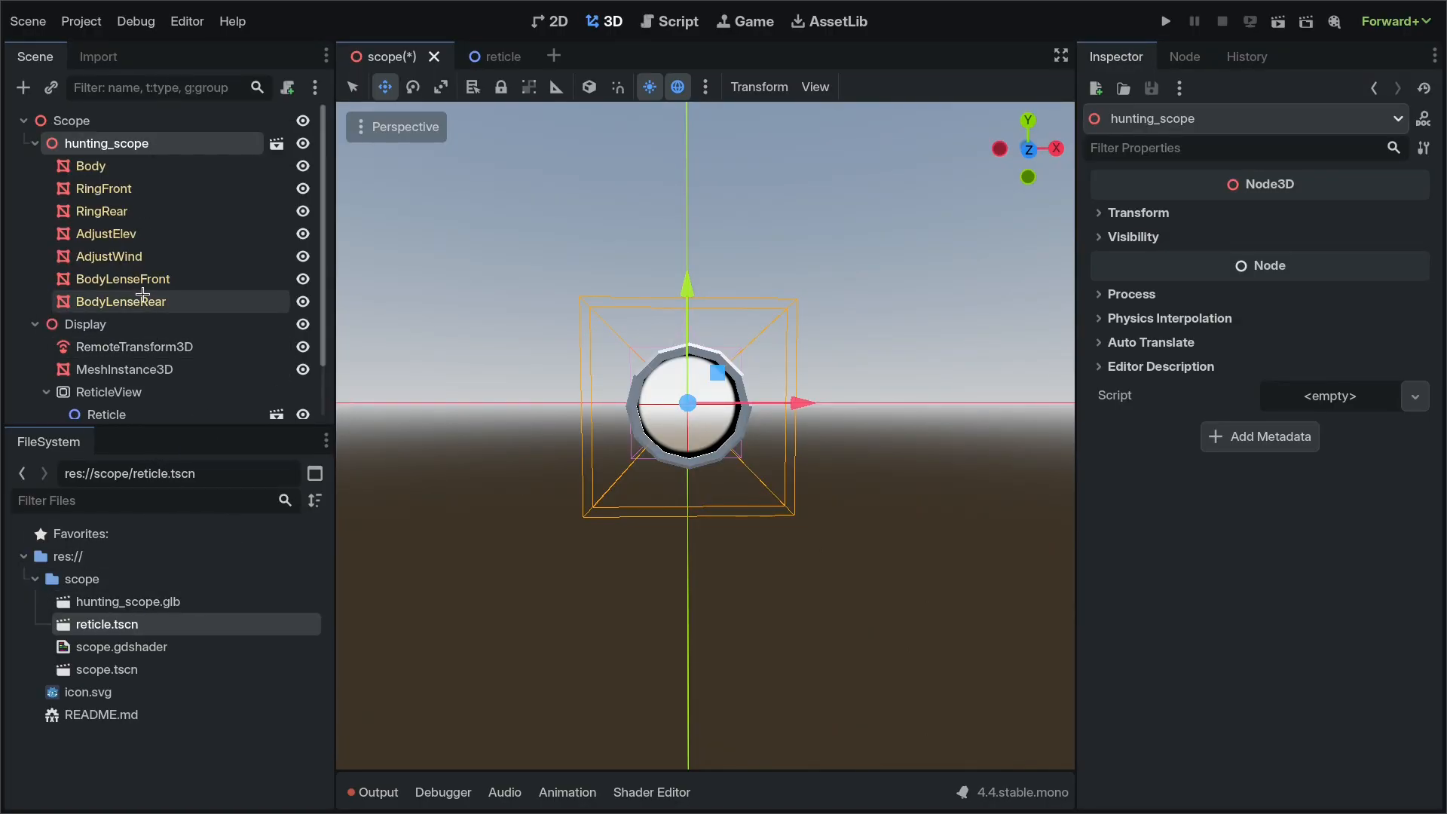
{"action": "mouse_move", "coordinate": [121, 279]}
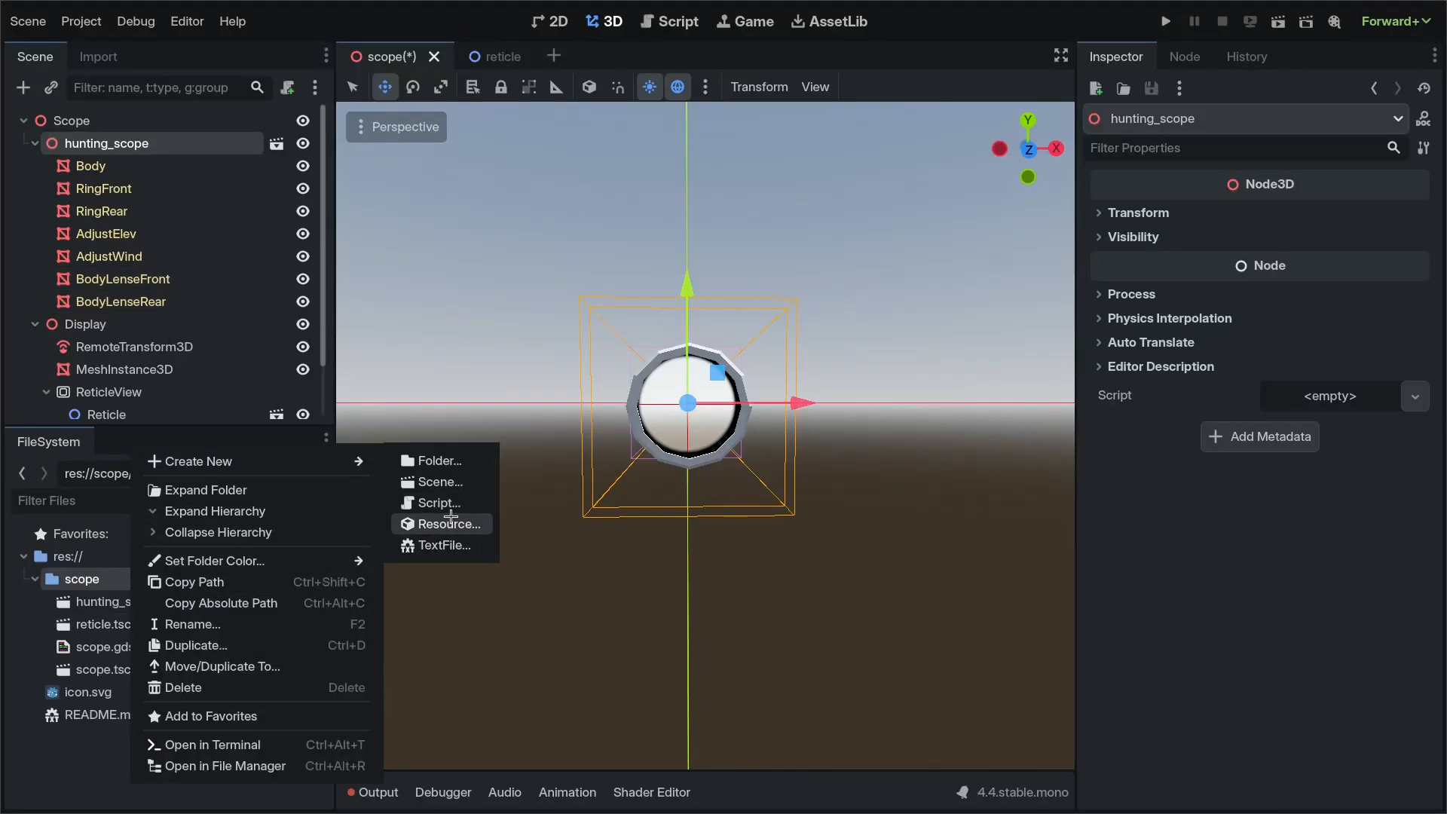
{"action": "mouse_move", "coordinate": [440, 502]}
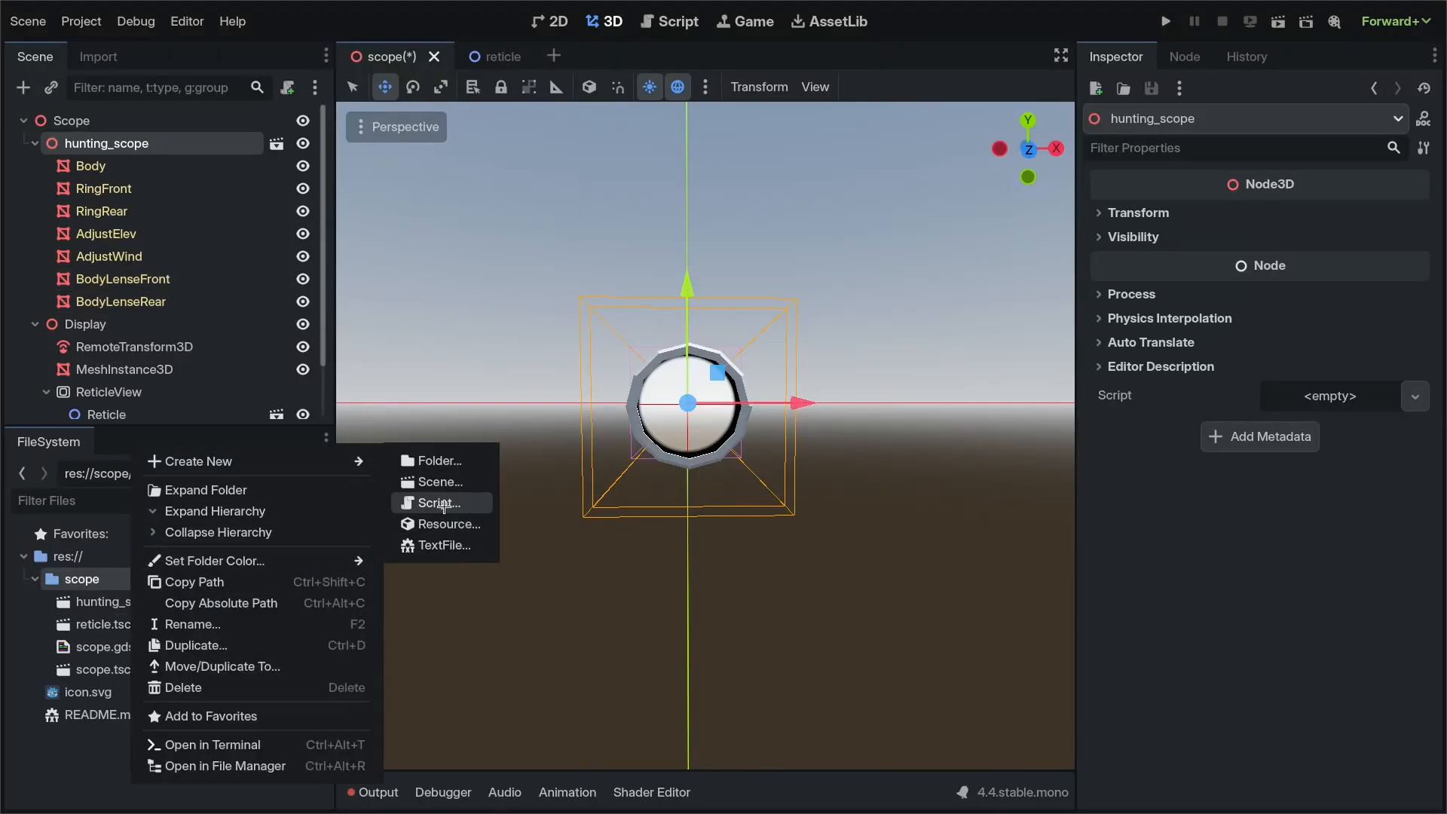
Step: Create a new StandardMaterial3D resource in the scope folder saved as grey.material
{"action": "left_click", "coordinate": [451, 524]}
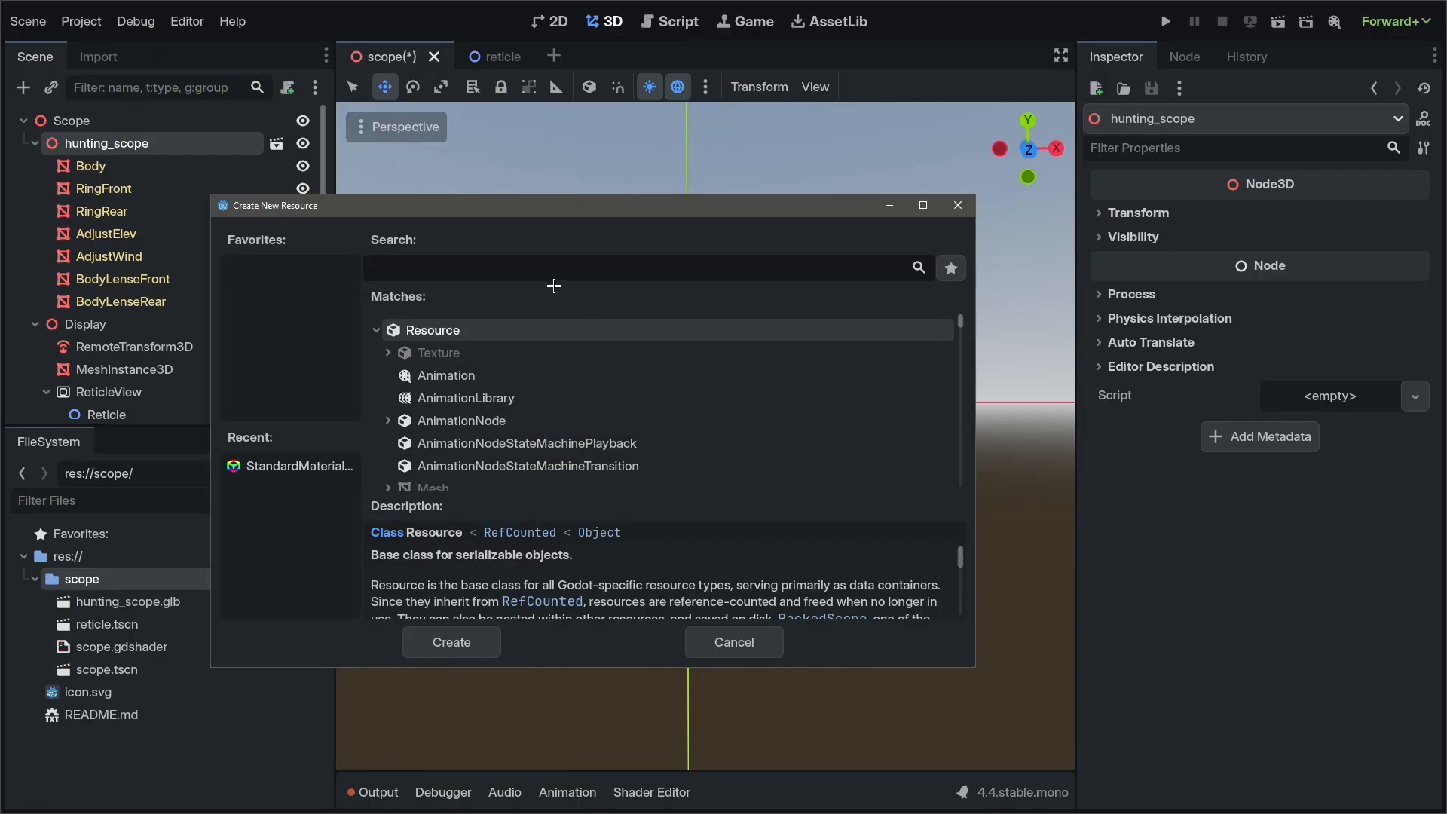
{"action": "type", "text": "stand"}
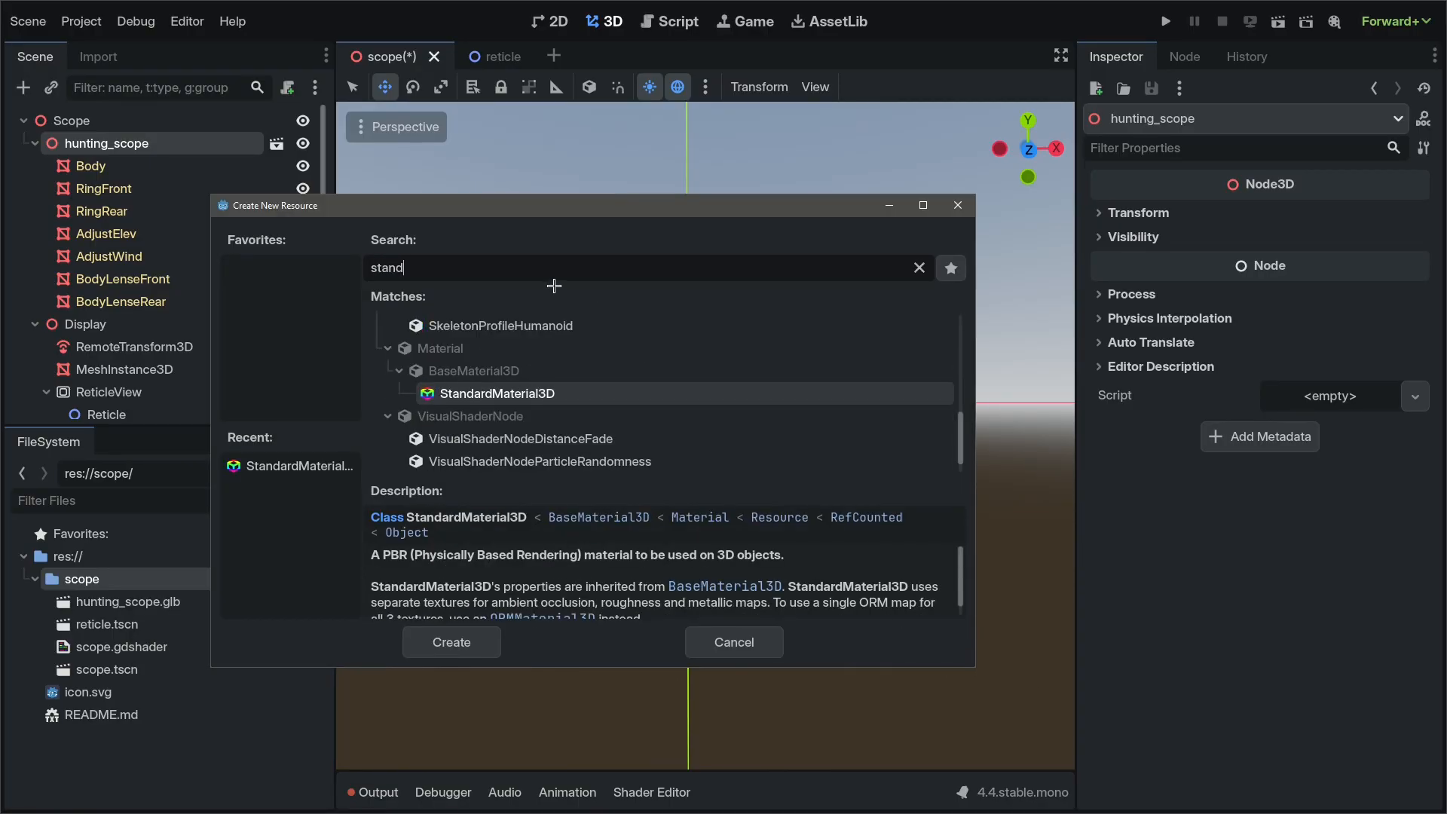
{"action": "left_click", "coordinate": [450, 642]}
{"action": "type", "text": "grey.tres"}
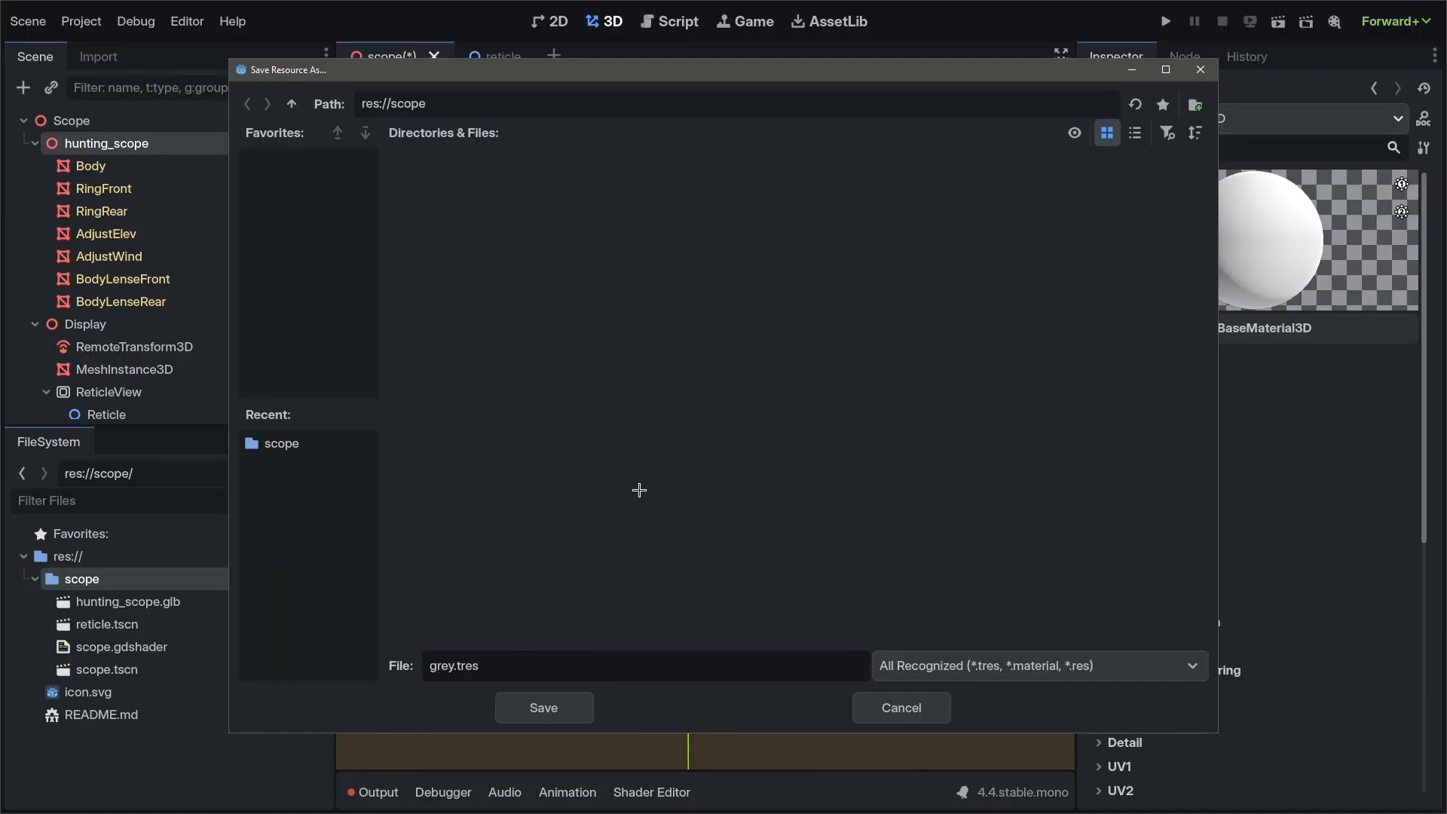
{"action": "left_click", "coordinate": [1037, 665]}
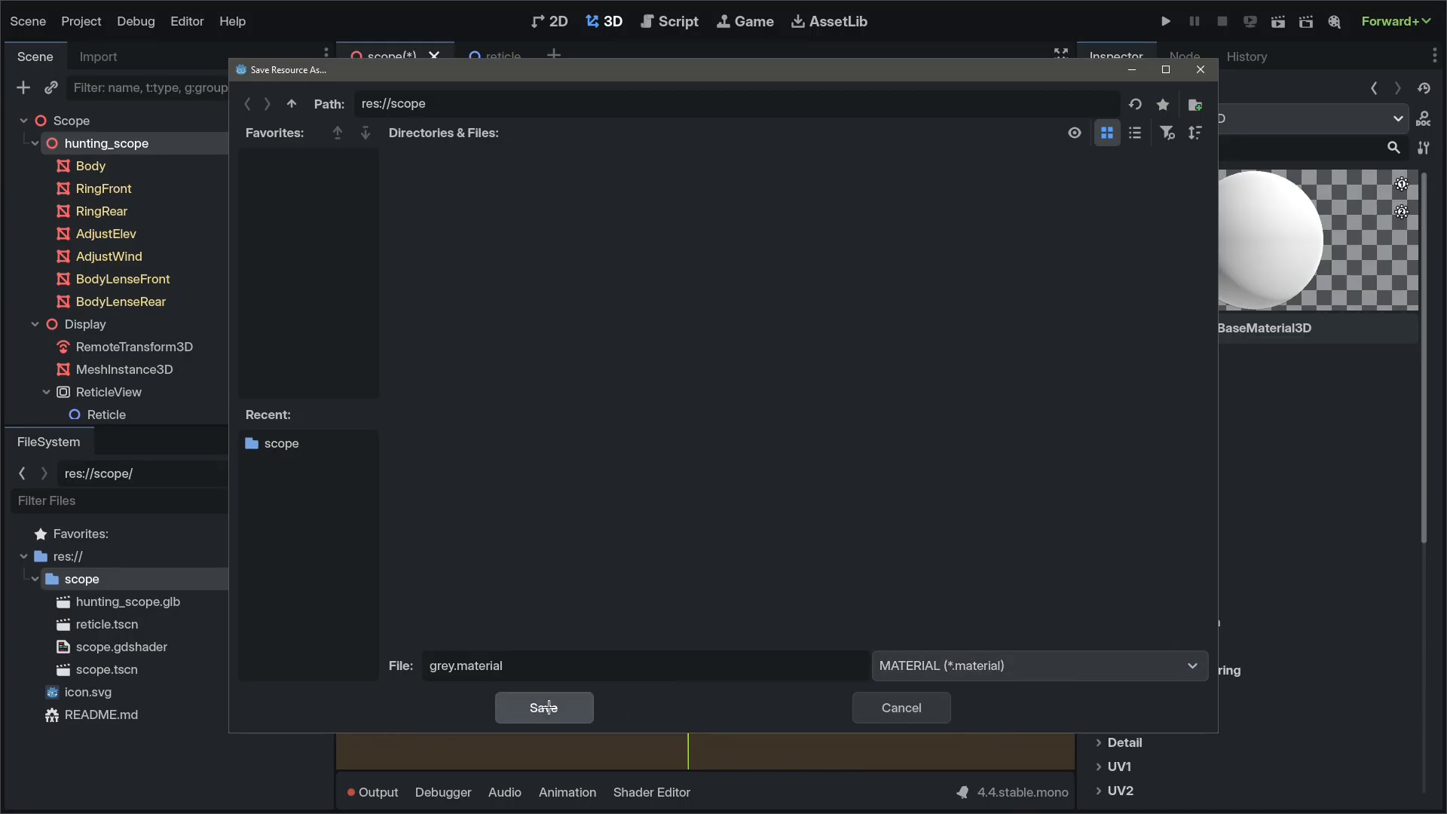
{"action": "left_click", "coordinate": [544, 707]}
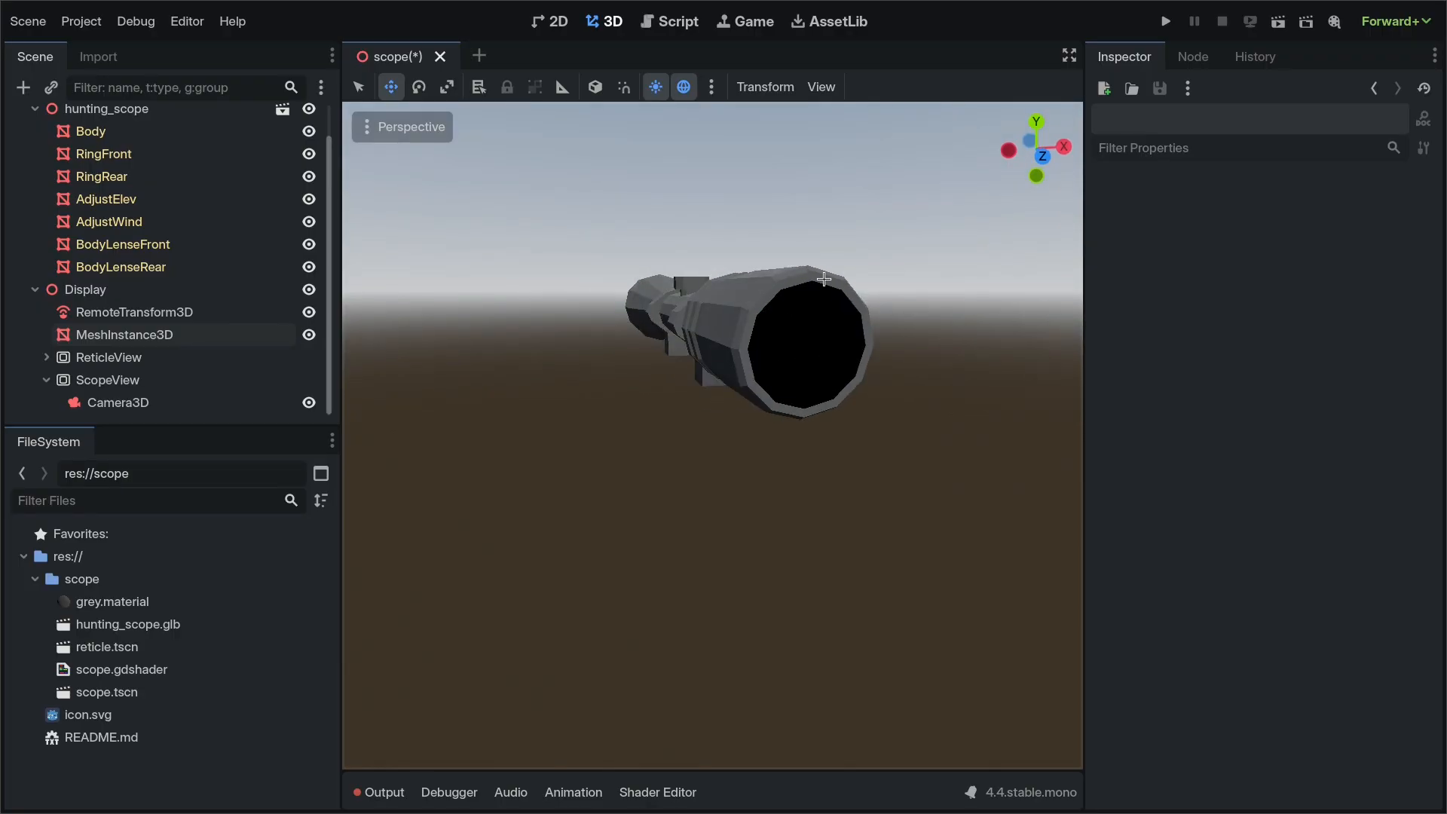
Step: Review the display mesh's shader parameters, then select the BodyLenseRear part
{"action": "left_click", "coordinate": [123, 335]}
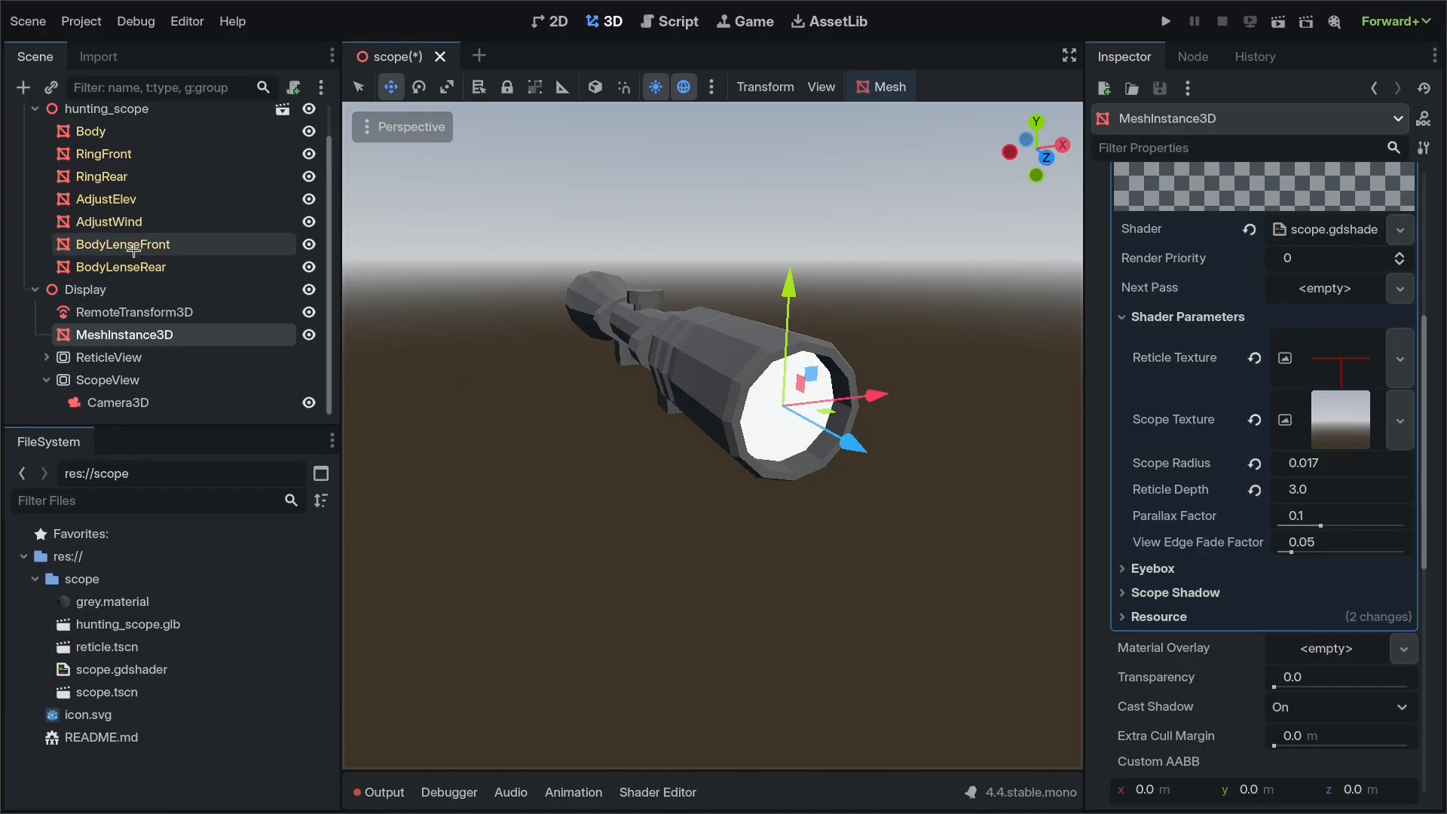
{"action": "left_click", "coordinate": [117, 267]}
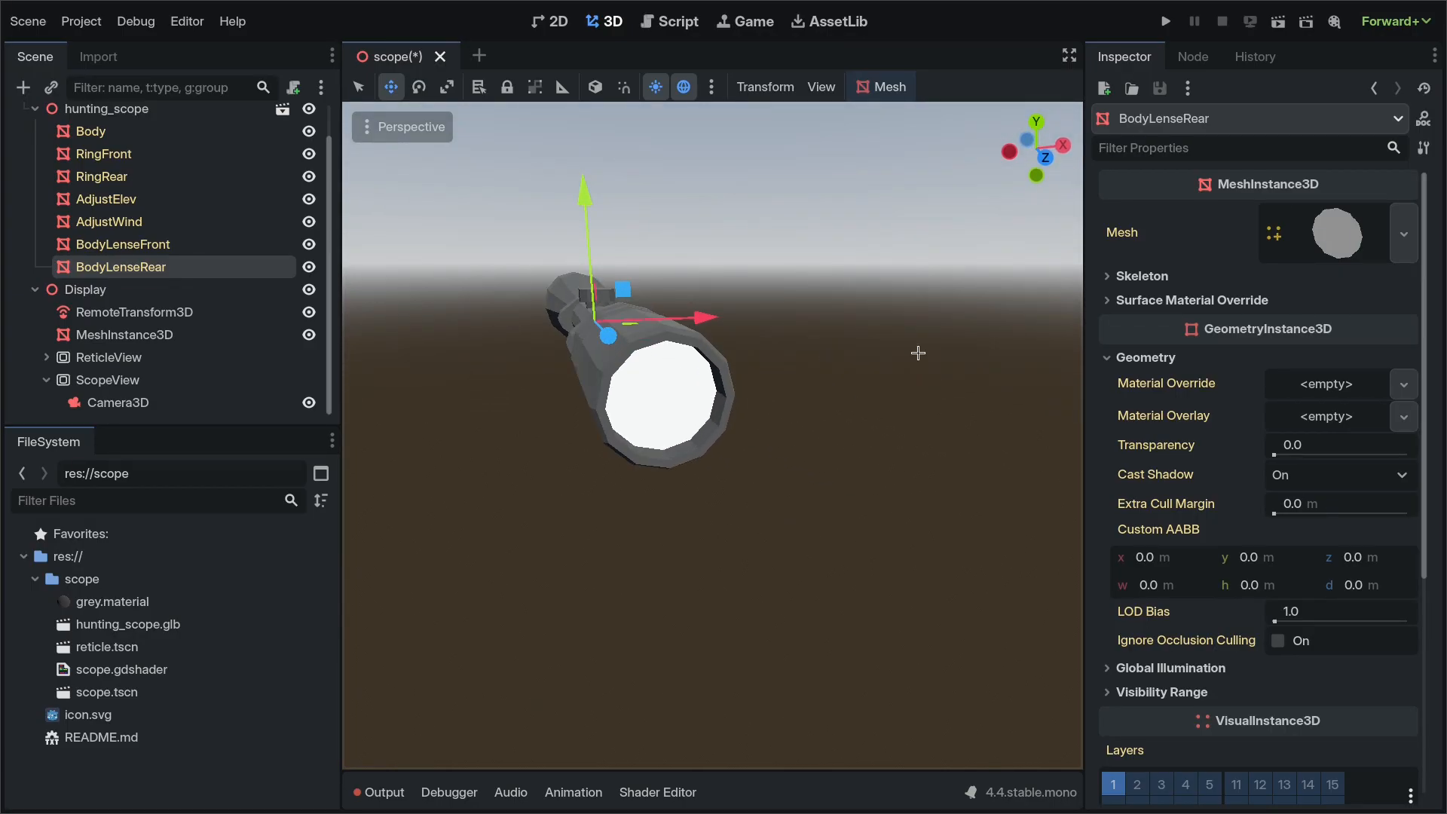
{"action": "mouse_move", "coordinate": [1165, 351]}
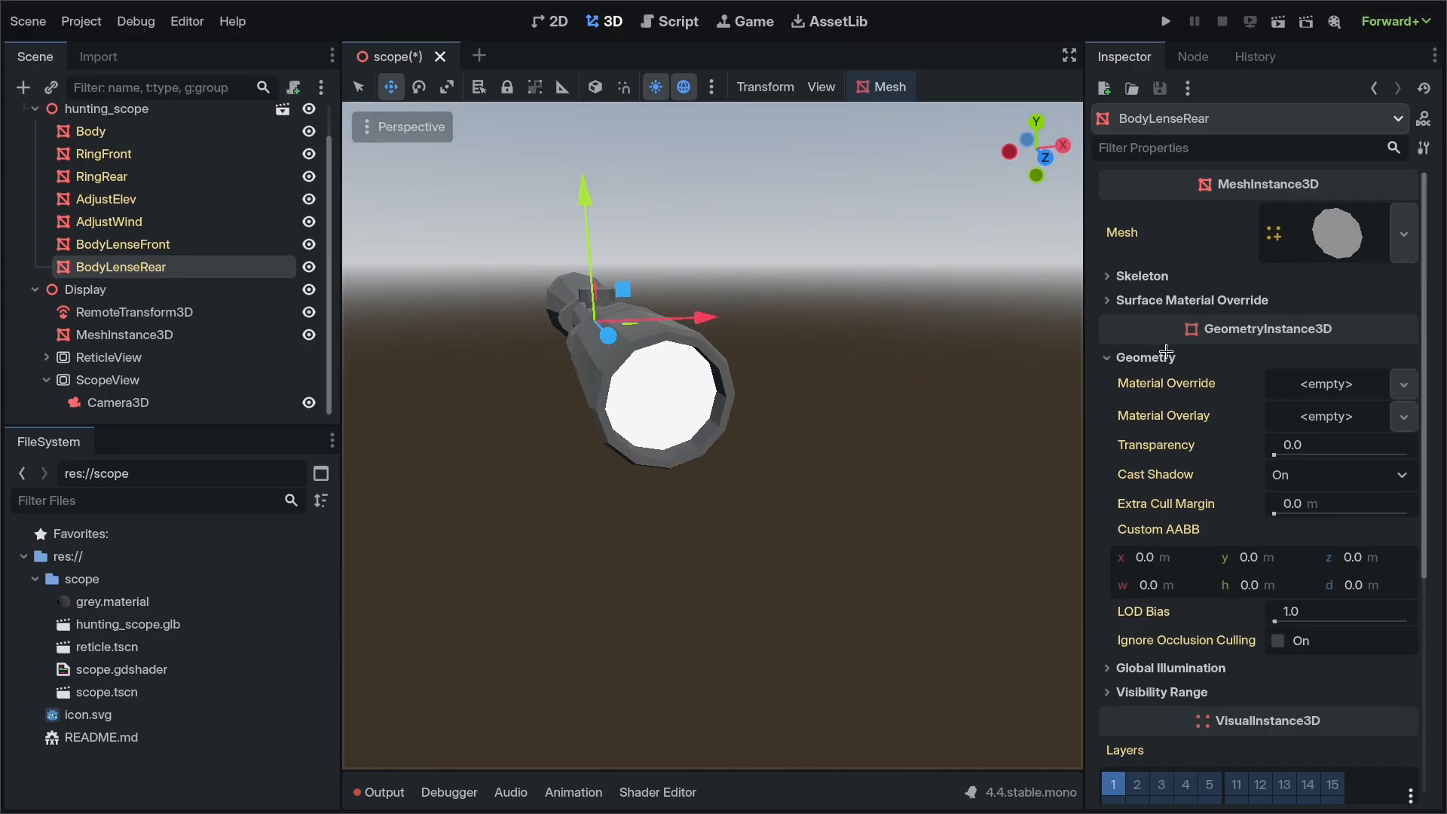
Step: Give BodyLenseRear a new StandardMaterial3D override saved as glass.material
{"action": "left_click", "coordinate": [1401, 382]}
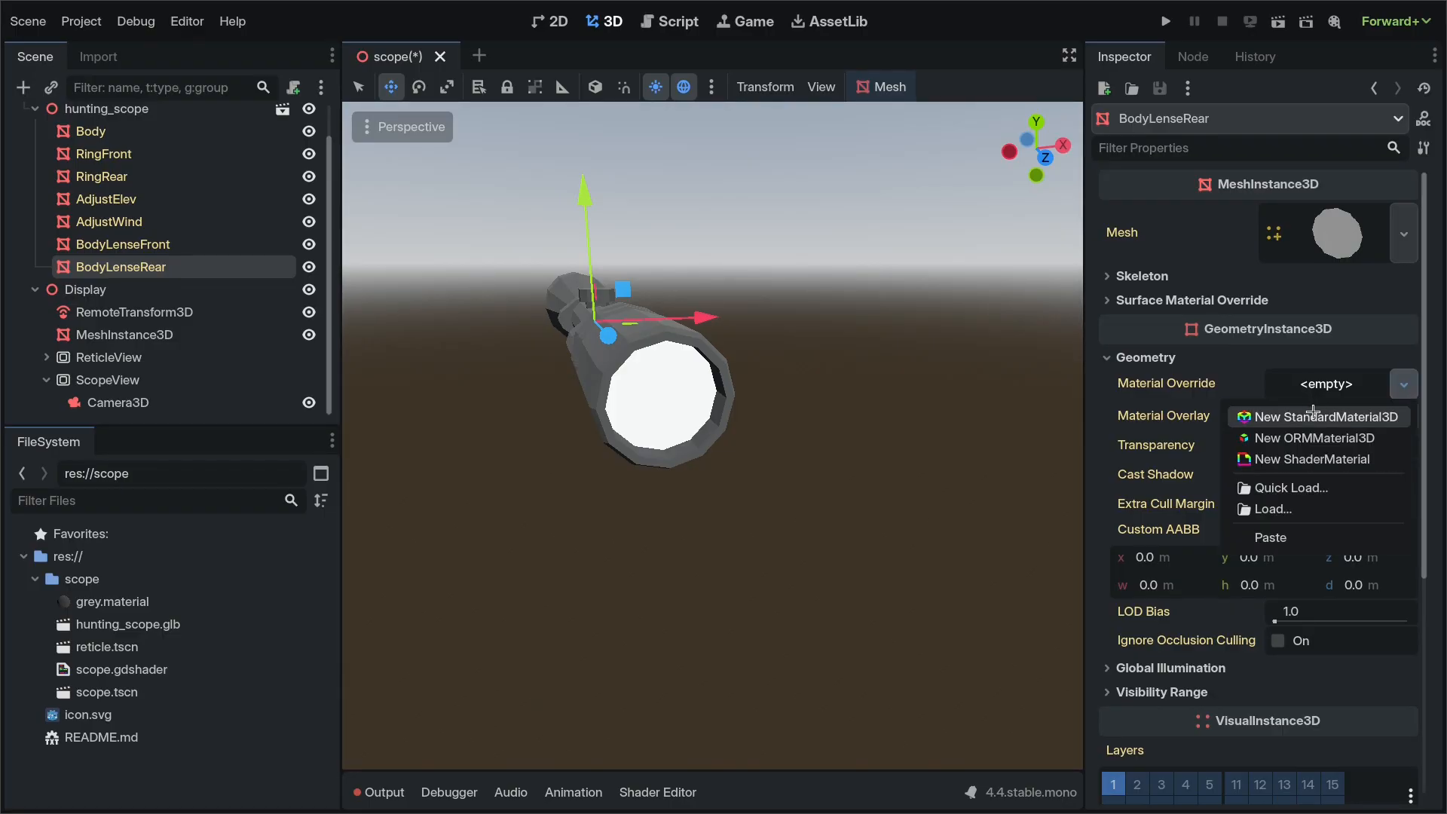
{"action": "left_click", "coordinate": [1326, 416]}
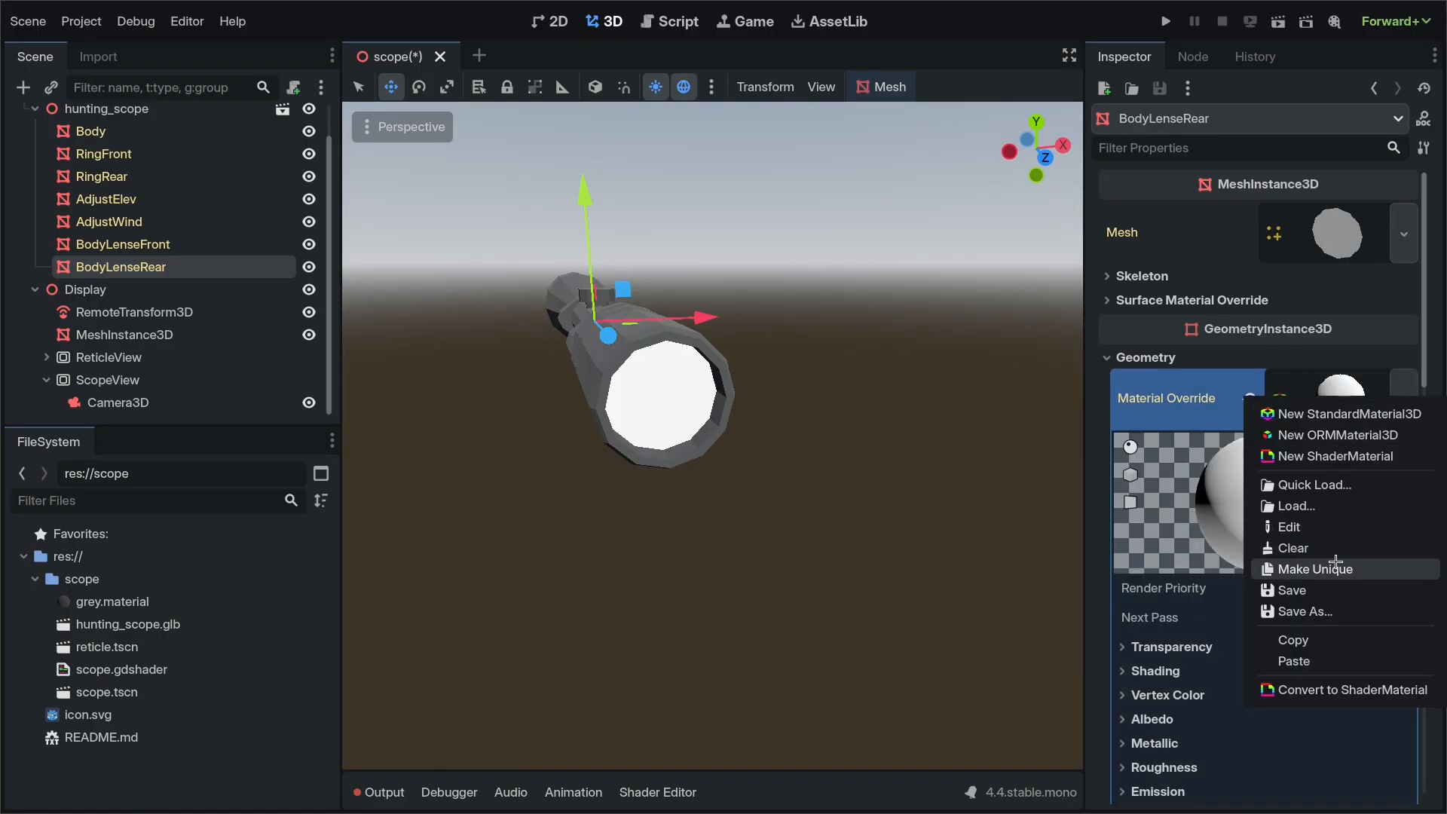
{"action": "left_click", "coordinate": [1302, 610]}
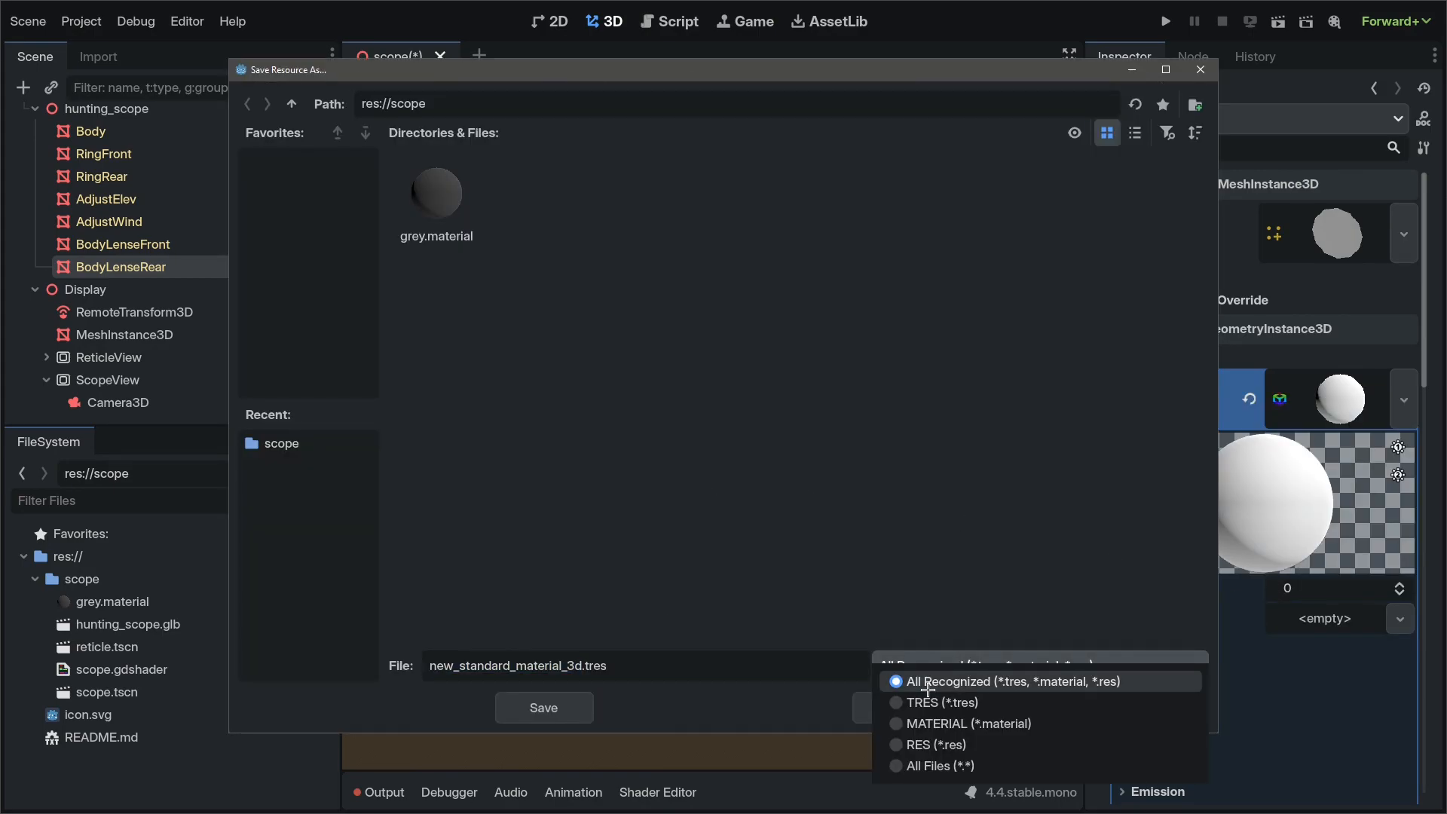
{"action": "left_click", "coordinate": [969, 723]}
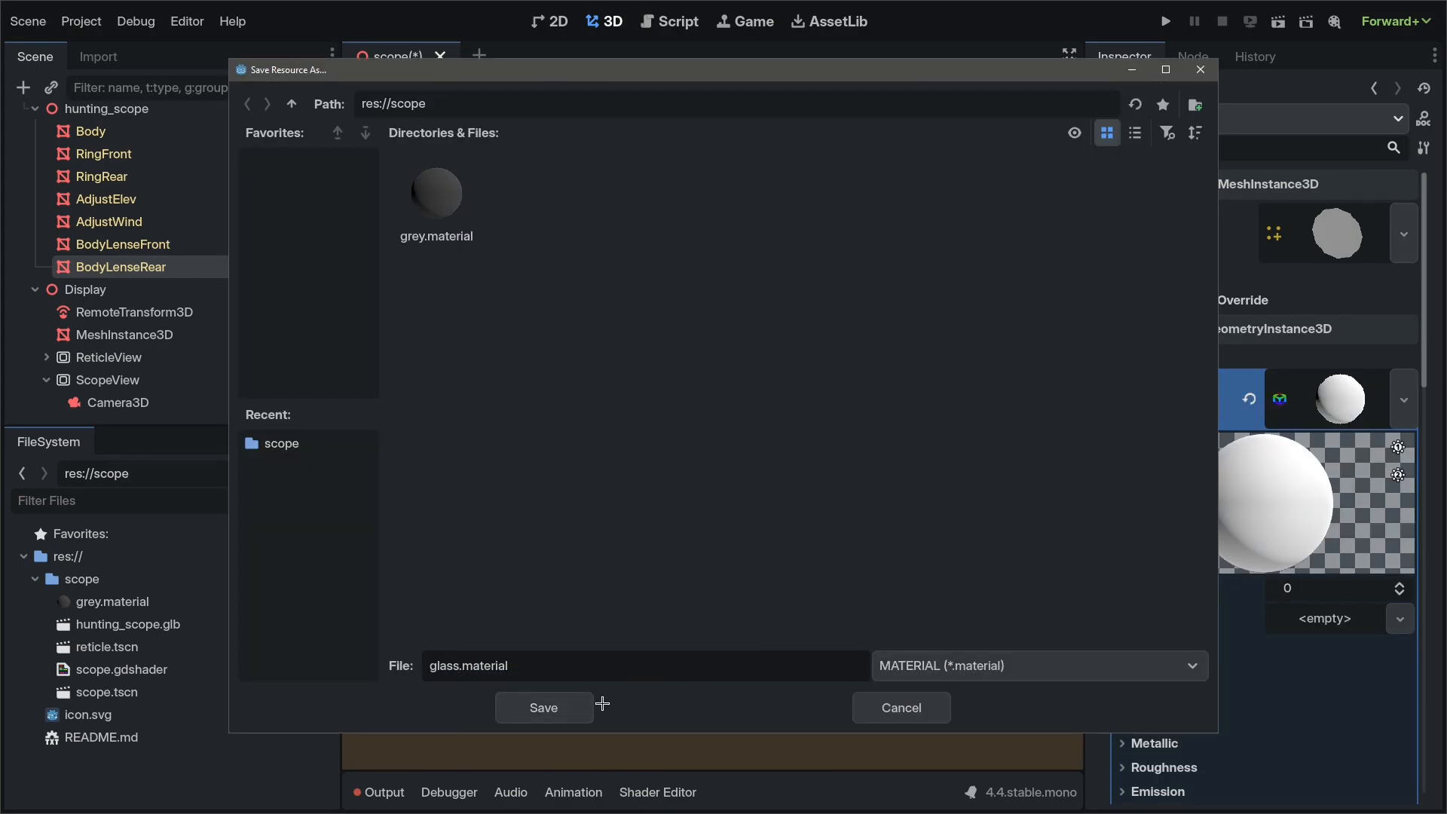
{"action": "left_click", "coordinate": [542, 707]}
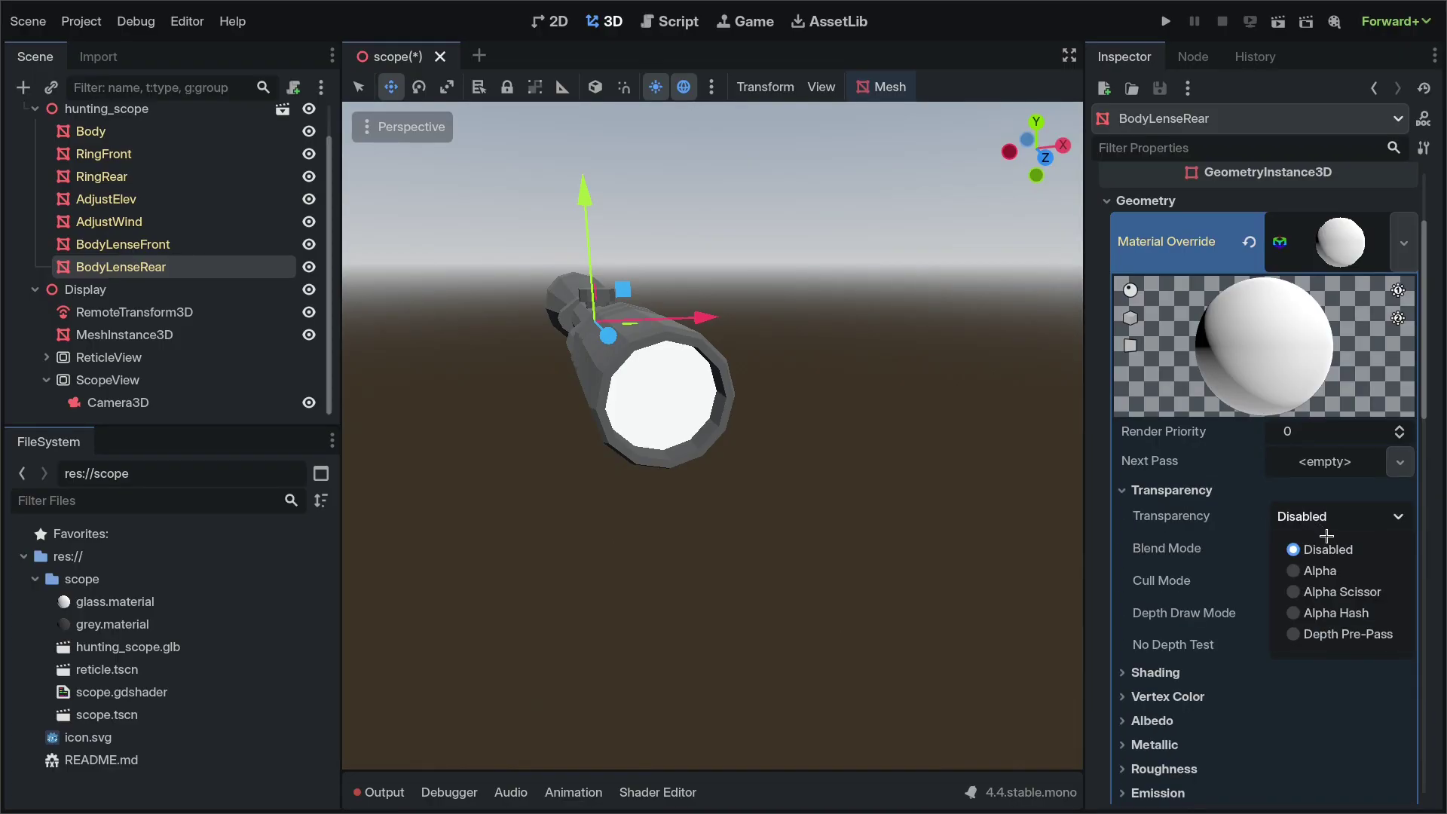
Step: Set the glass material's transparency, a new albedo colour and metallic 1.0
{"action": "scroll", "scroll_direction": "down", "scroll_amount": 3}
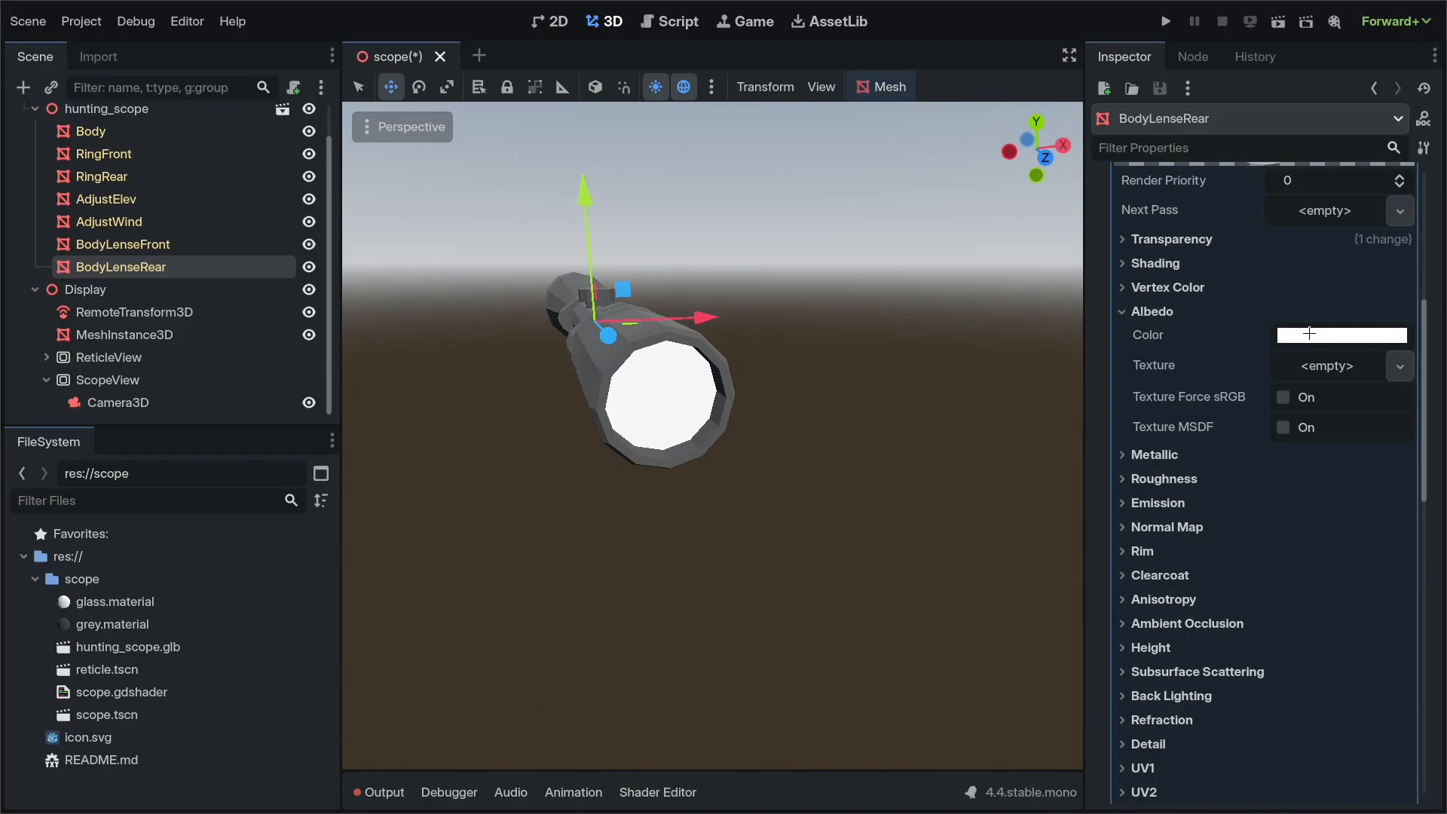
{"action": "left_click", "coordinate": [1339, 334]}
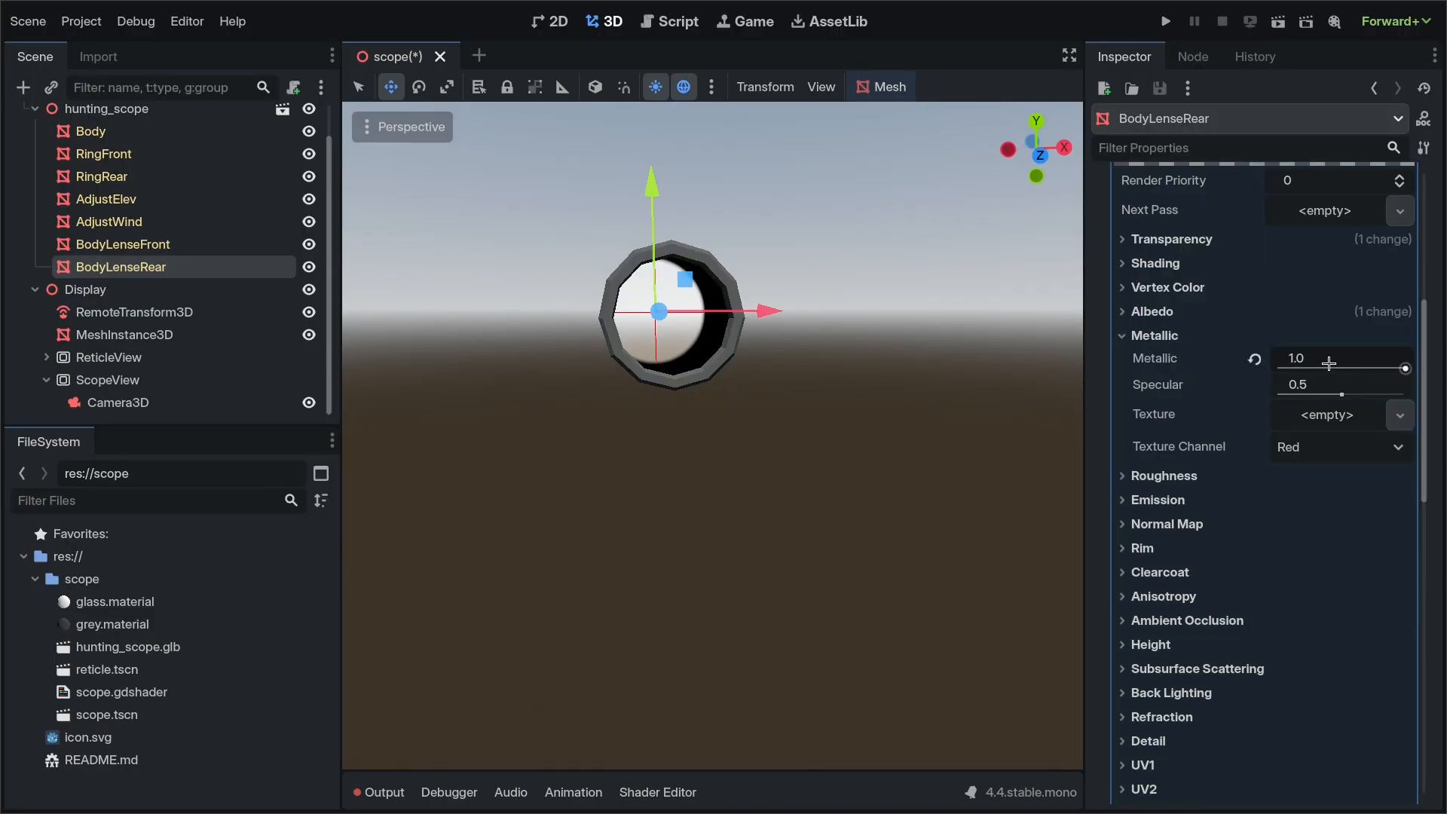
{"action": "mouse_move", "coordinate": [1304, 401]}
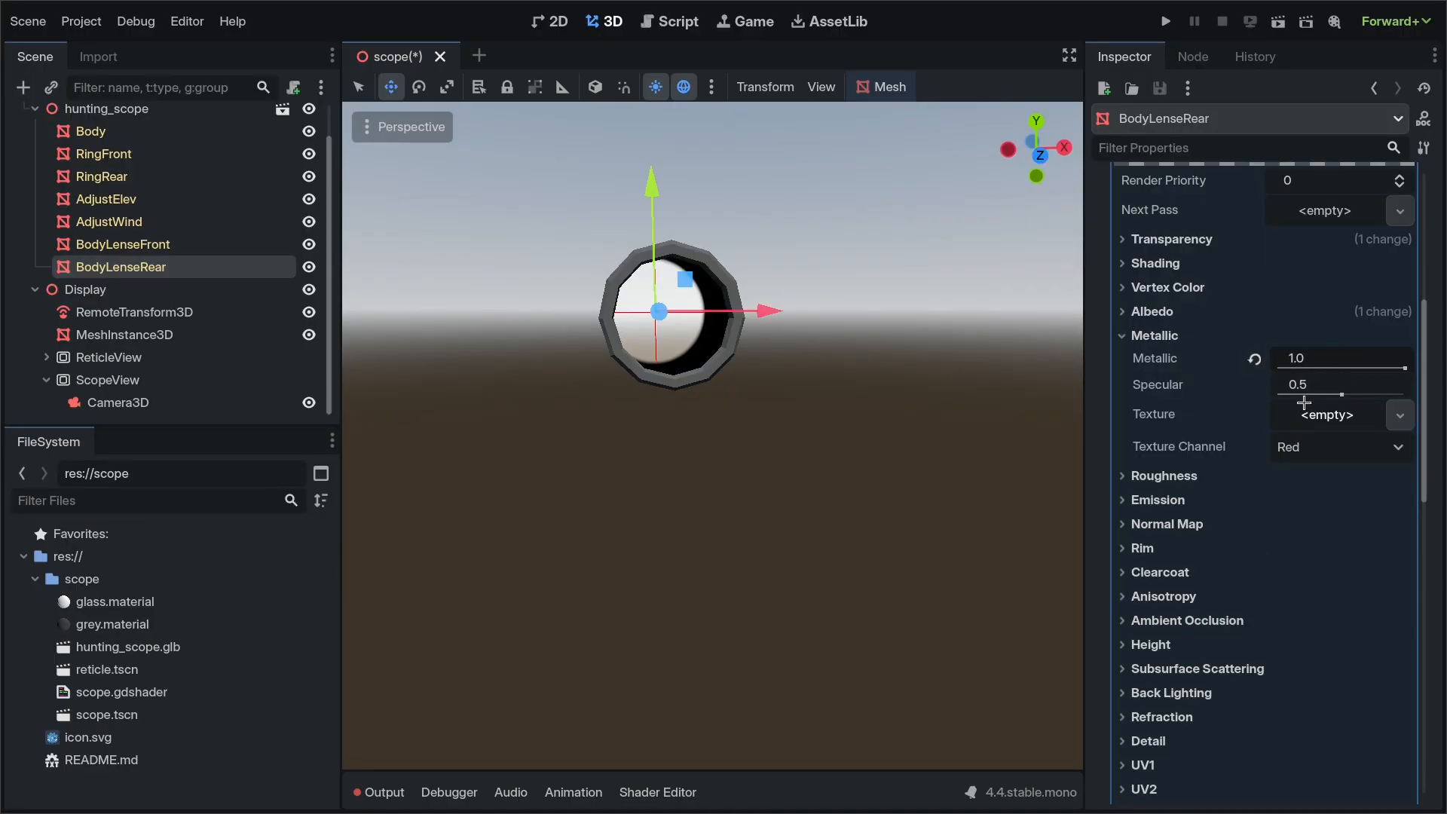
Step: Enable clearcoat on the rear lens glass with roughness 0 and a new NoiseTexture2D
{"action": "scroll", "scroll_direction": "down", "scroll_amount": 3}
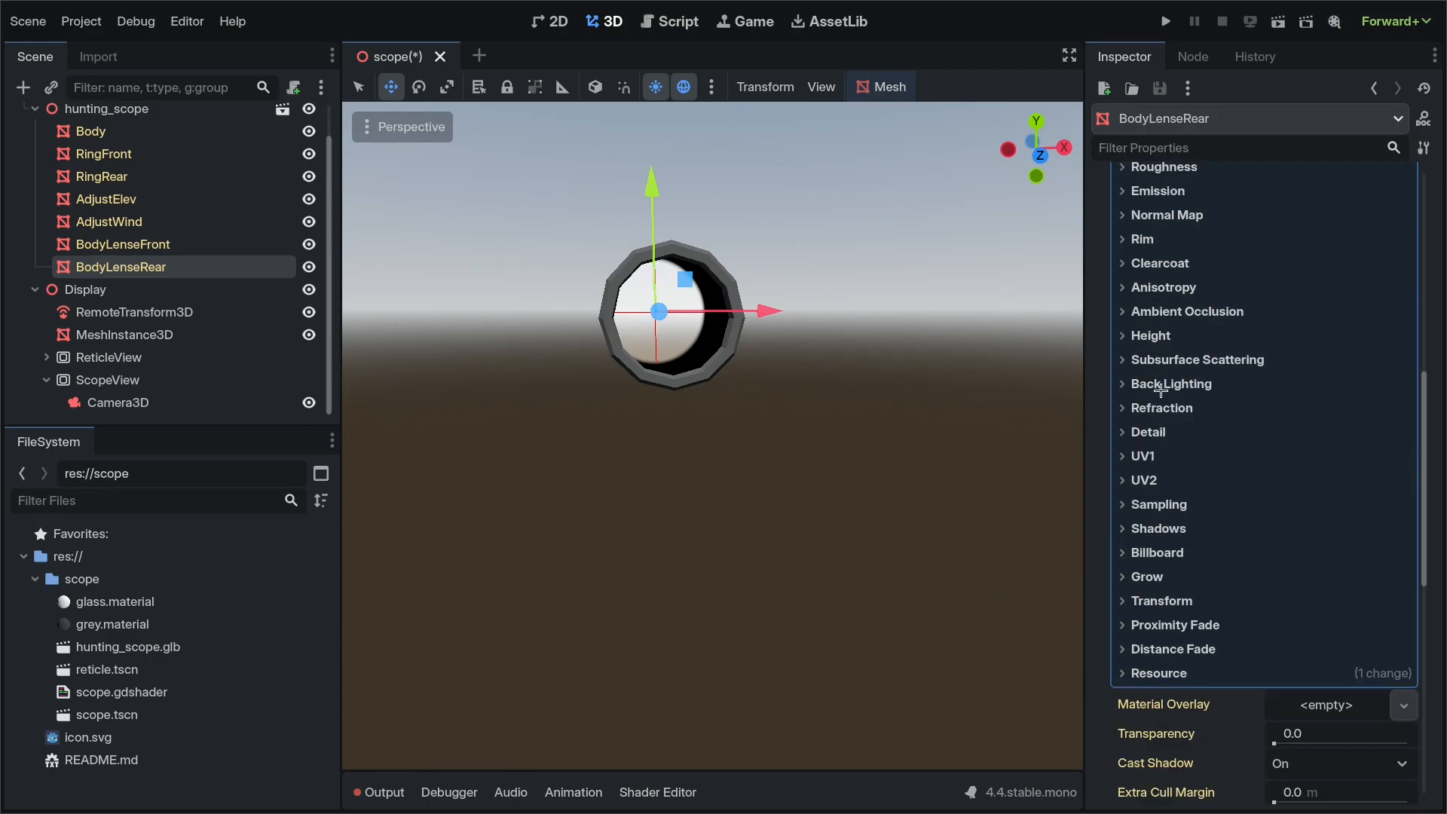
{"action": "left_click", "coordinate": [1159, 262]}
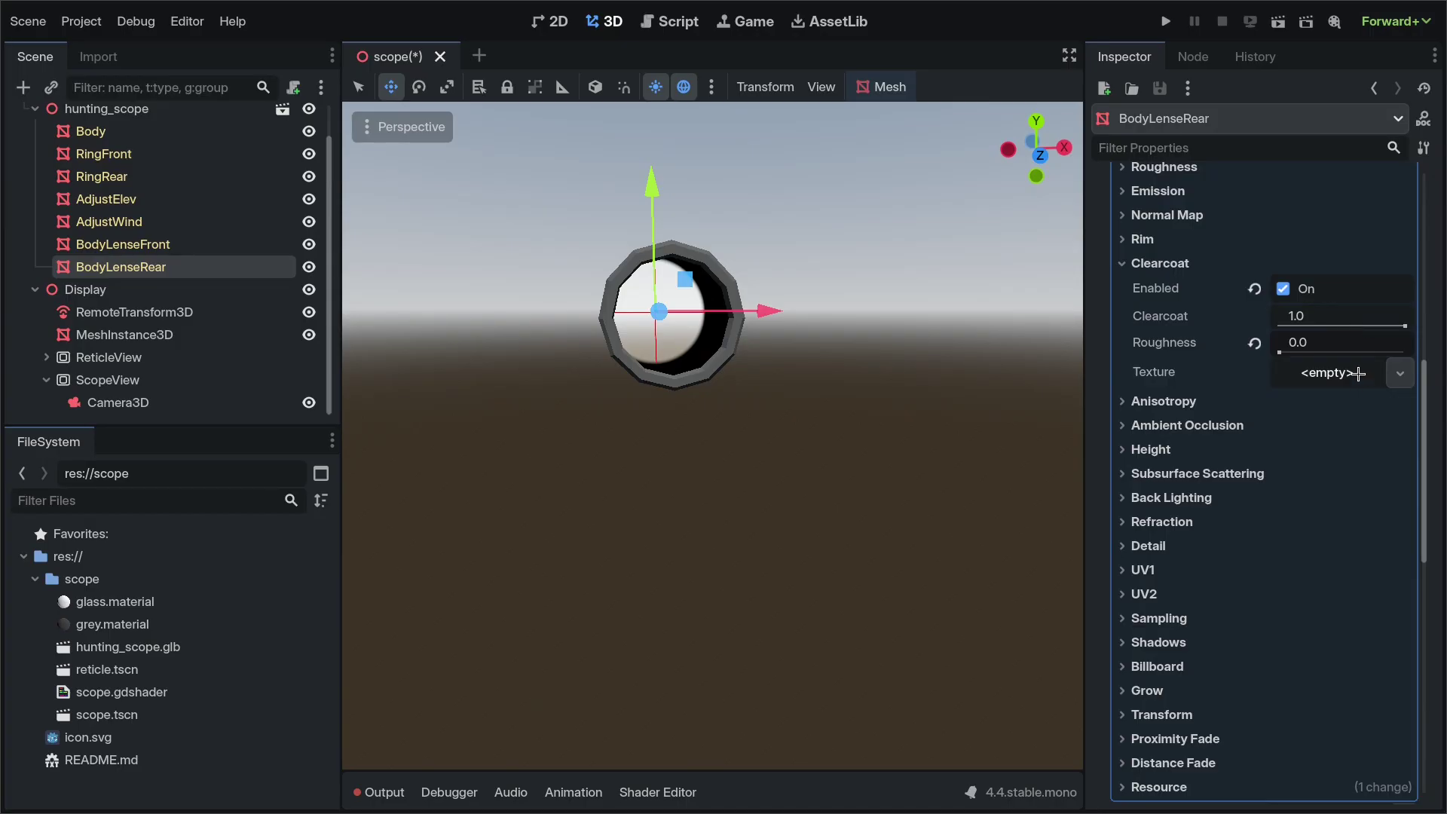
{"action": "left_click", "coordinate": [1398, 373]}
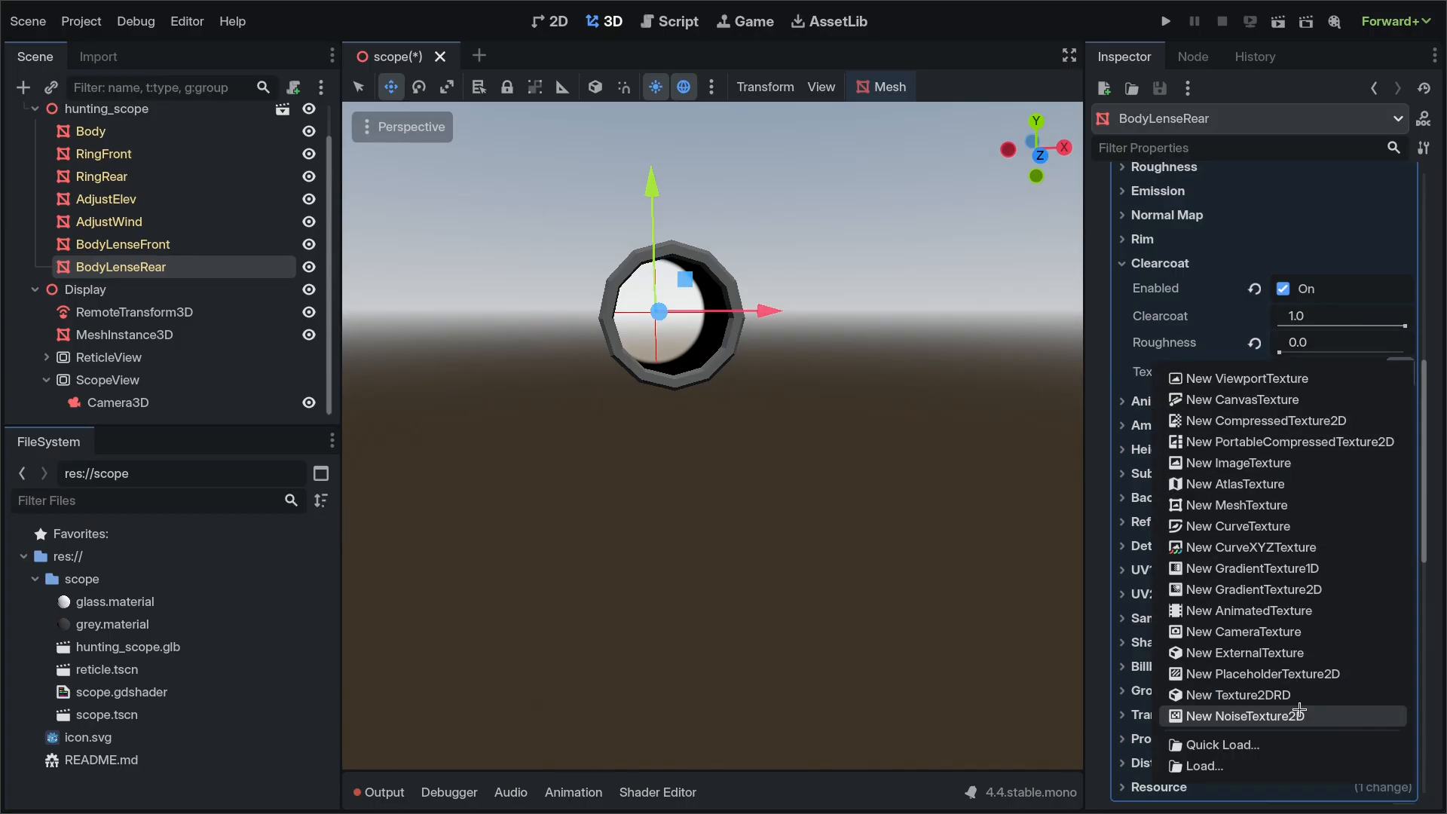
{"action": "left_click", "coordinate": [1243, 715]}
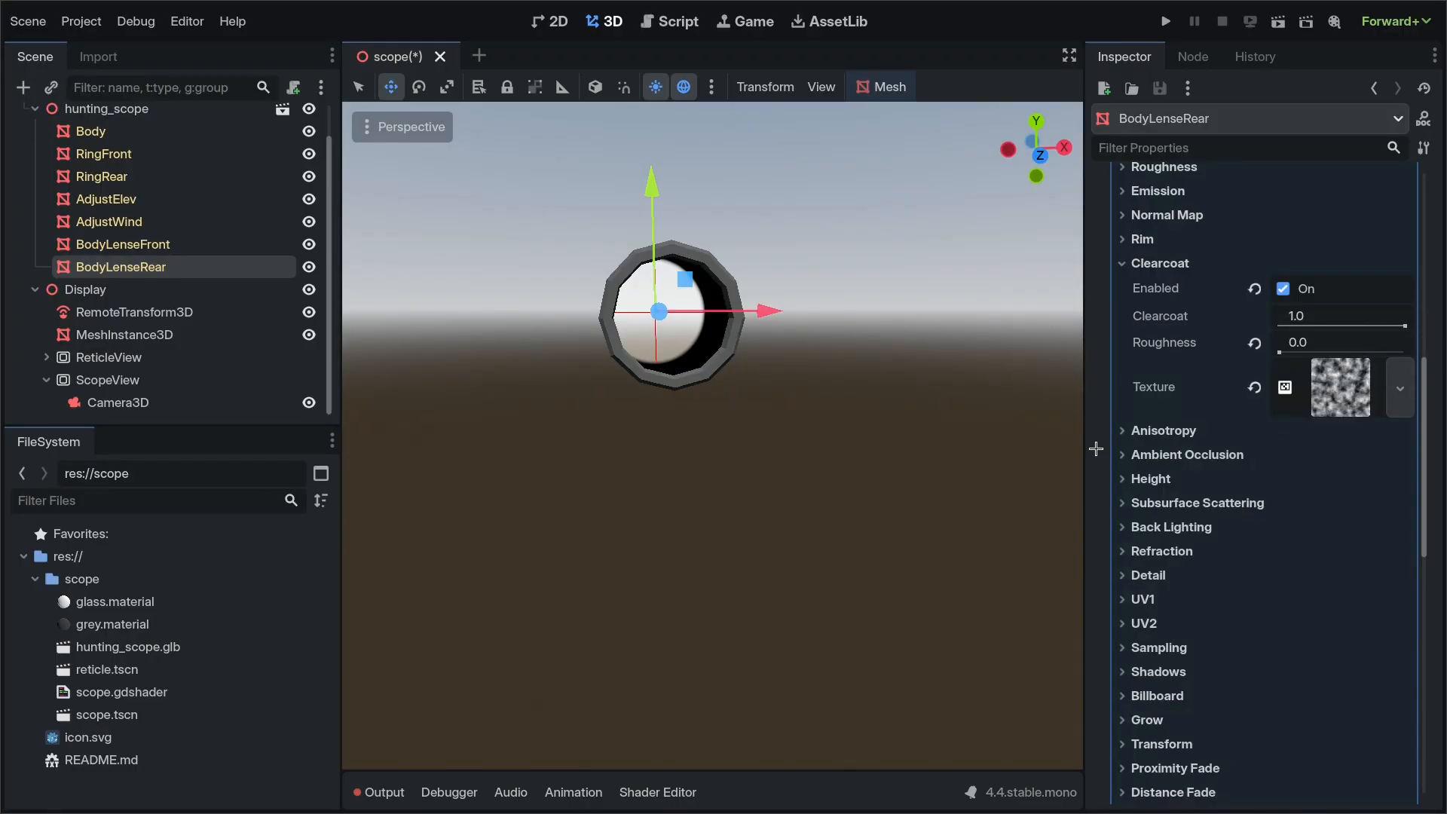
{"action": "left_click", "coordinate": [1159, 262]}
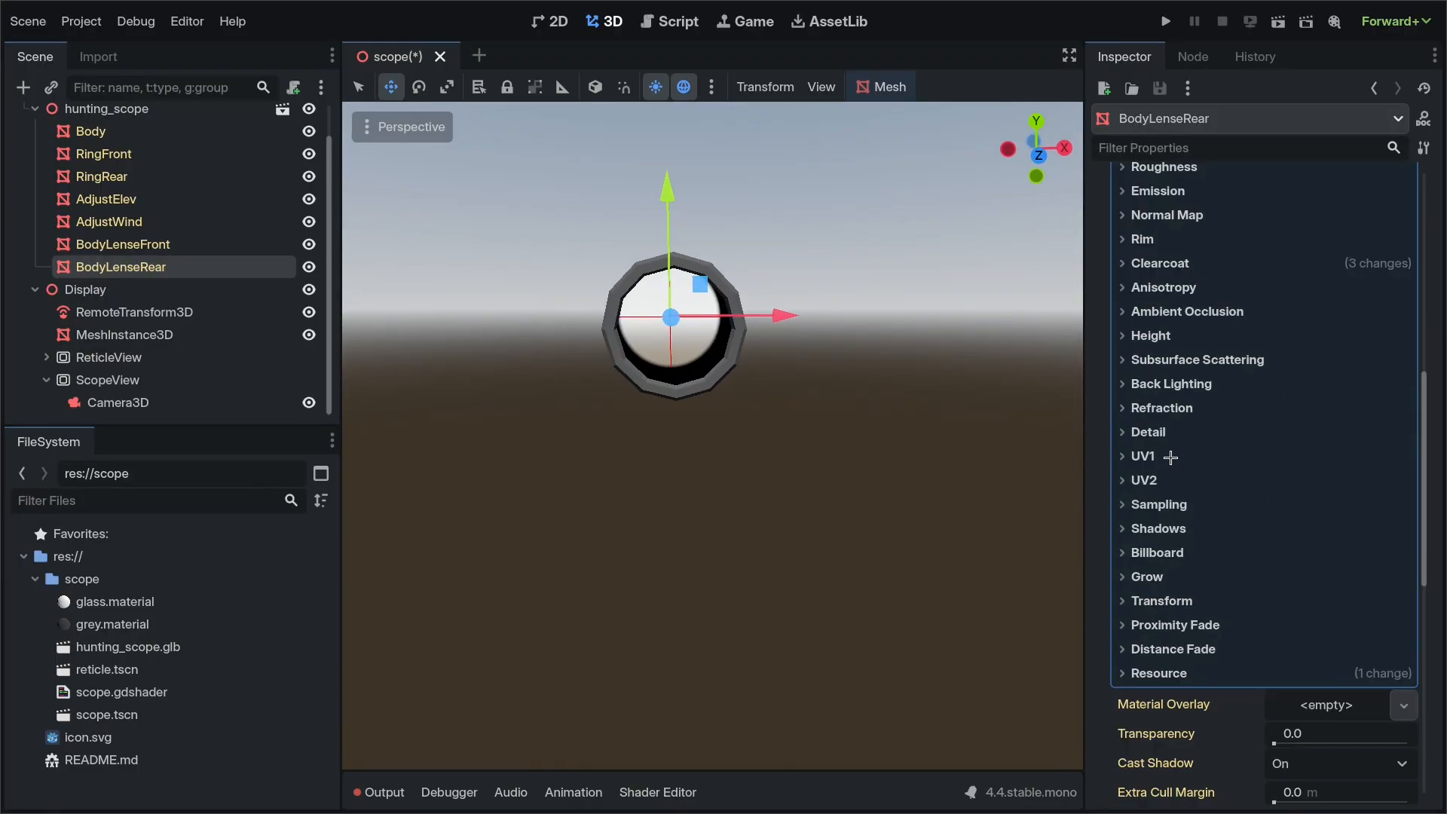
{"action": "scroll", "scroll_direction": "up", "scroll_amount": 3}
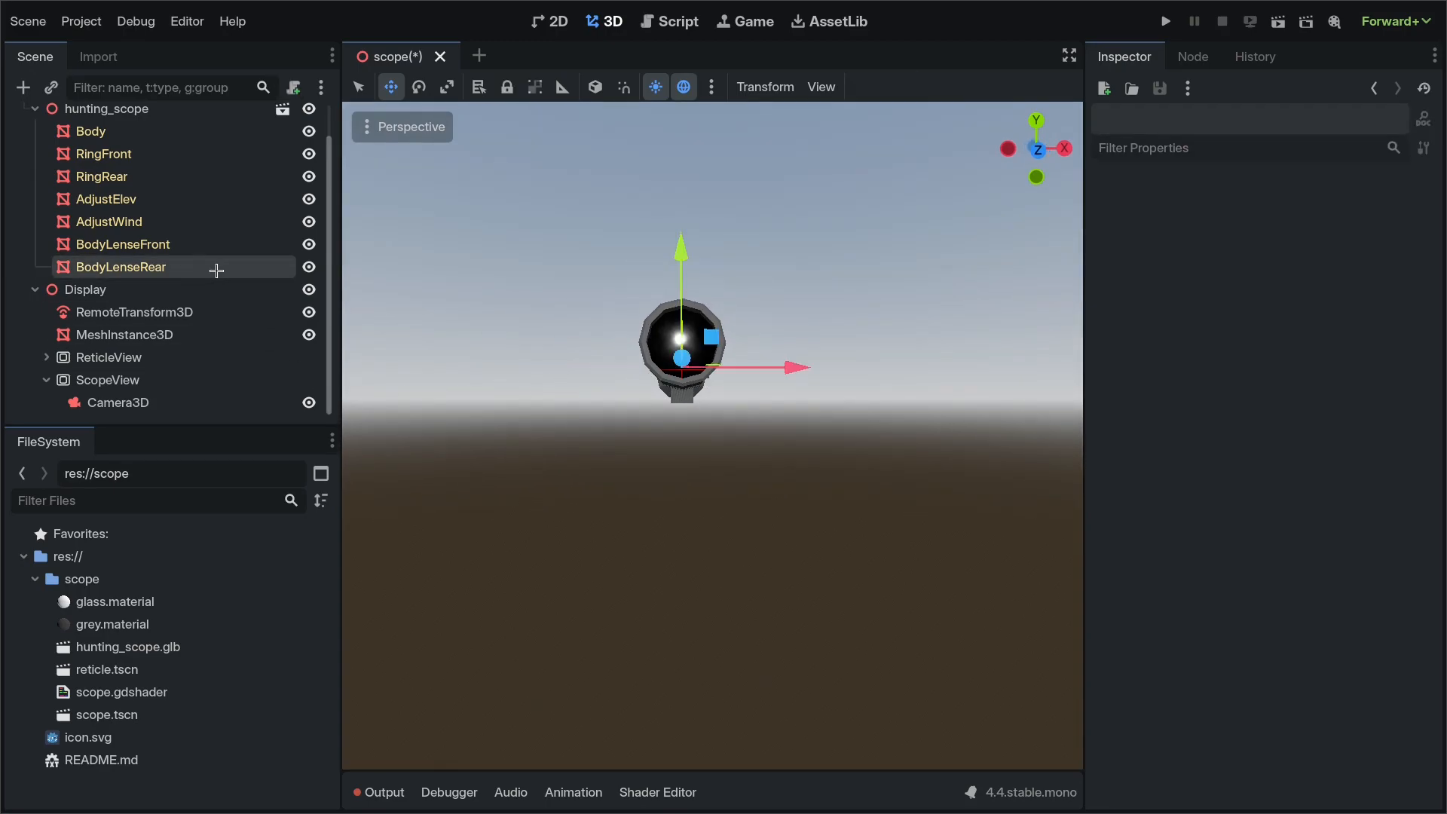
Step: Copy the dirty glass Material Override from BodyLenseRear
{"action": "left_click", "coordinate": [118, 267]}
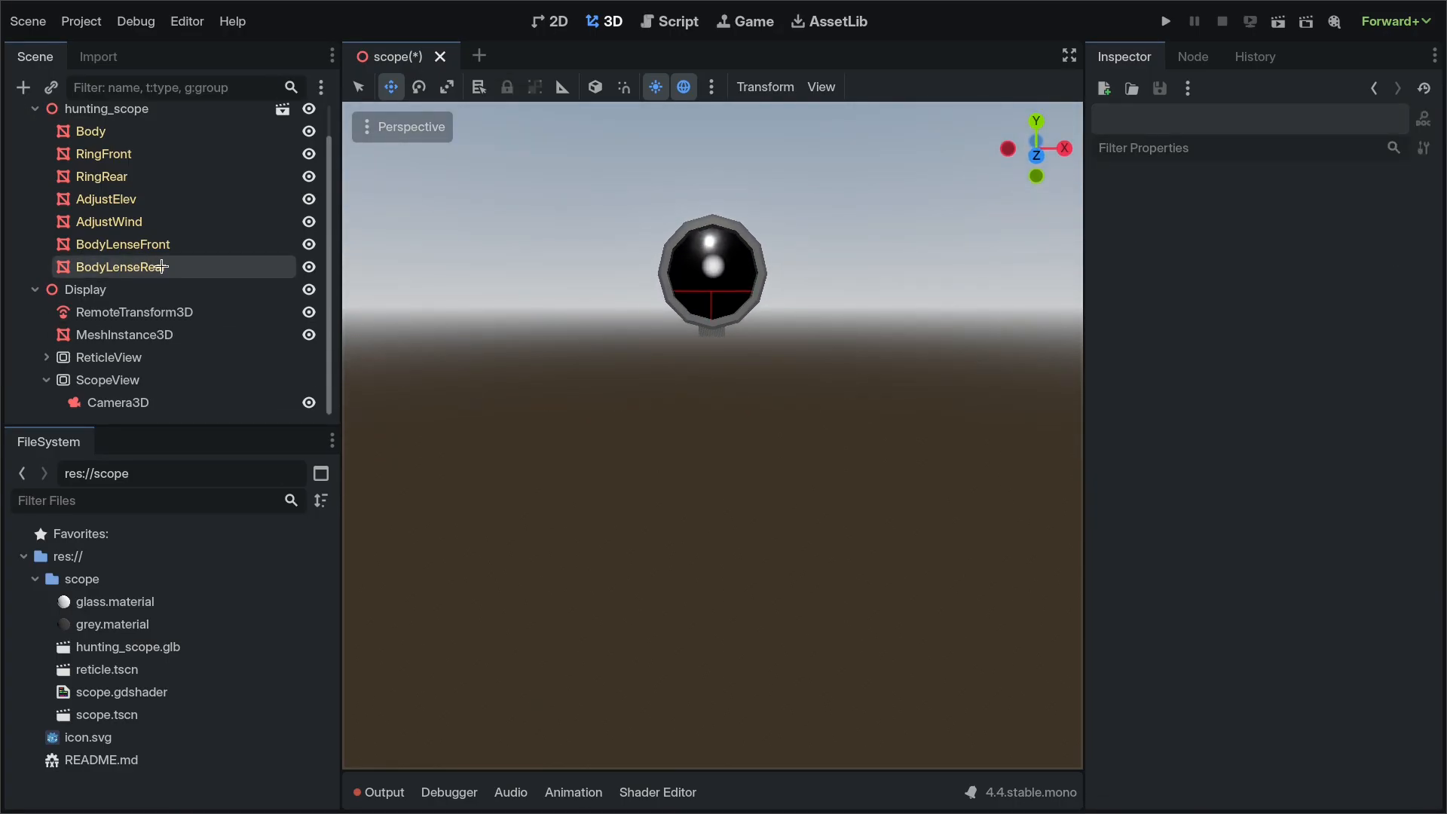
{"action": "left_click", "coordinate": [121, 267]}
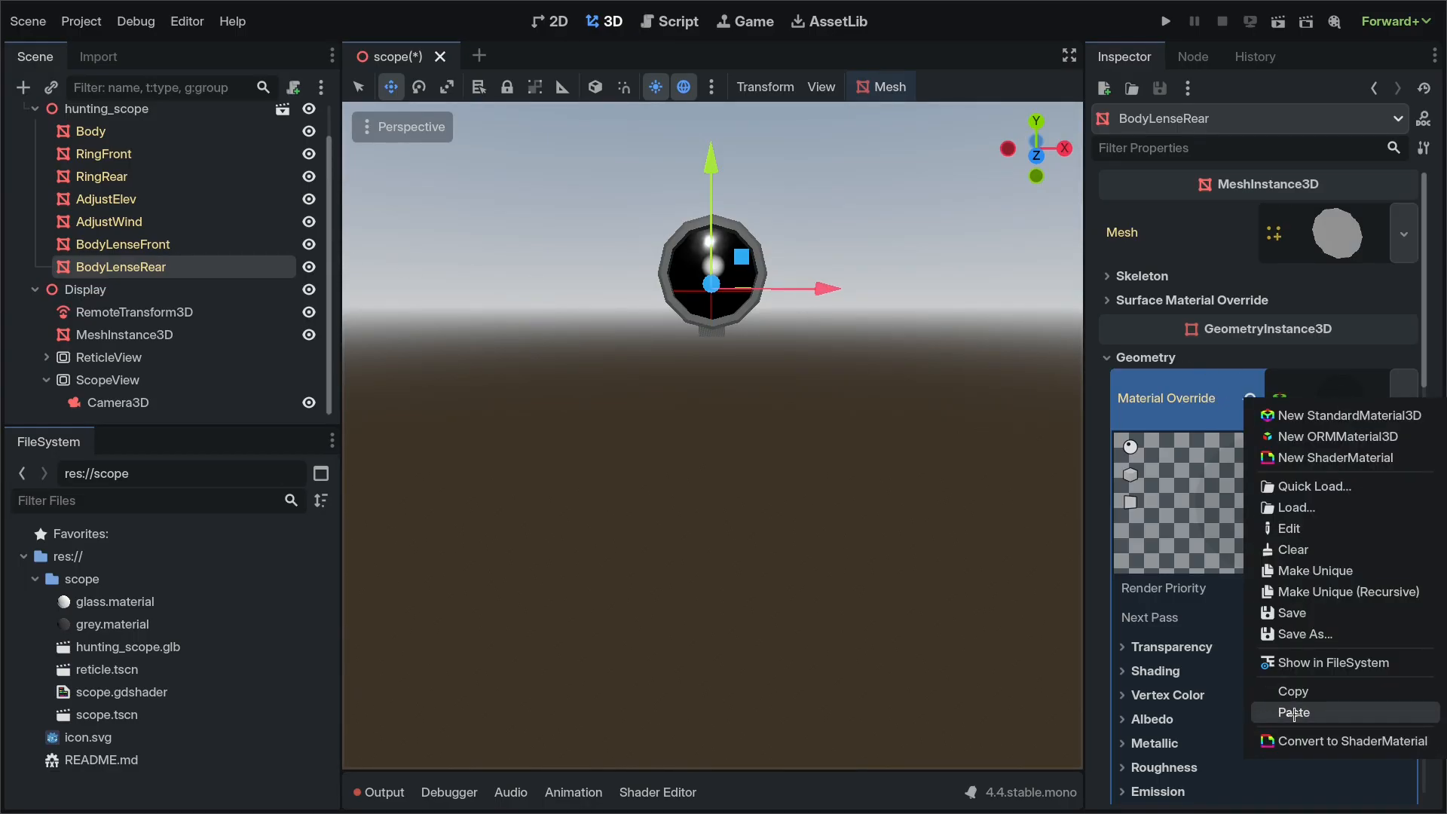
{"action": "left_click", "coordinate": [1295, 711]}
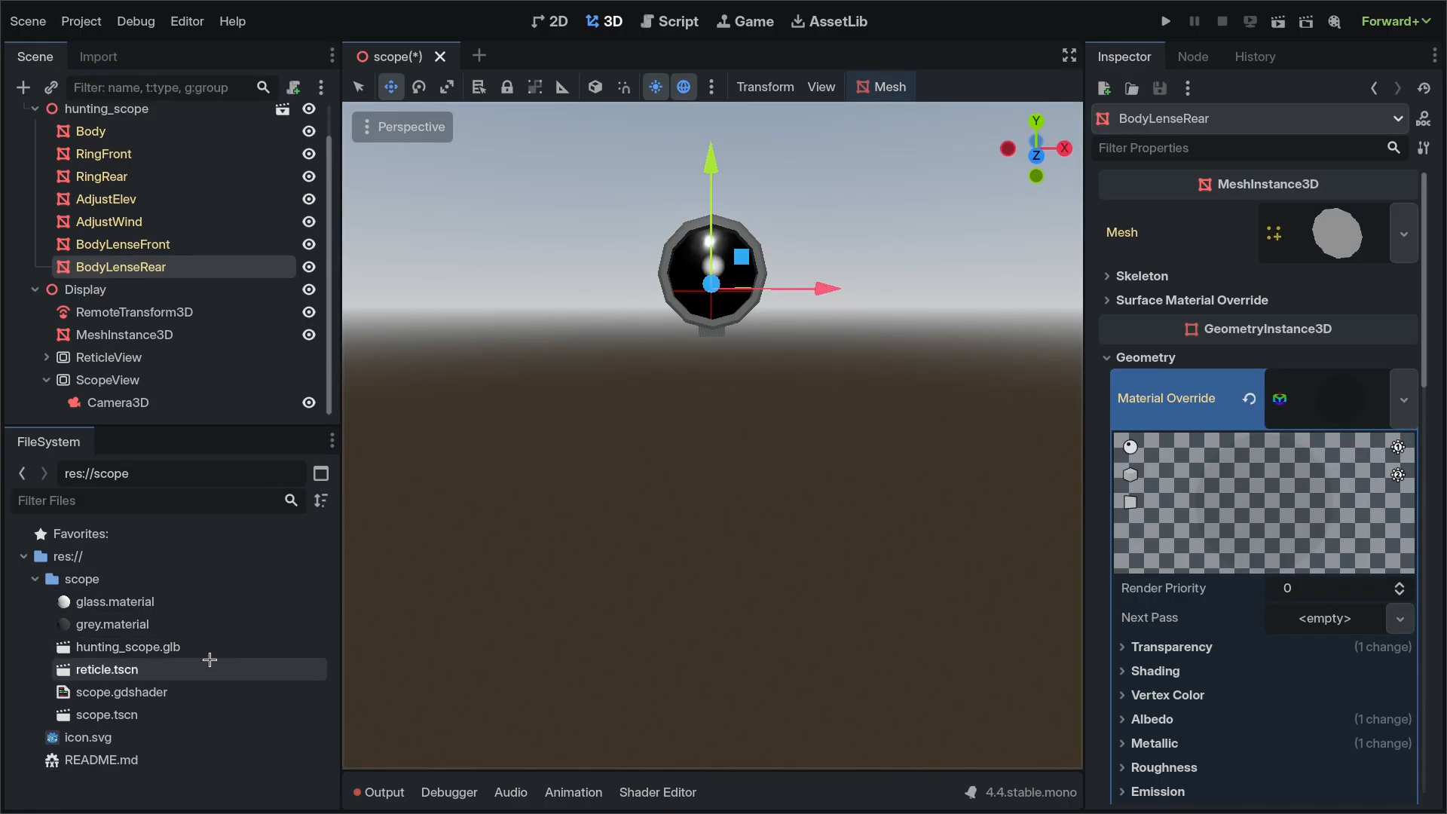
Step: Paste the glass material onto BodyLenseFront and make it unique
{"action": "left_click", "coordinate": [119, 244]}
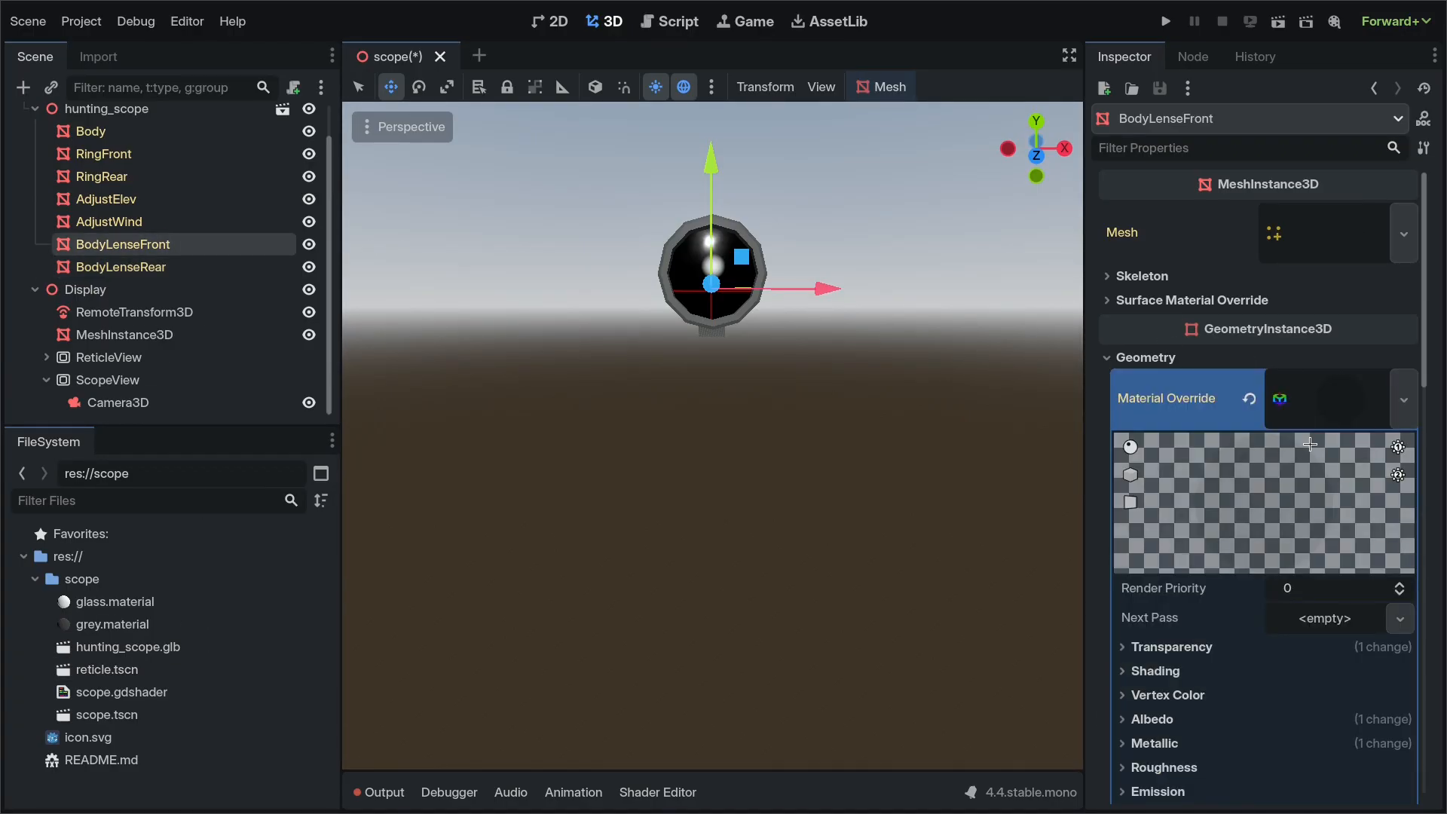
{"action": "left_click", "coordinate": [1403, 398]}
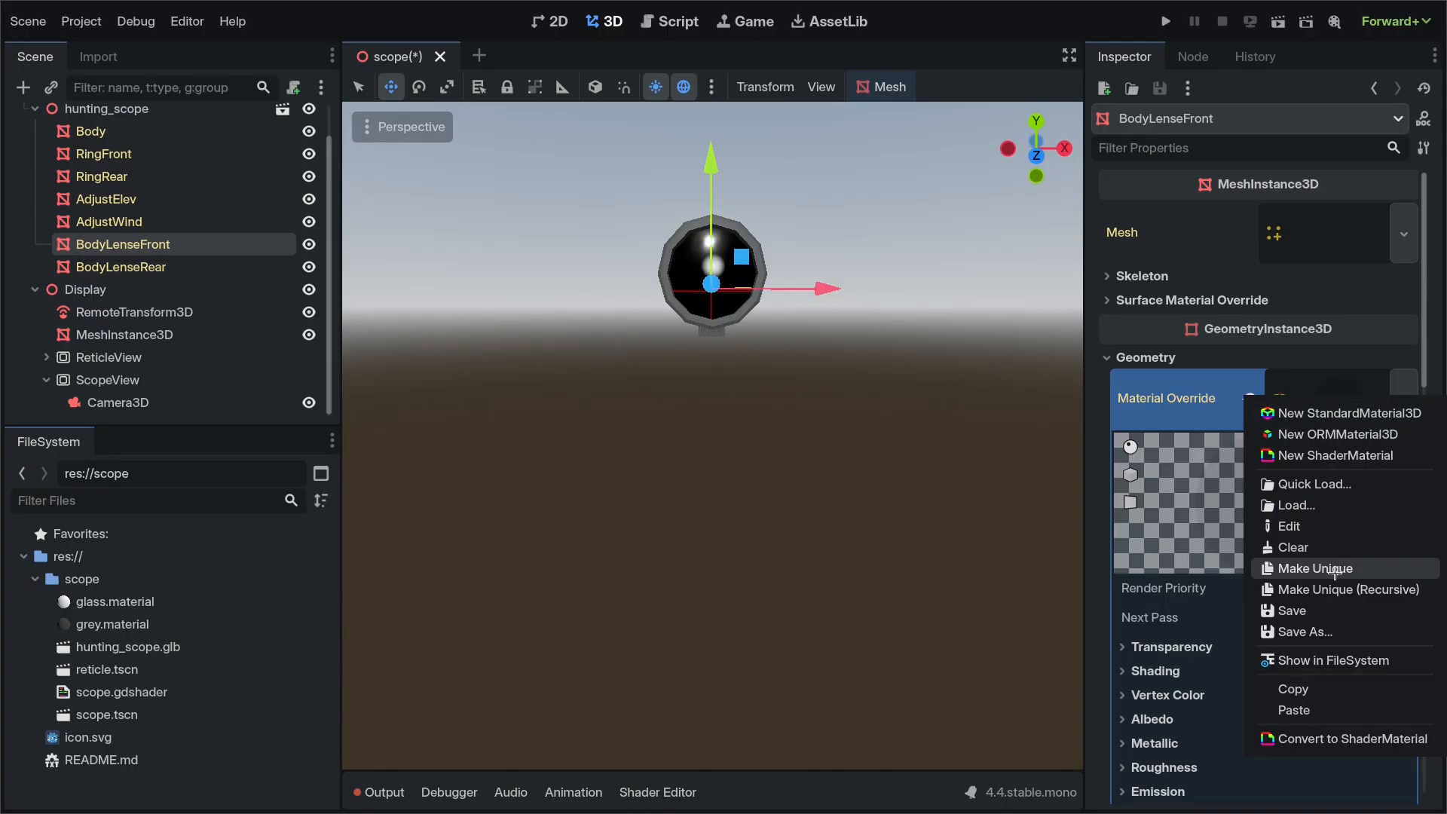
{"action": "left_click", "coordinate": [1317, 568]}
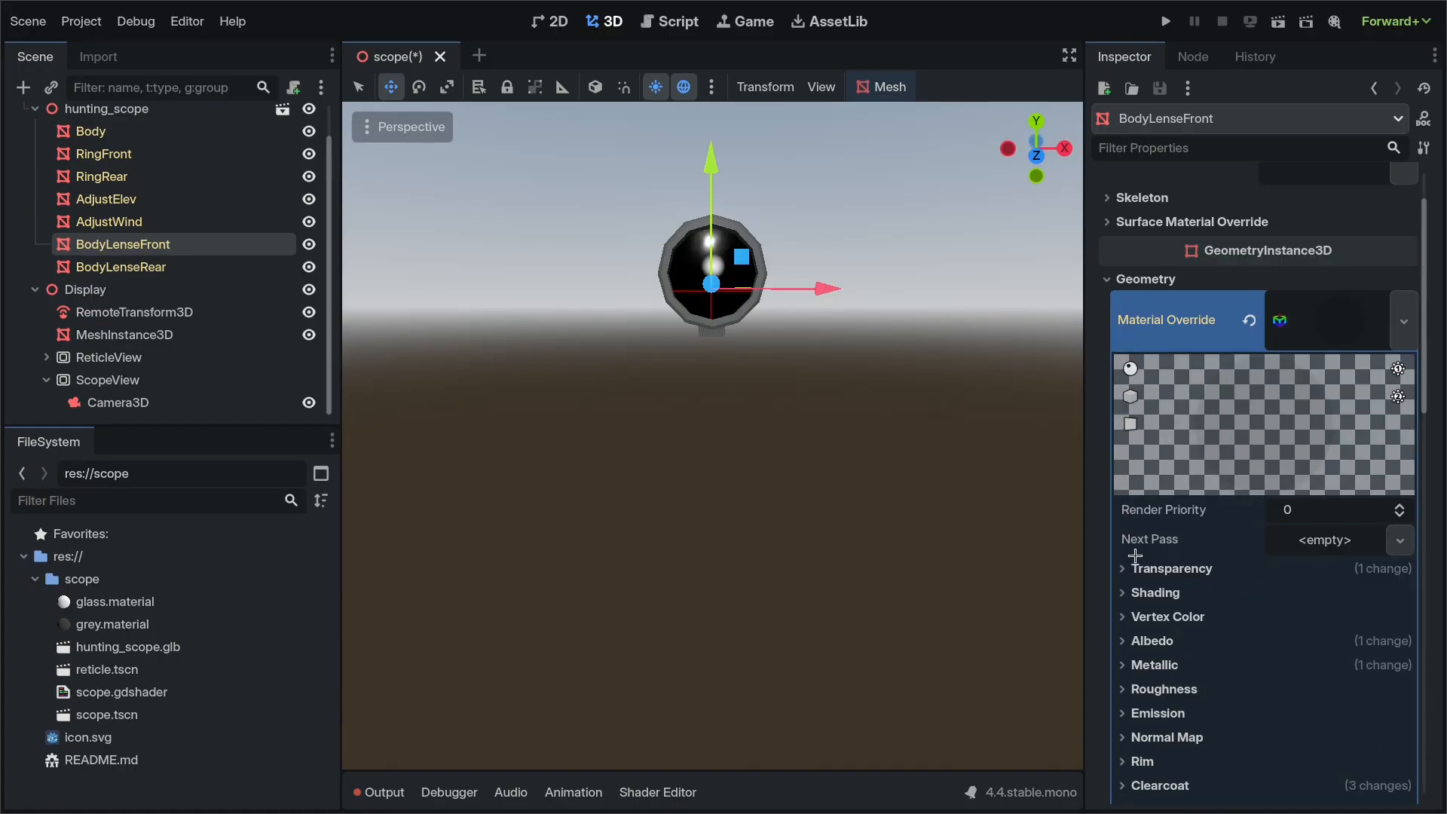
{"action": "left_click", "coordinate": [1172, 568]}
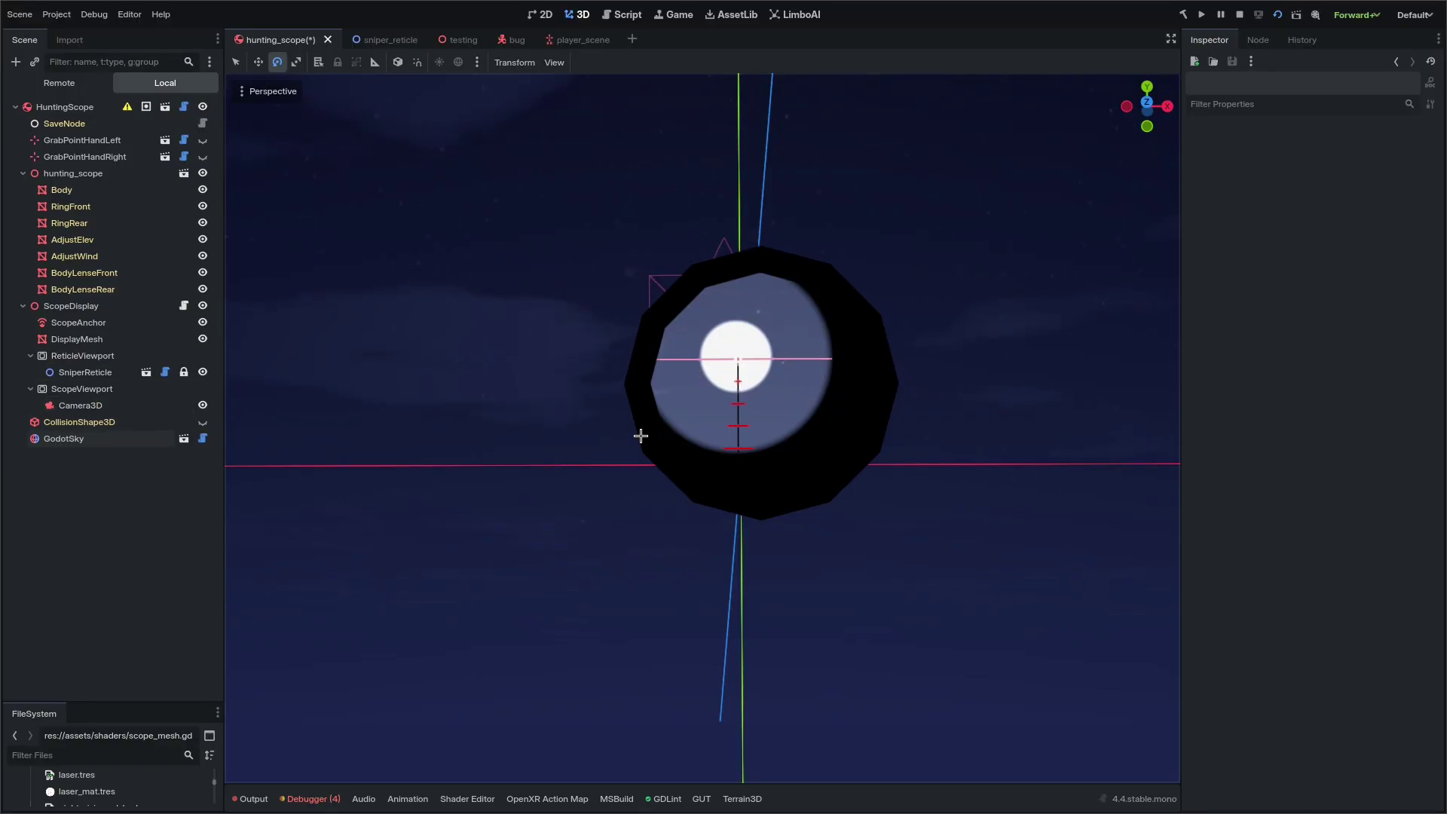
{"action": "mouse_move", "coordinate": [766, 359]}
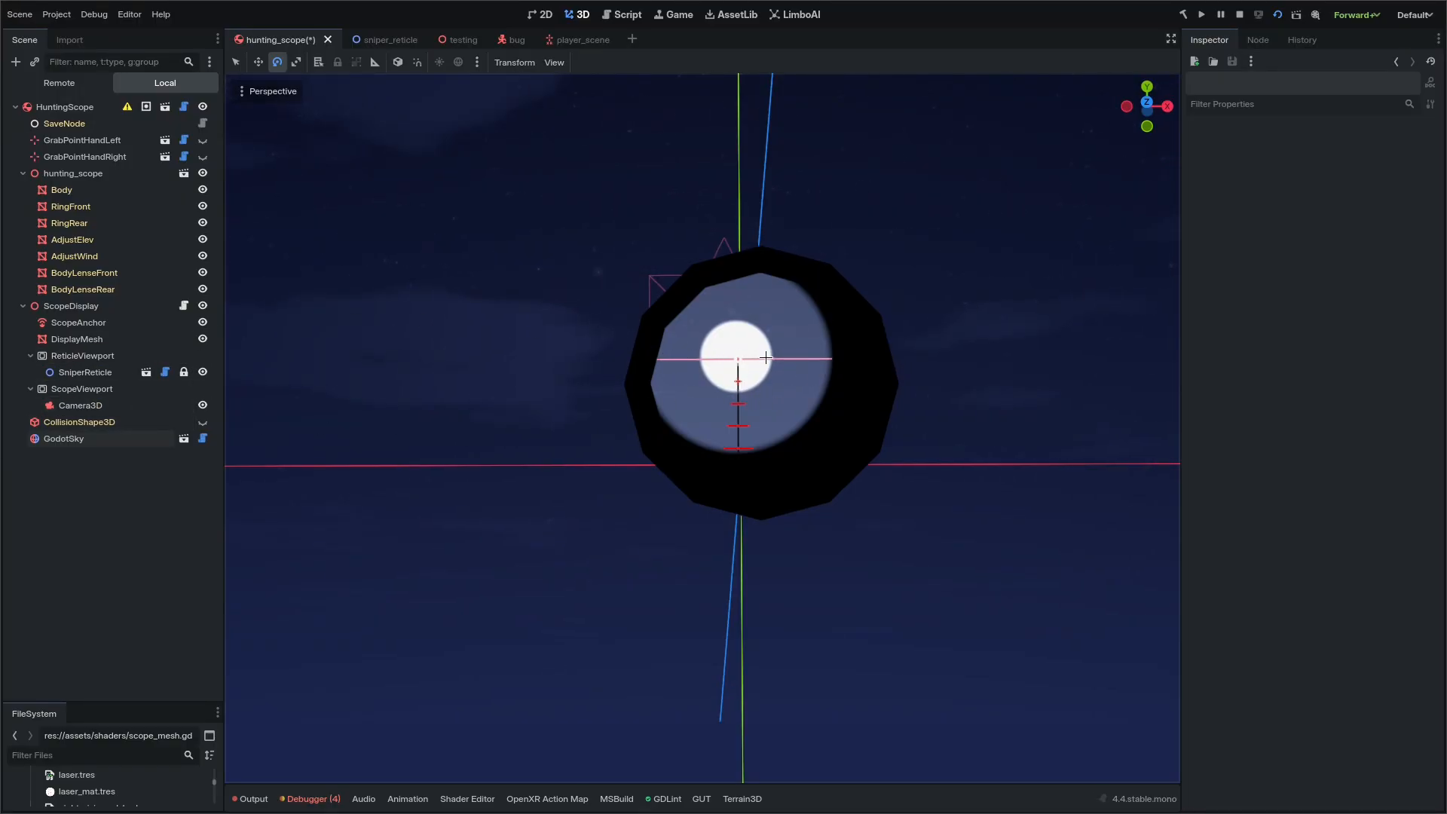
Step: Turn on Use HDR 2D for the ReticleViewport
{"action": "left_click", "coordinate": [82, 355]}
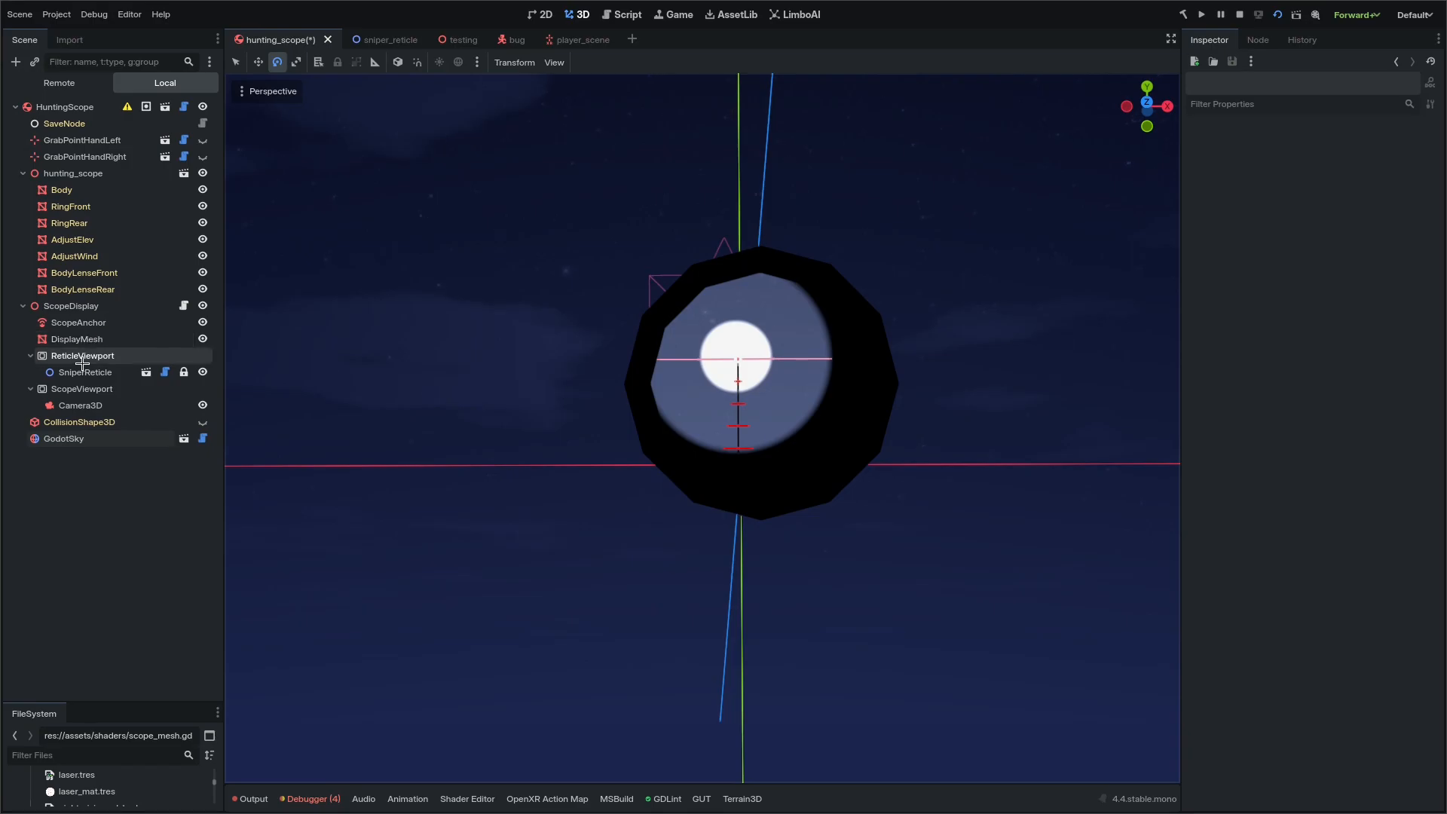
{"action": "left_click", "coordinate": [81, 355]}
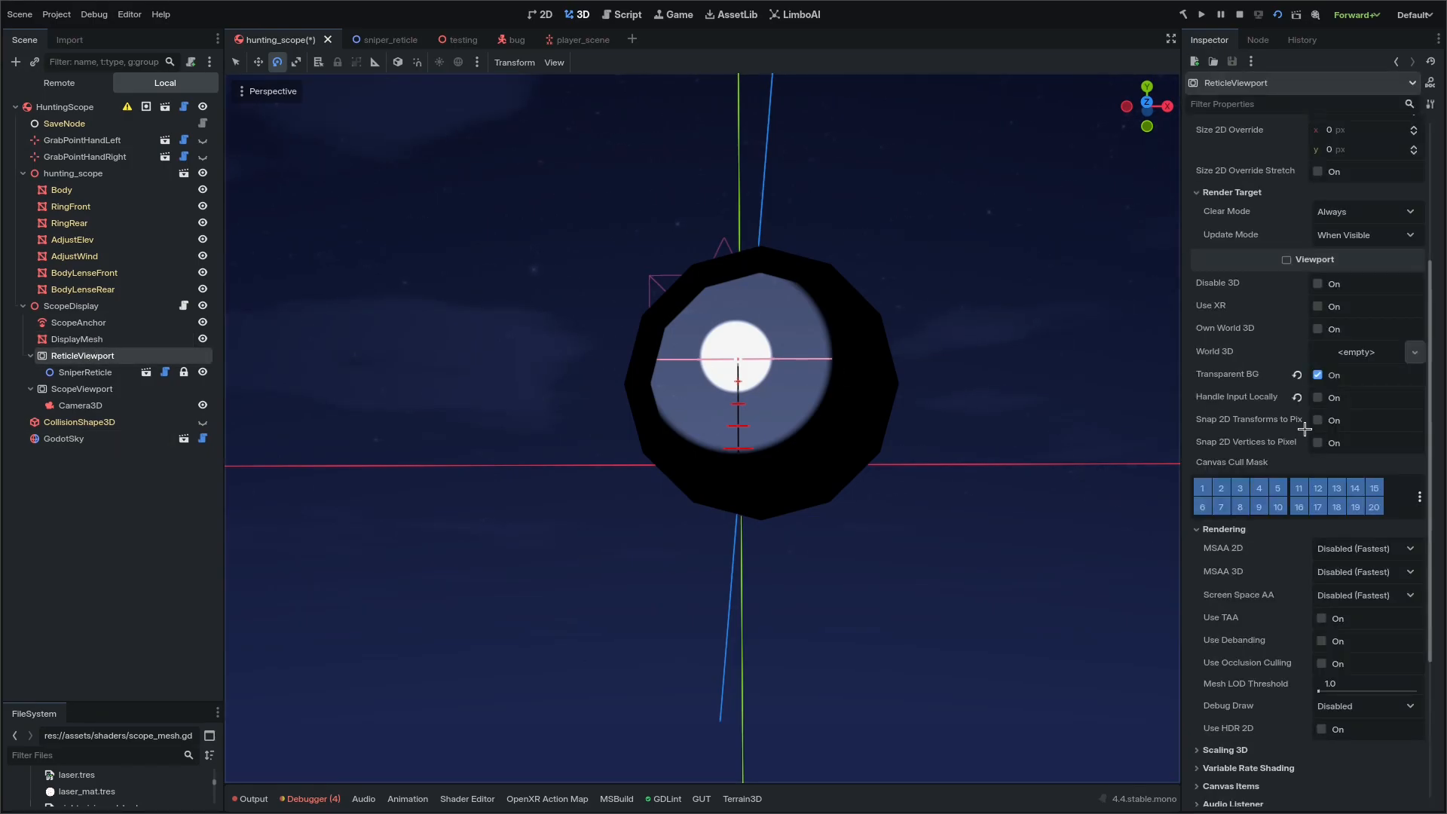
{"action": "scroll", "scroll_direction": "down", "scroll_amount": 3}
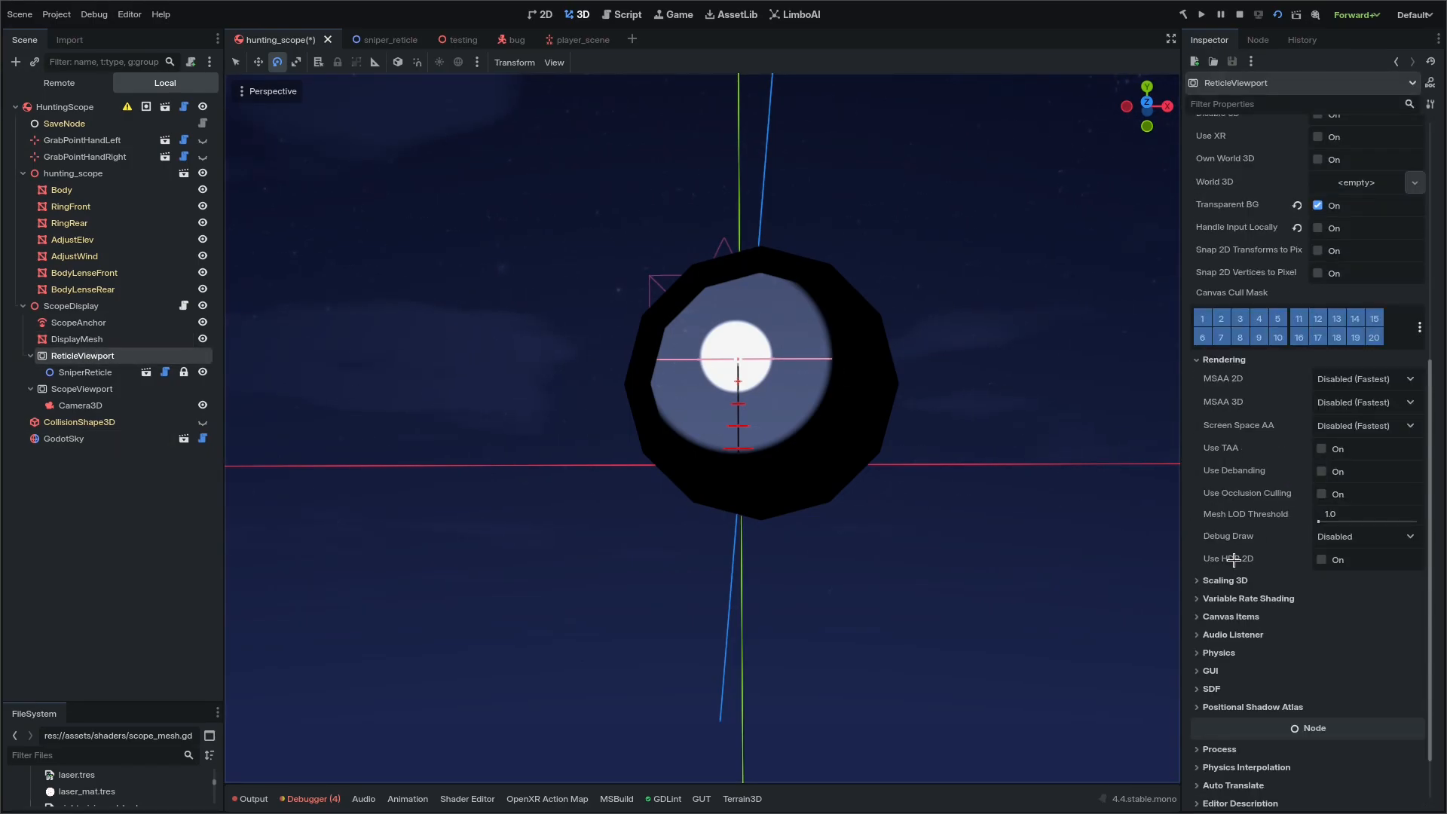
{"action": "left_click", "coordinate": [1322, 559]}
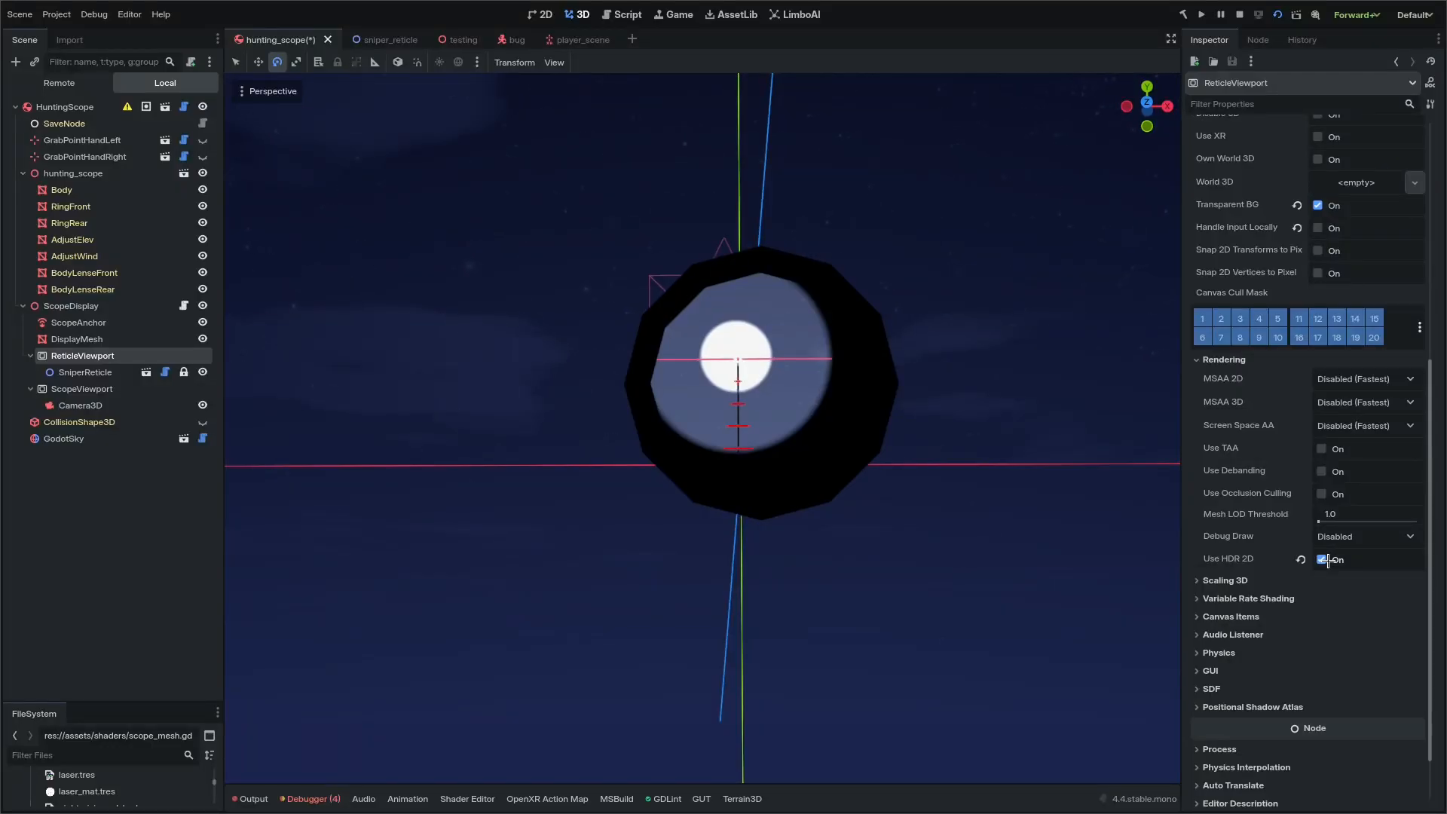
Step: Turn on Use HDR 2D for the ScopeViewport and check the brighter crosshair
{"action": "left_click", "coordinate": [81, 388]}
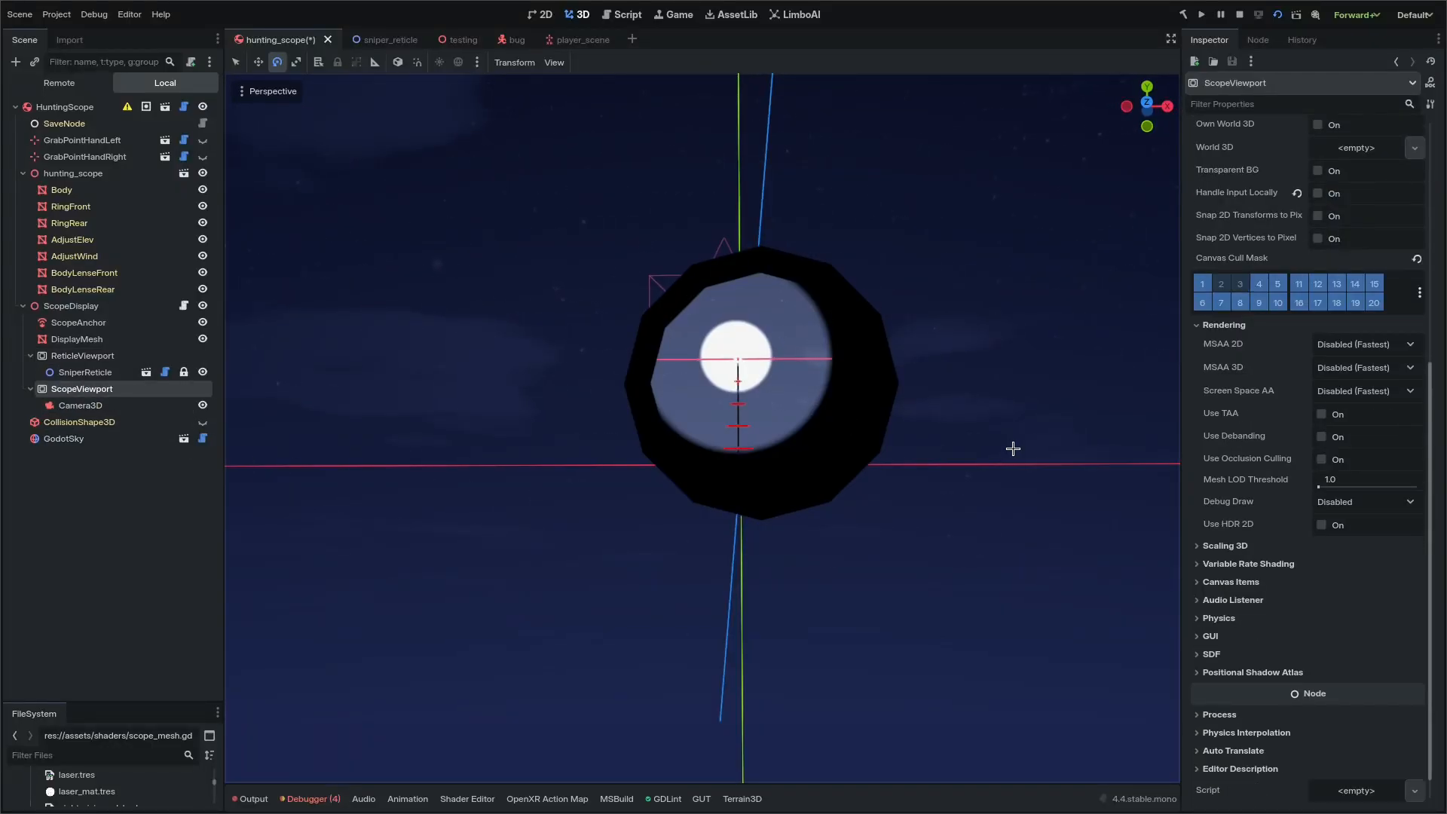
{"action": "left_click", "coordinate": [1322, 524]}
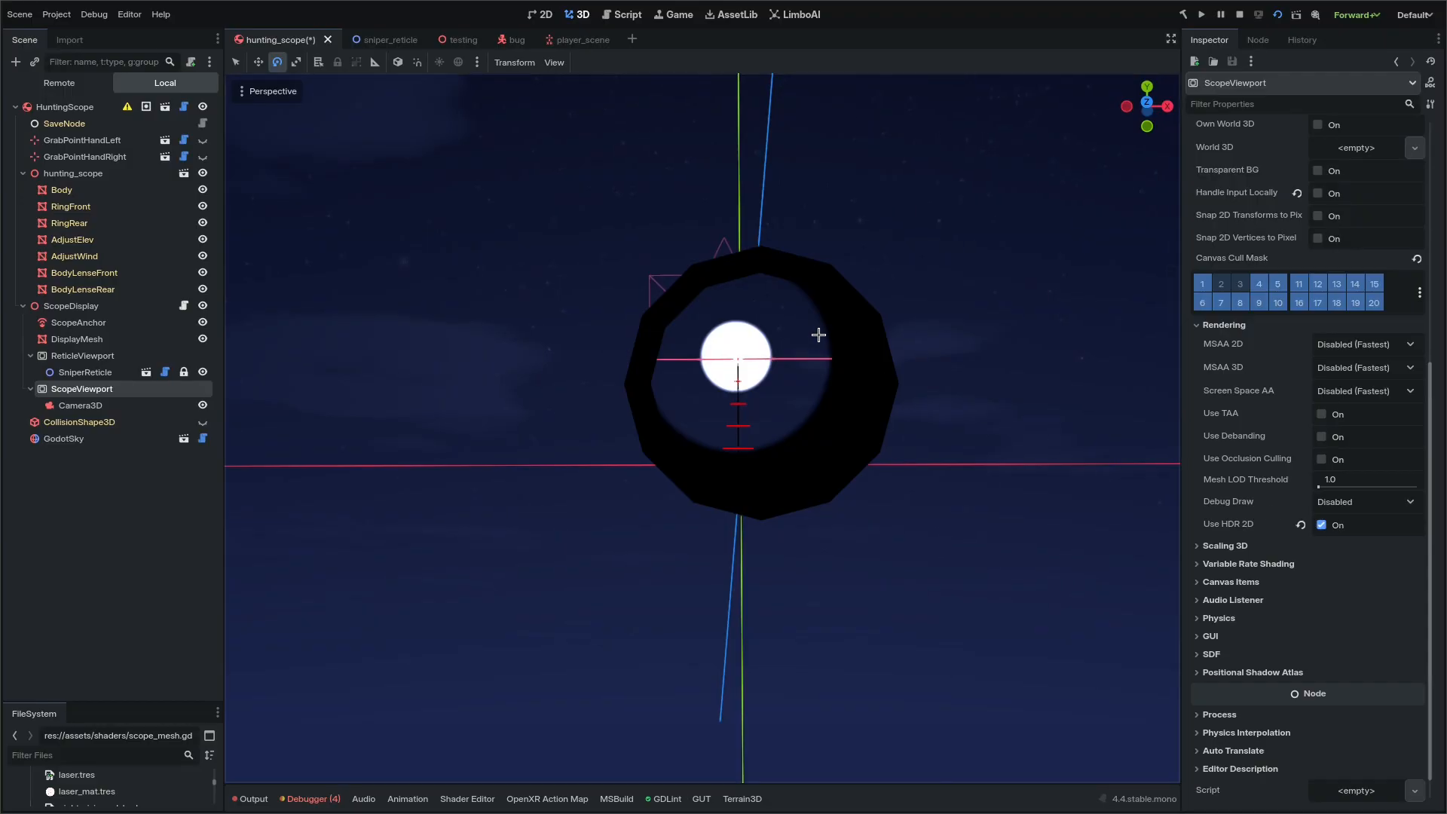
{"action": "left_click", "coordinate": [511, 410]}
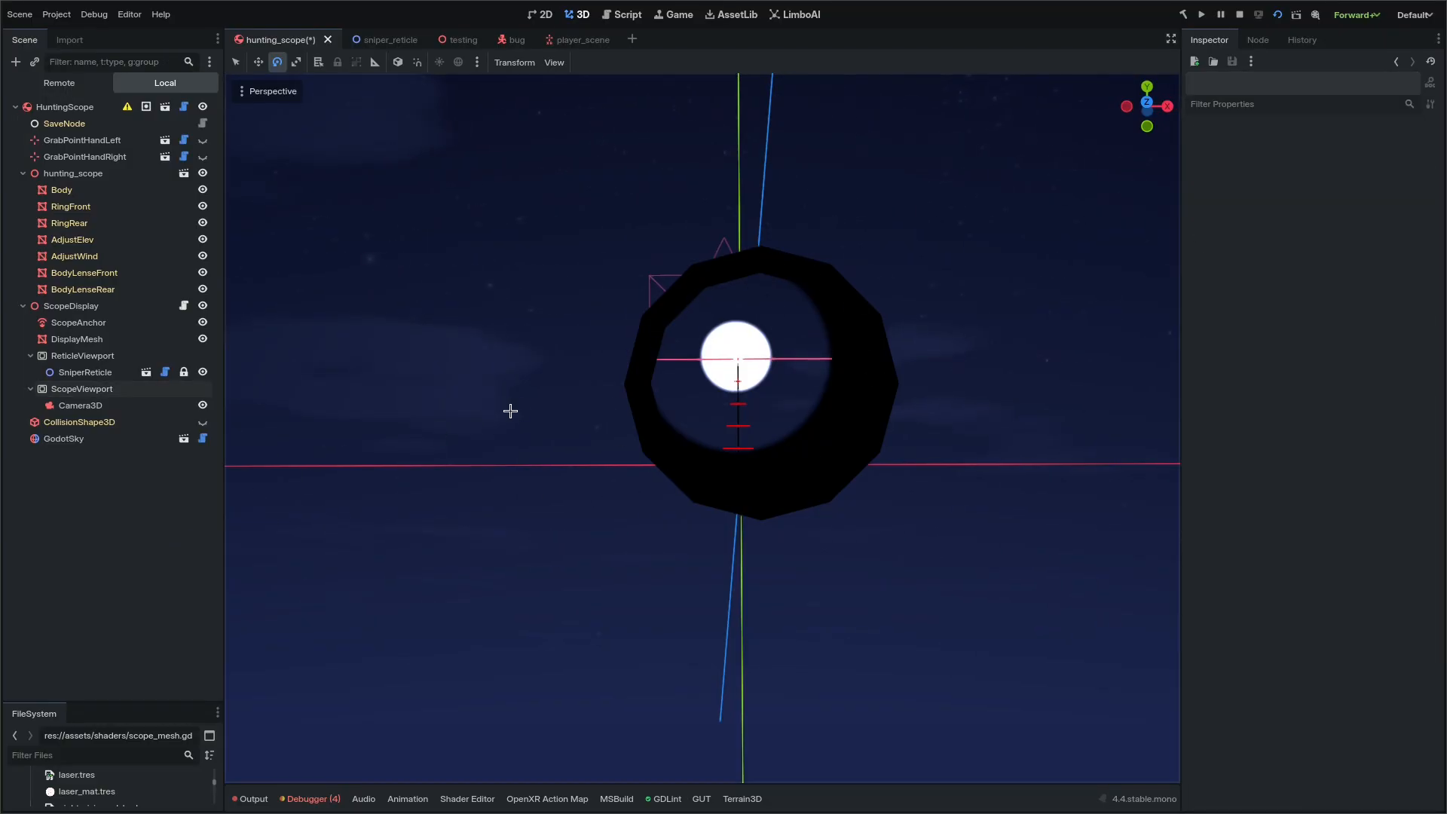